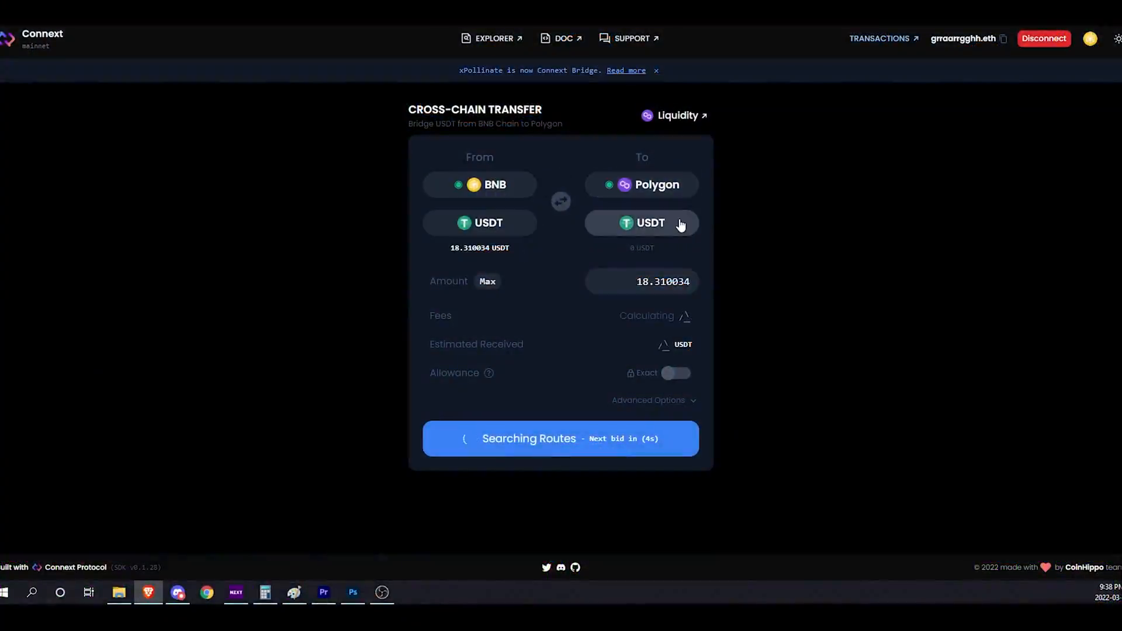
# - Leave the Connext Bridge BNB-to-Polygon USDT transfer and bring up the MetaMask homepage
pyautogui.click(676, 115)
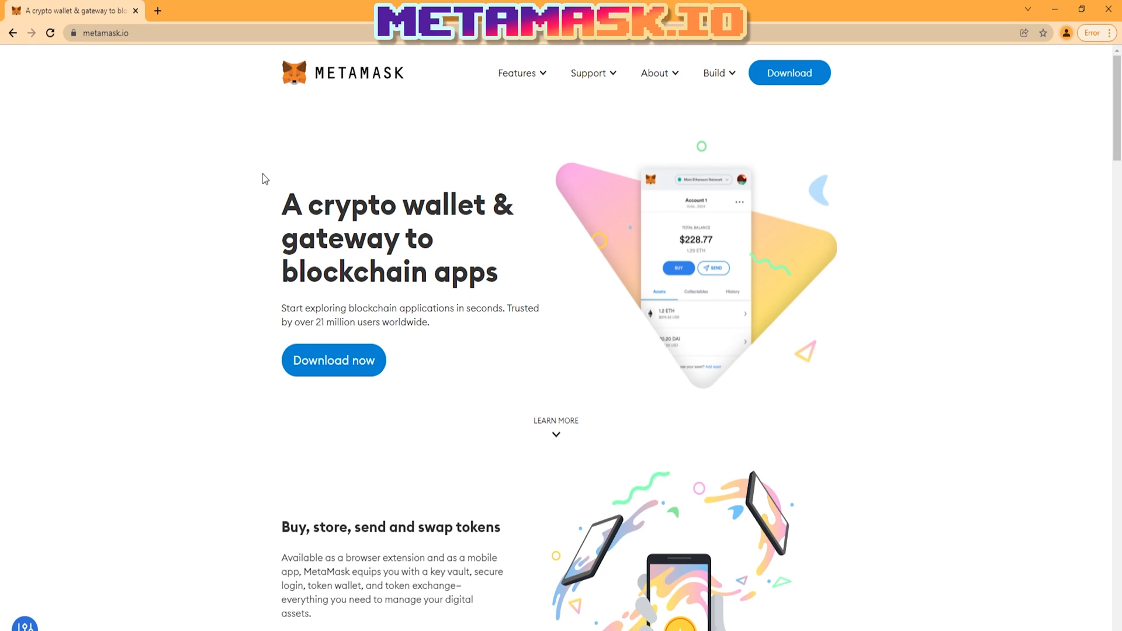
pyautogui.moveTo(548, 157)
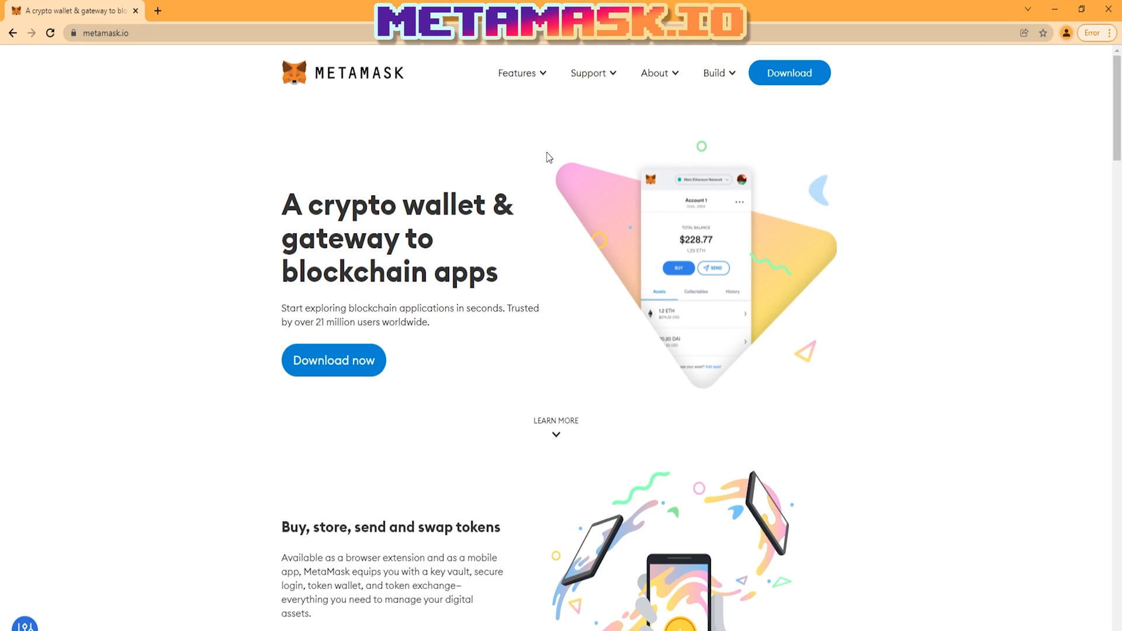
pyautogui.moveTo(947, 168)
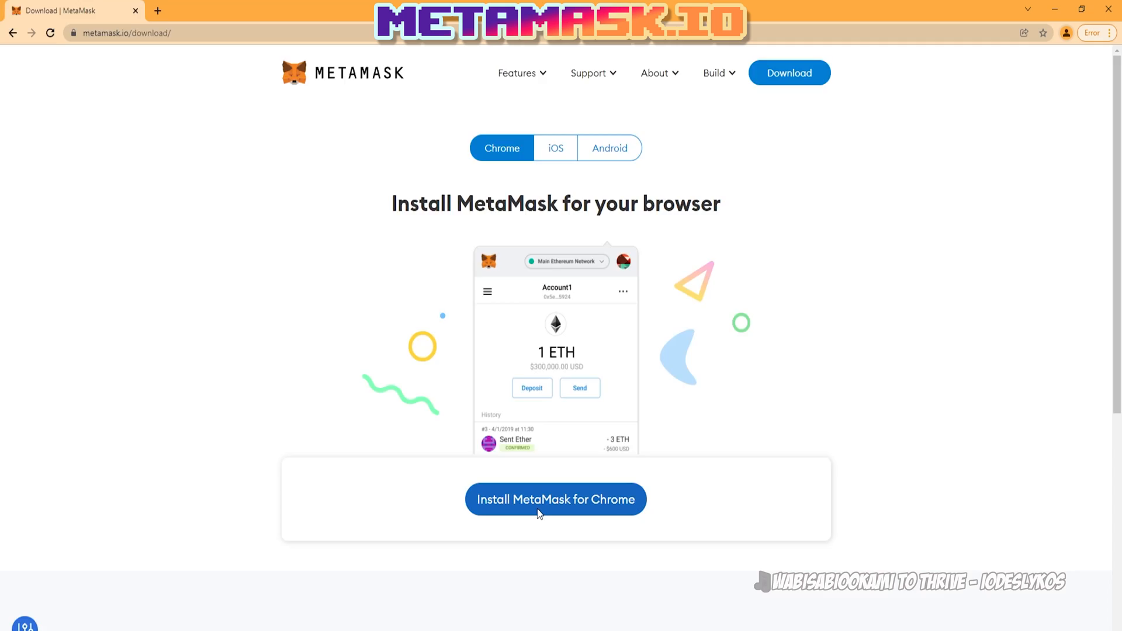
# - Install the MetaMask for Chrome extension from the Chrome Web Store, confirming Add extension
pyautogui.click(555, 499)
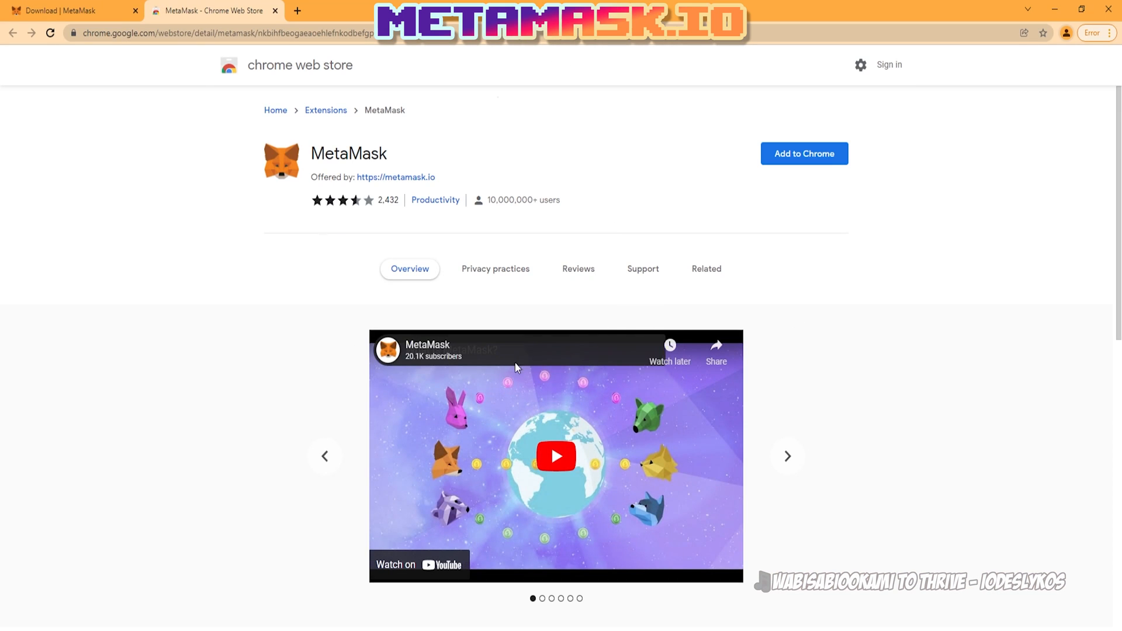
pyautogui.click(804, 153)
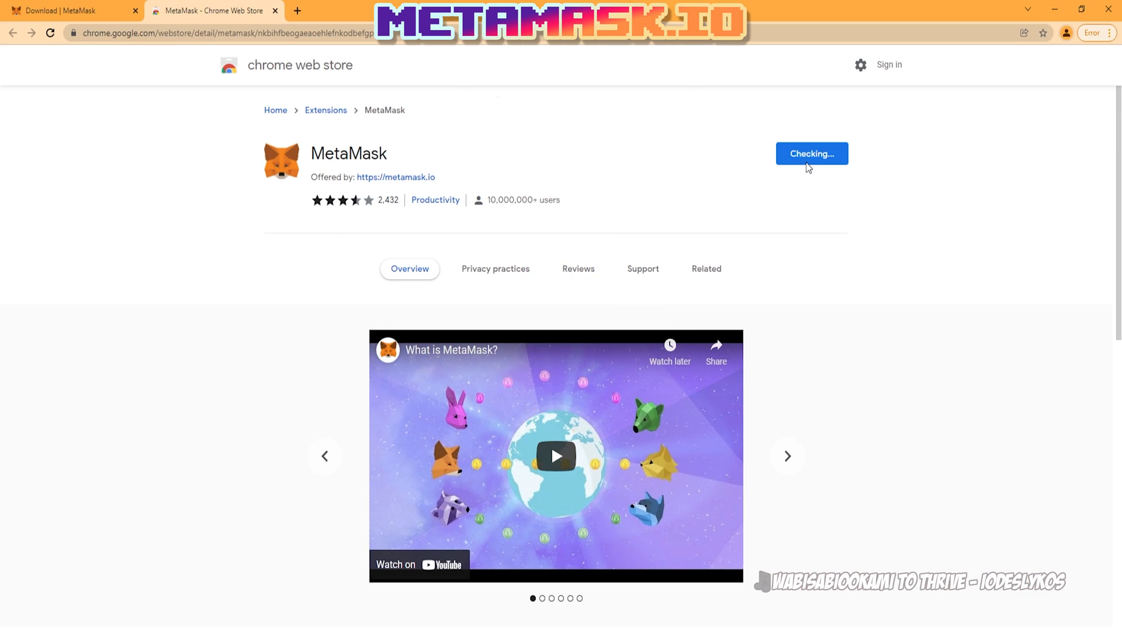
pyautogui.moveTo(583, 178)
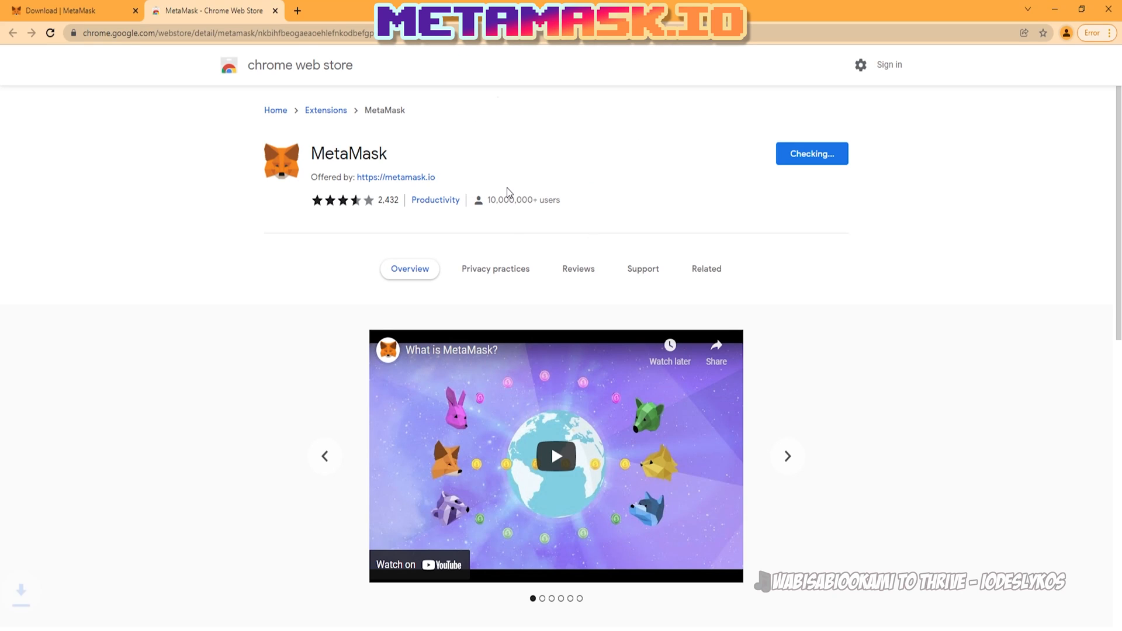
pyautogui.click(786, 456)
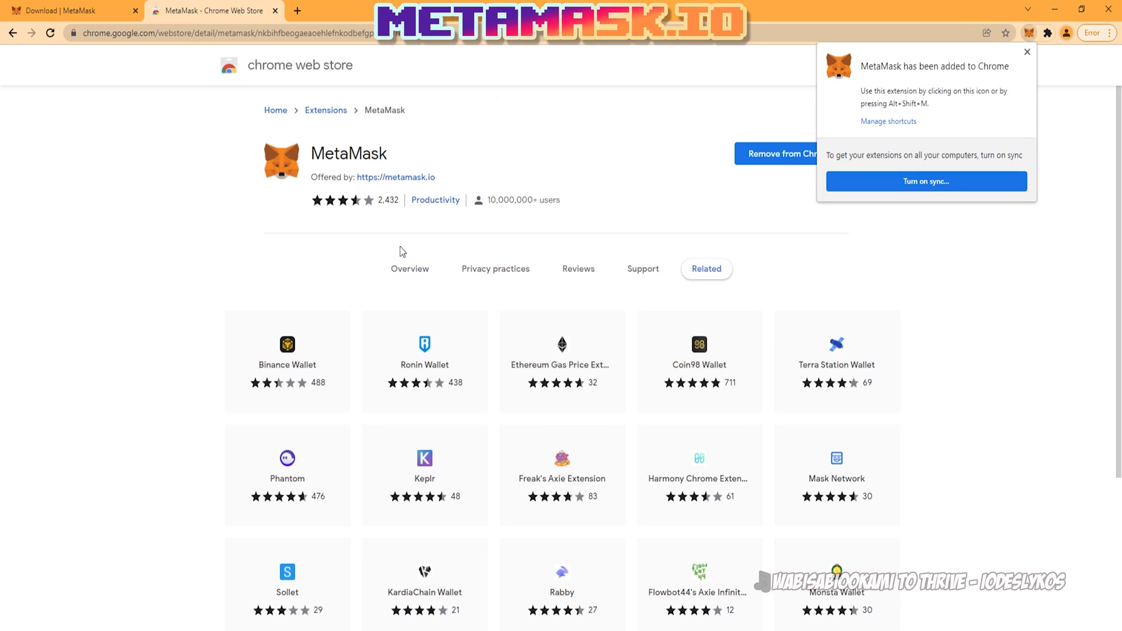
pyautogui.moveTo(905, 186)
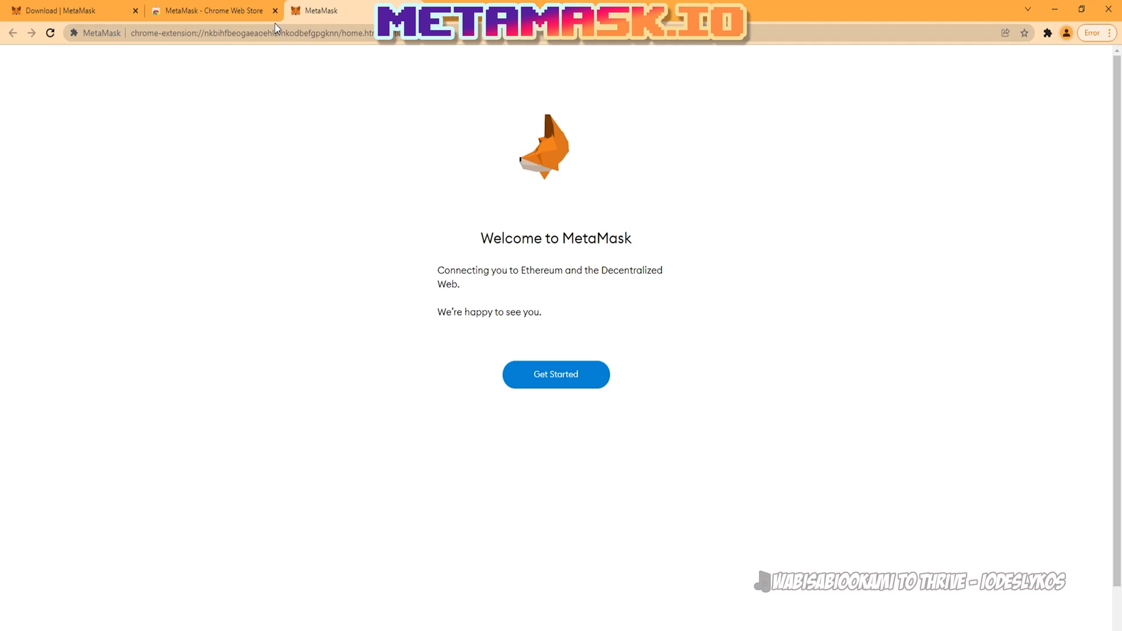
pyautogui.moveTo(693, 321)
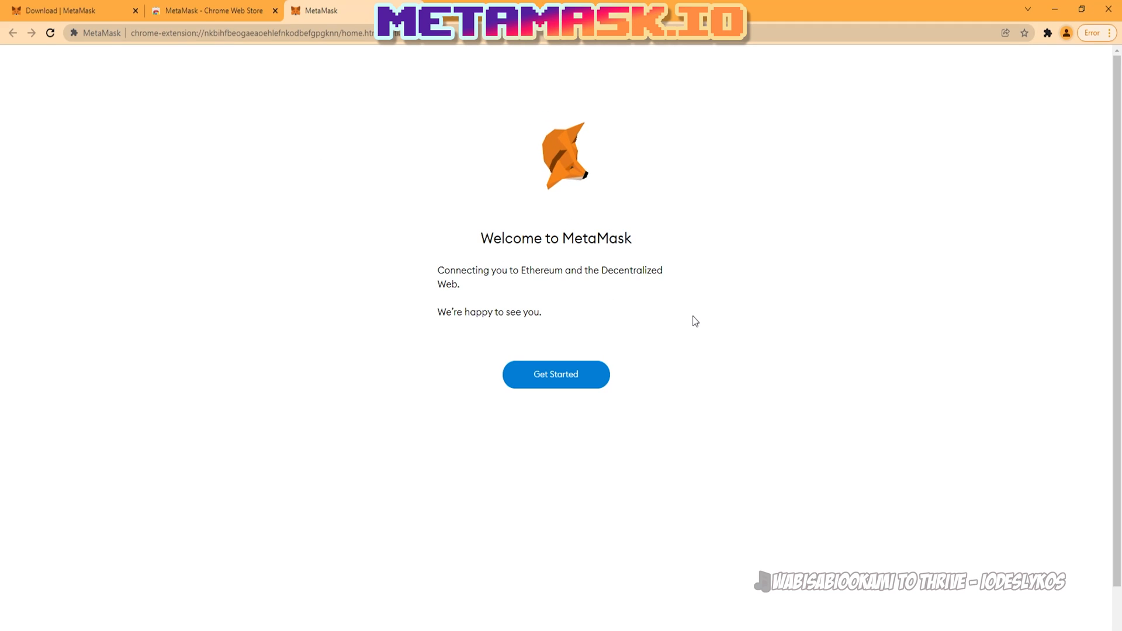
# - Start a new MetaMask wallet, agree to usage data and Terms of Use, and set its password
pyautogui.click(555, 374)
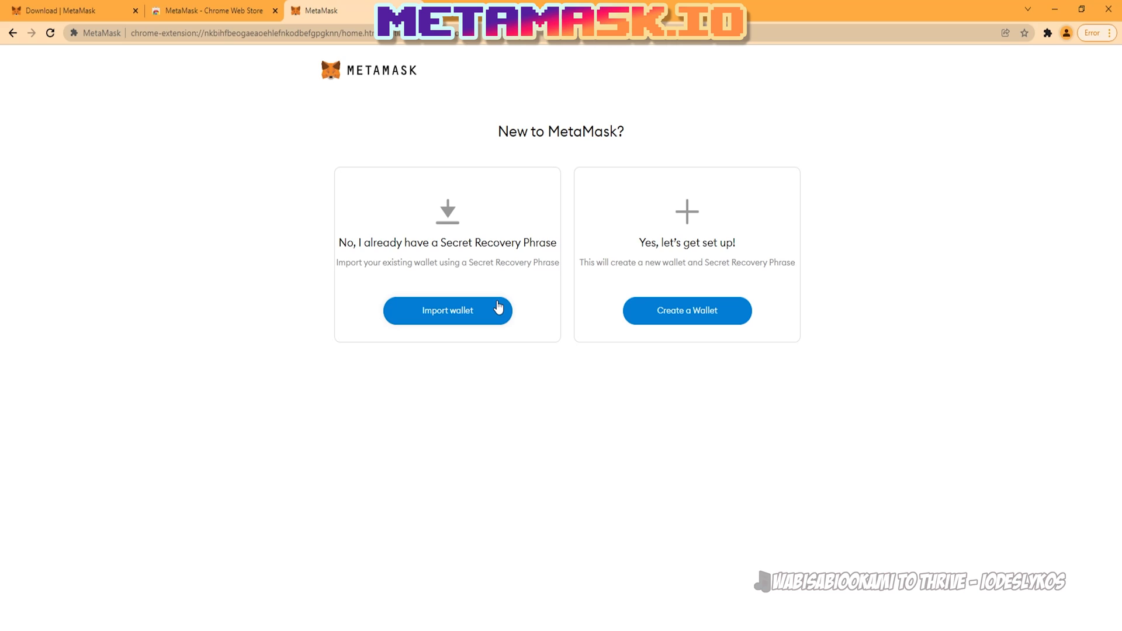
pyautogui.click(447, 310)
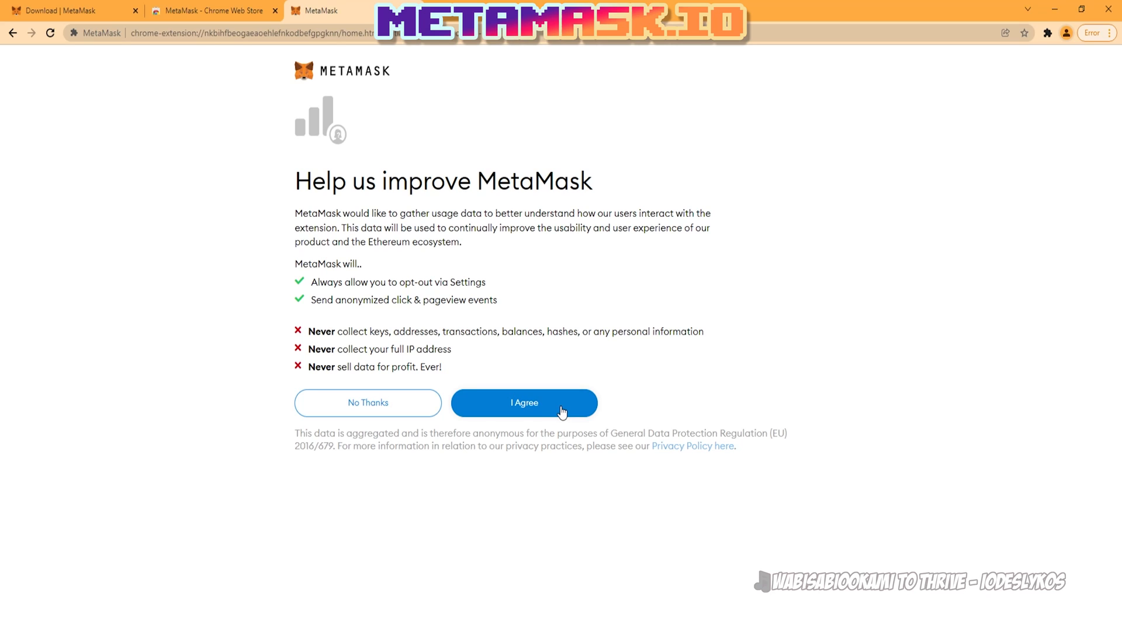
pyautogui.click(524, 403)
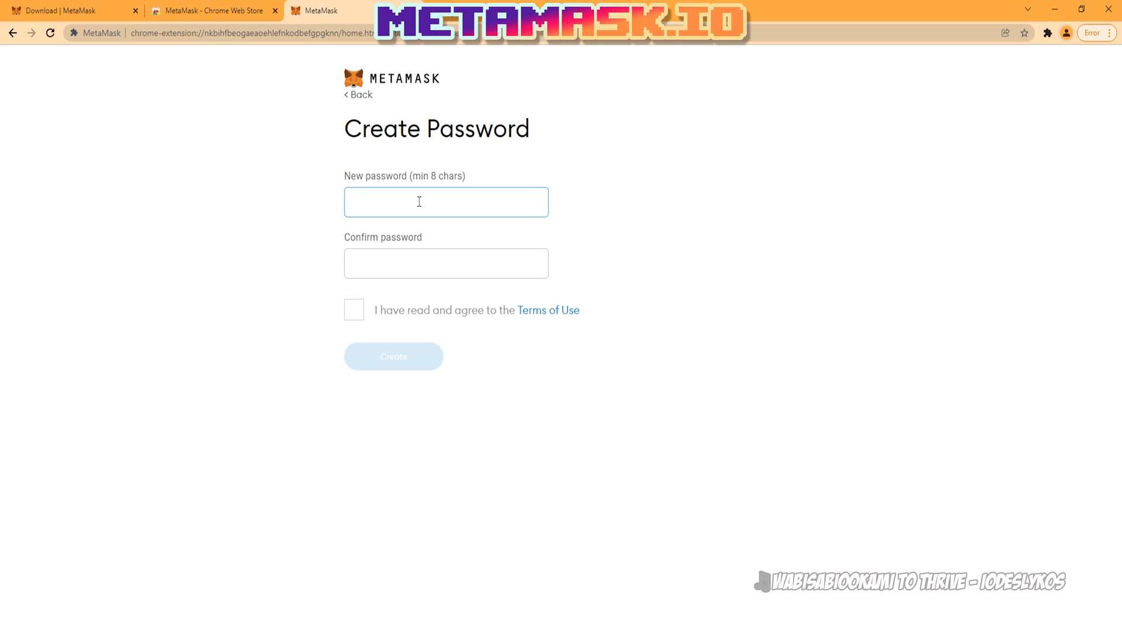
pyautogui.write('1')
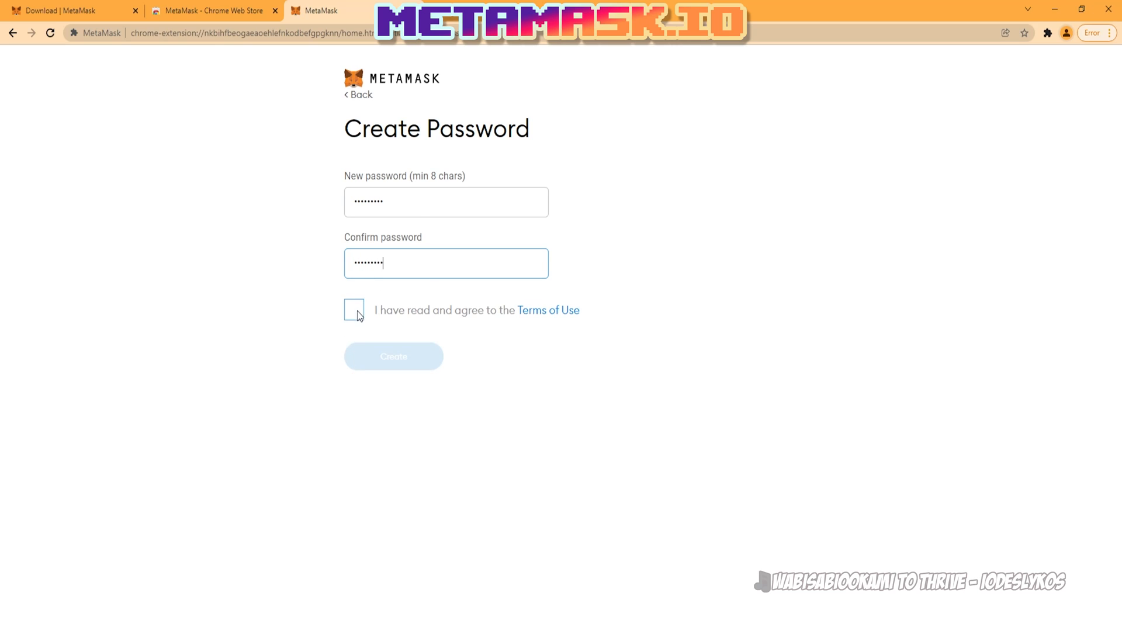
pyautogui.click(353, 309)
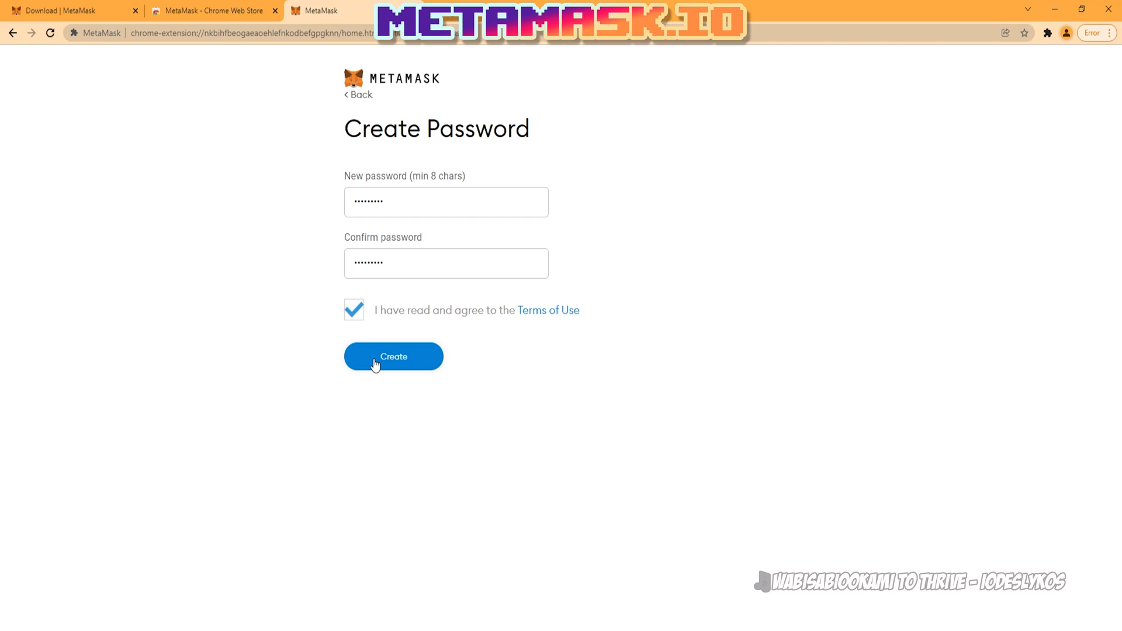
pyautogui.click(393, 356)
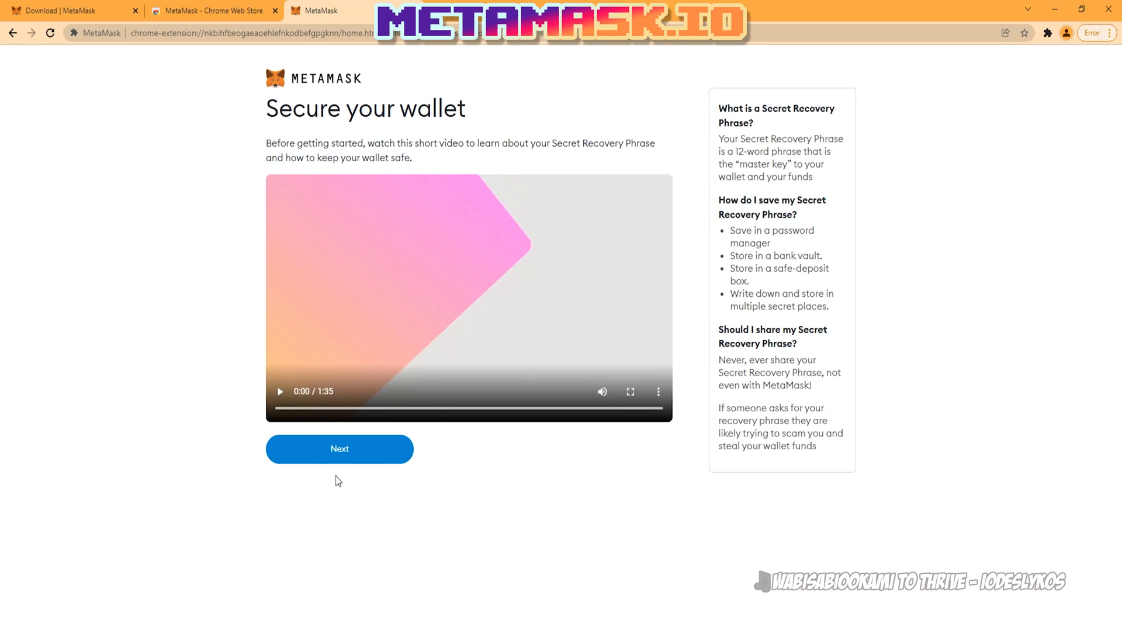
# - Reveal and record the Secret Recovery Phrase words
pyautogui.click(339, 448)
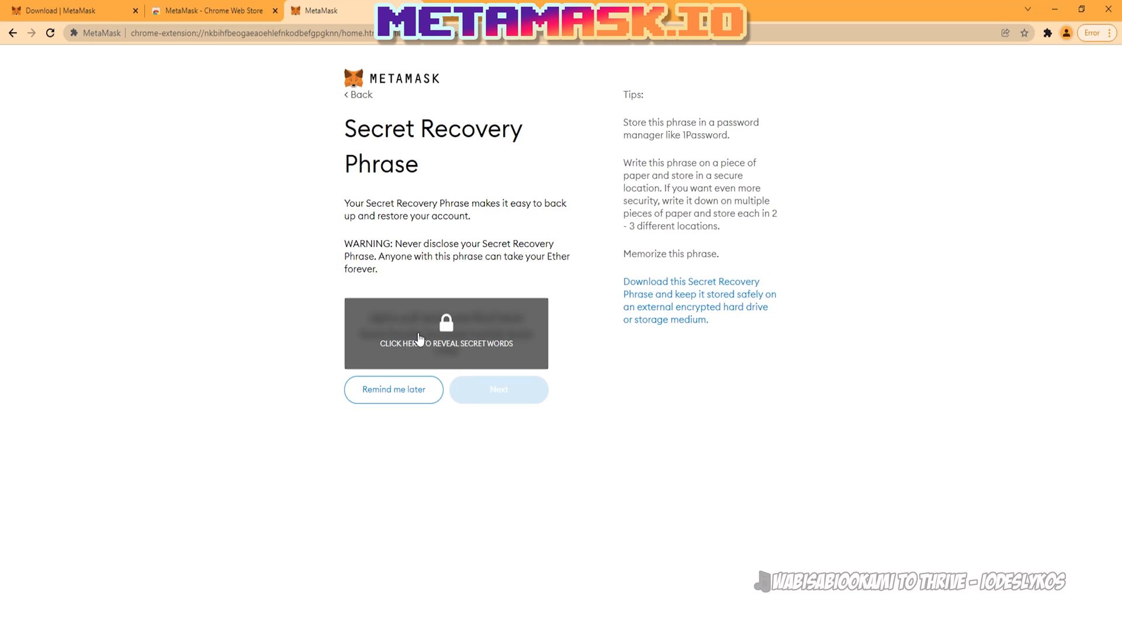
pyautogui.moveTo(431, 342)
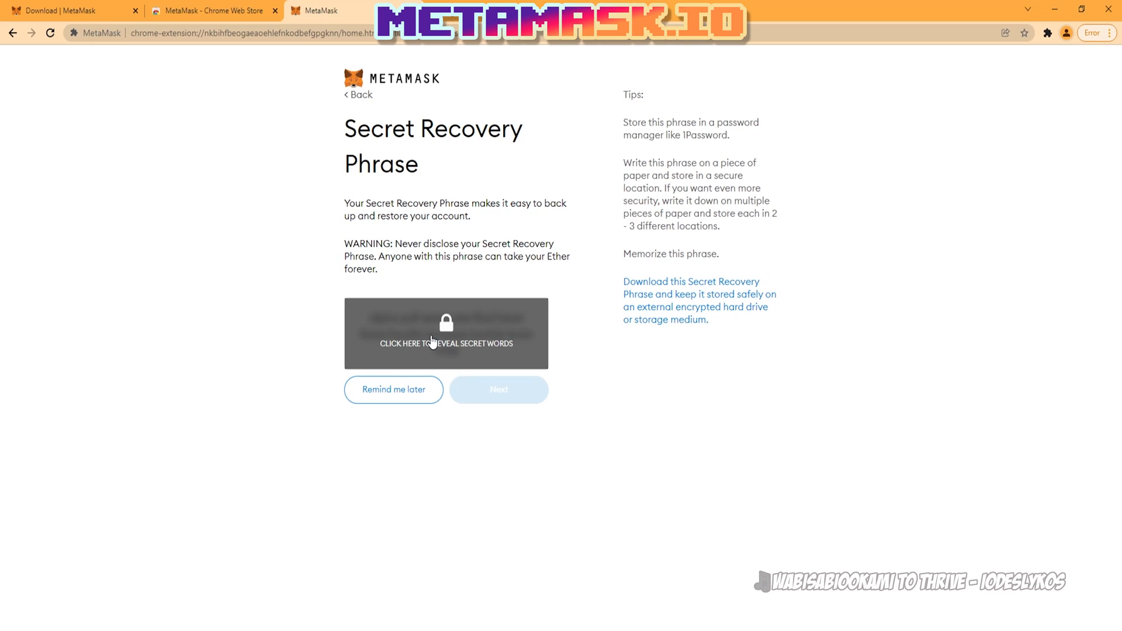
pyautogui.click(445, 334)
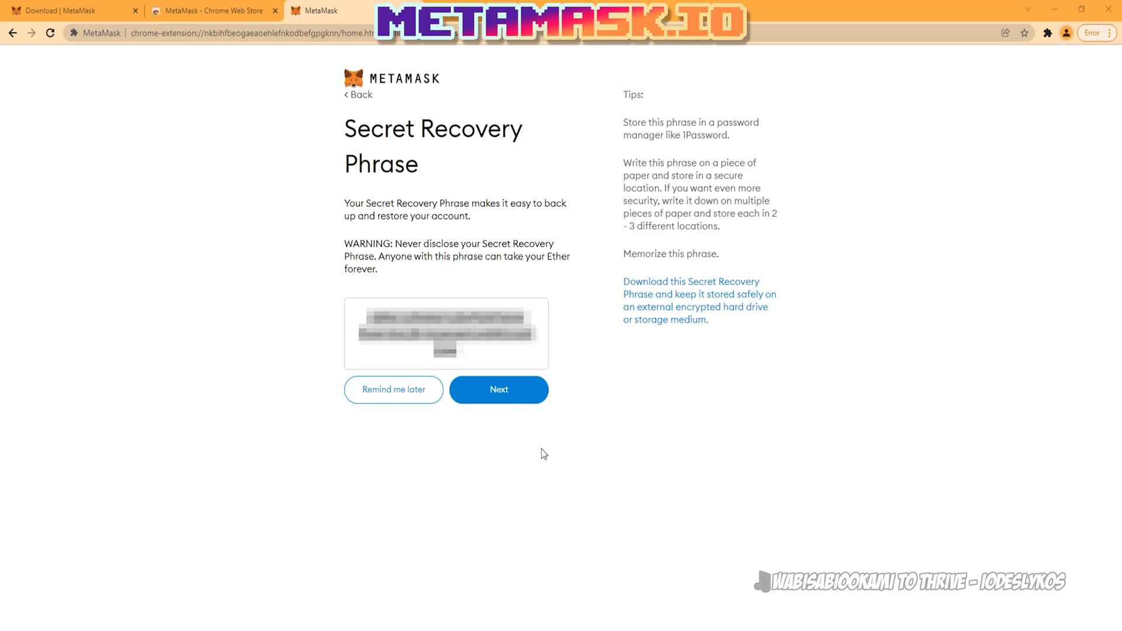
pyautogui.click(498, 389)
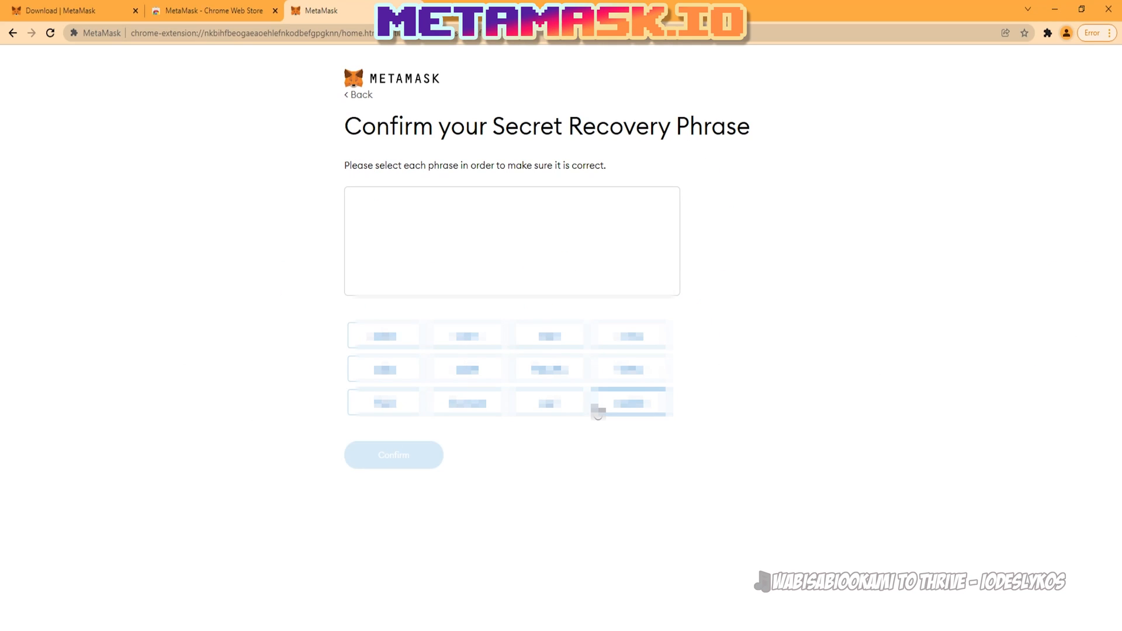
# - Select the recovery words in order, confirm them, and finish setup on Account 1
pyautogui.click(383, 335)
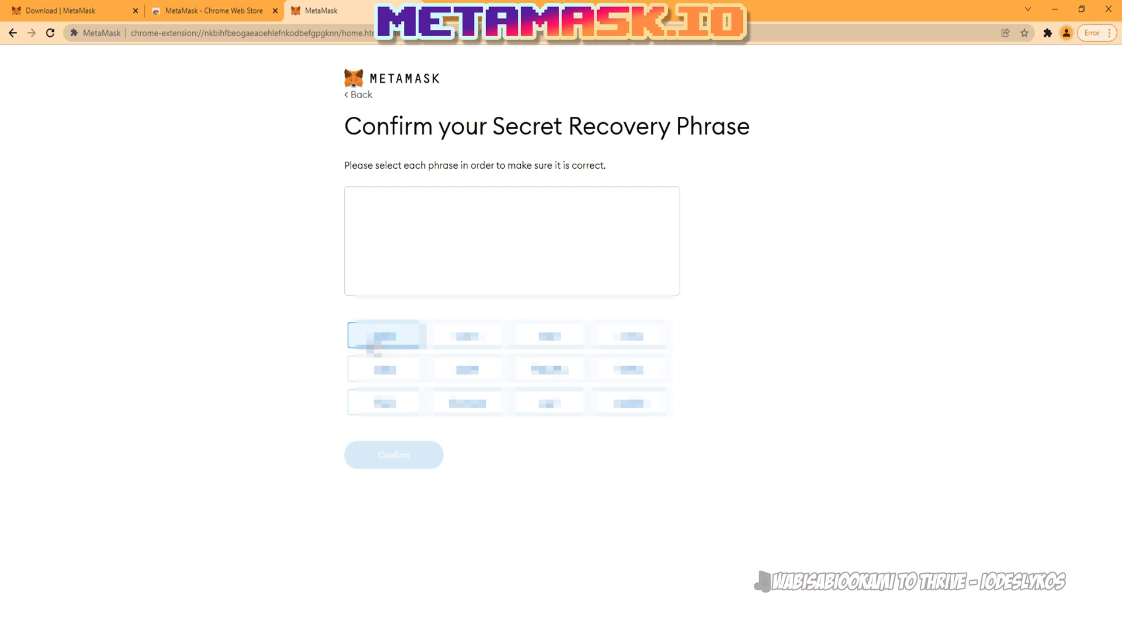
pyautogui.click(385, 335)
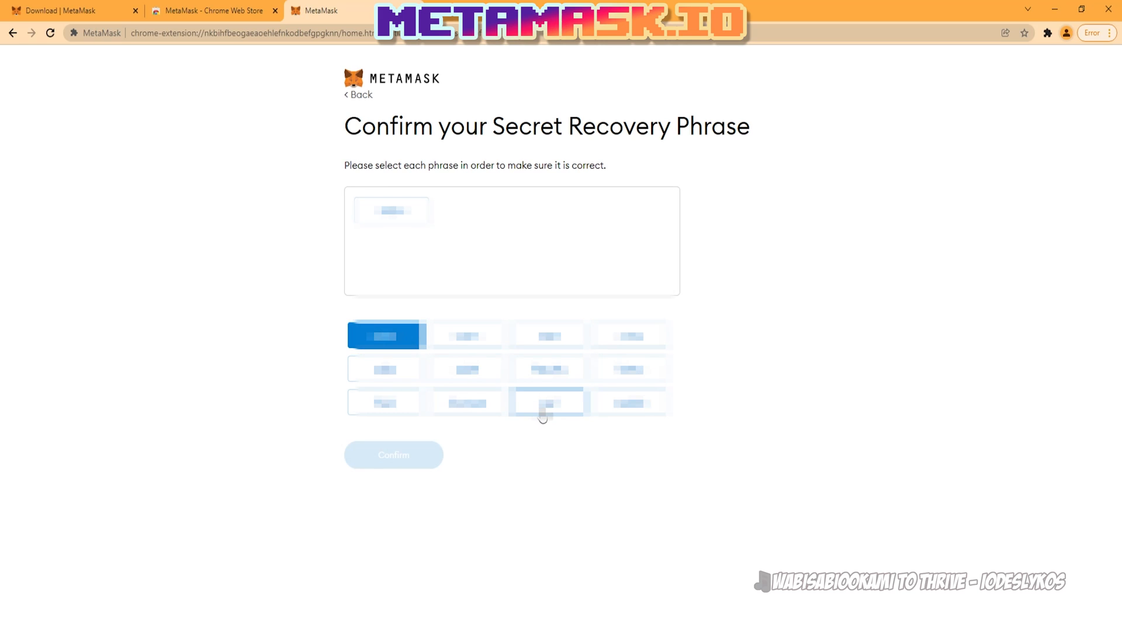
pyautogui.click(547, 401)
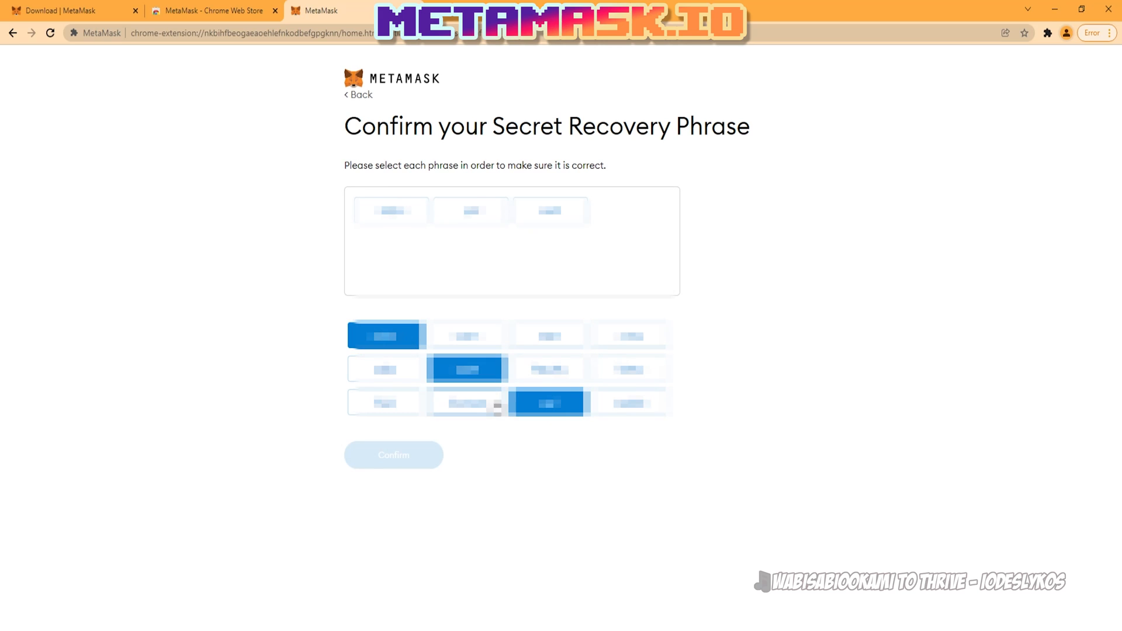
pyautogui.click(392, 455)
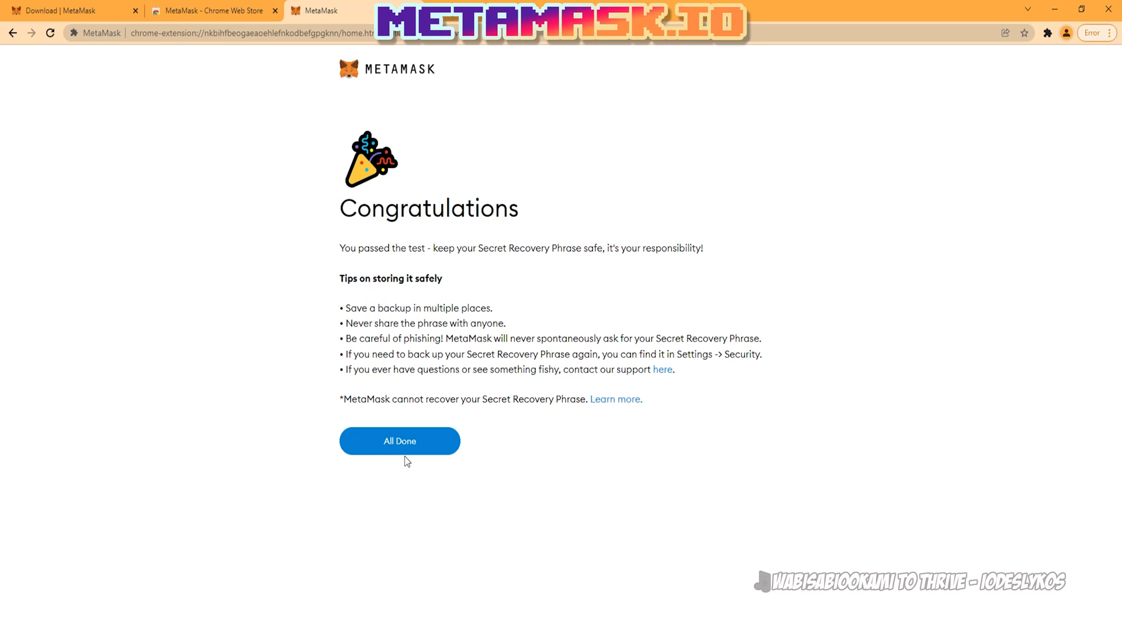
pyautogui.moveTo(560, 351)
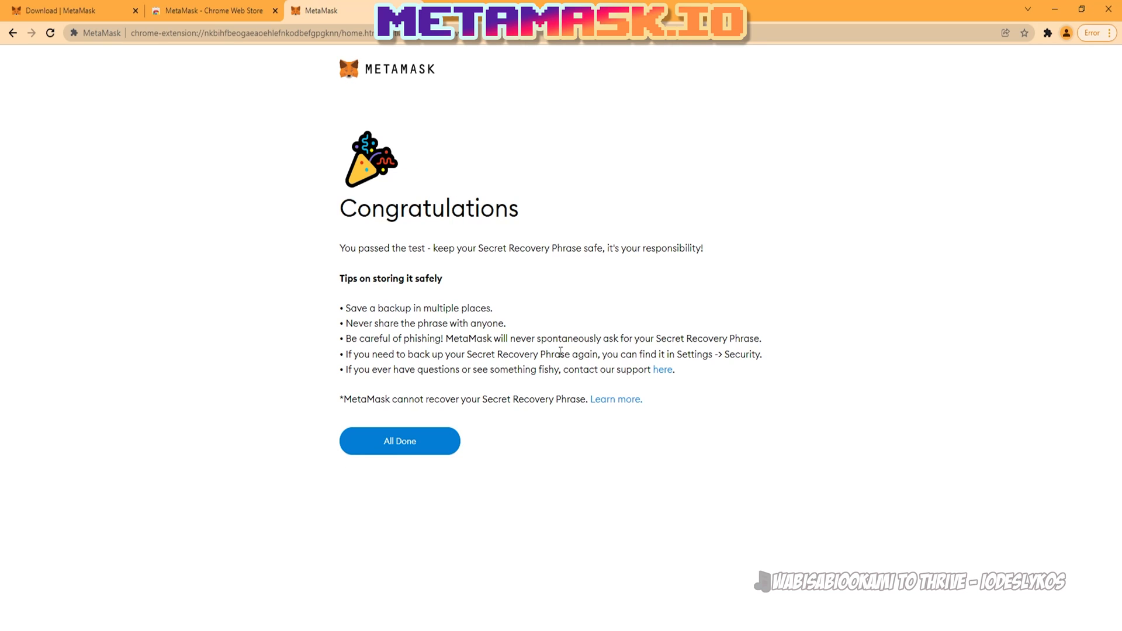
pyautogui.click(399, 440)
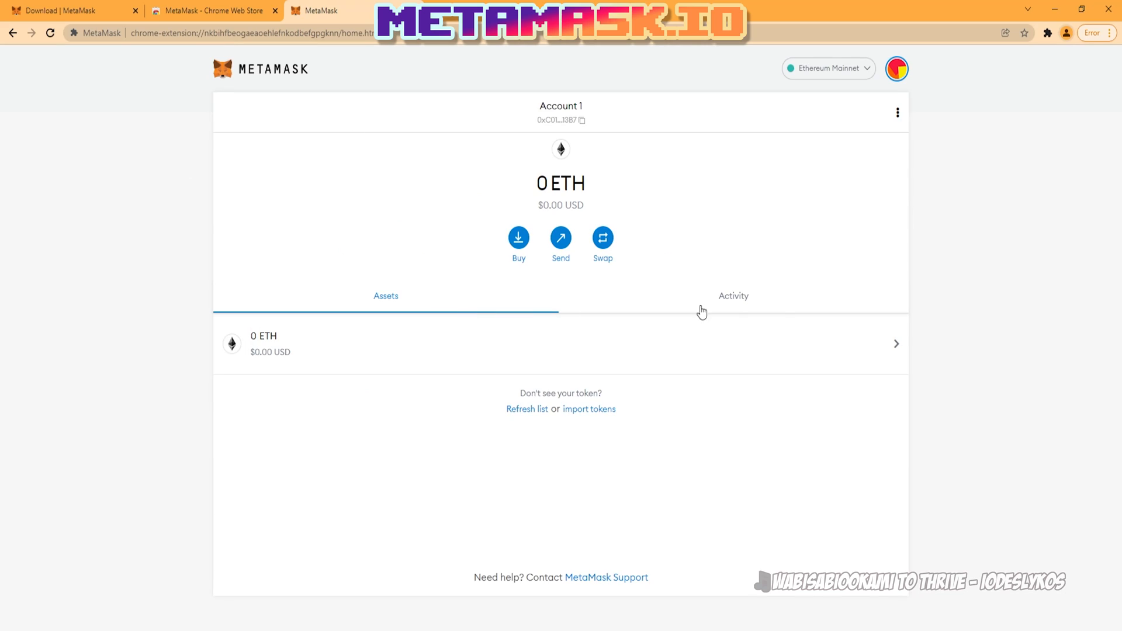
pyautogui.moveTo(776, 313)
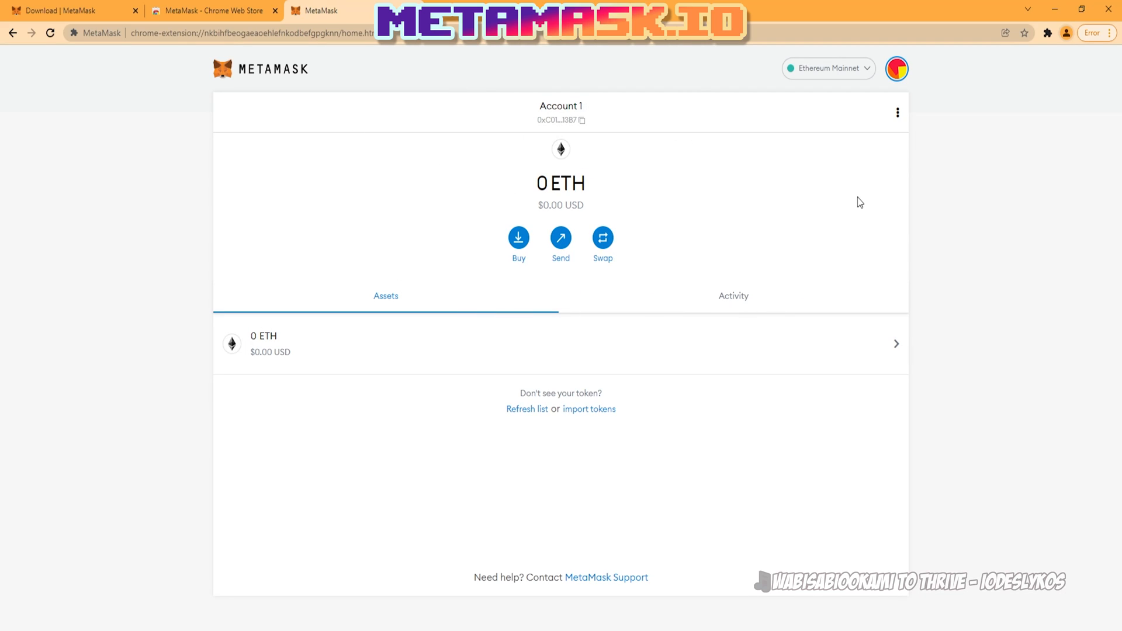
pyautogui.moveTo(843, 83)
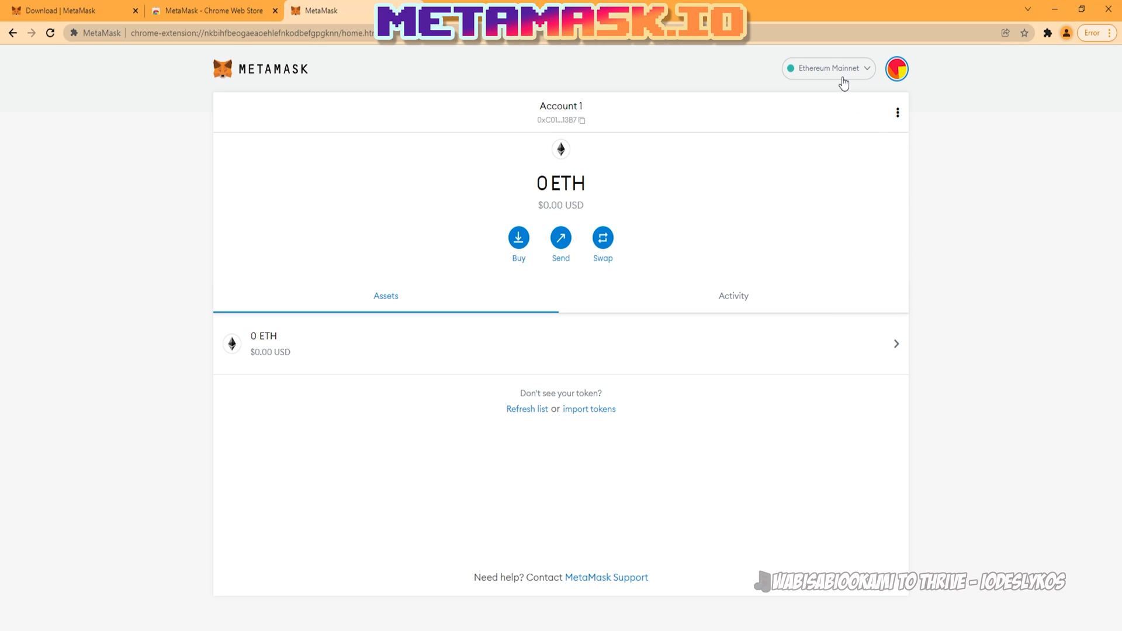
# - Save Polygon Mainnet with polygon-rpc.com, chain ID 137, MATIC and polygonscan.com, staying on it
pyautogui.click(828, 68)
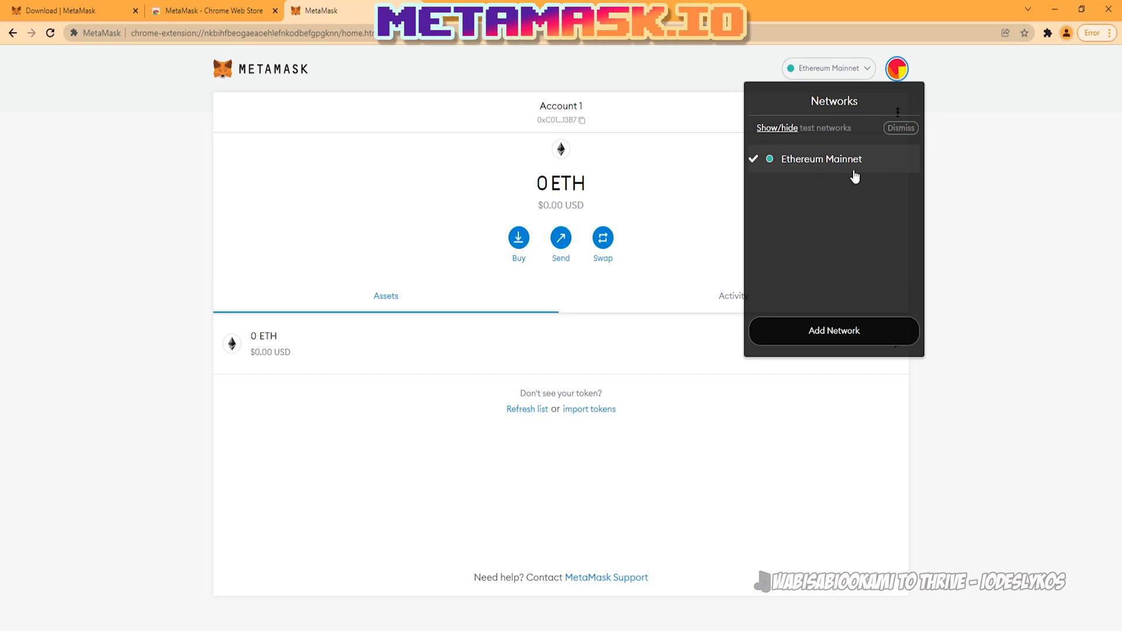
pyautogui.click(833, 331)
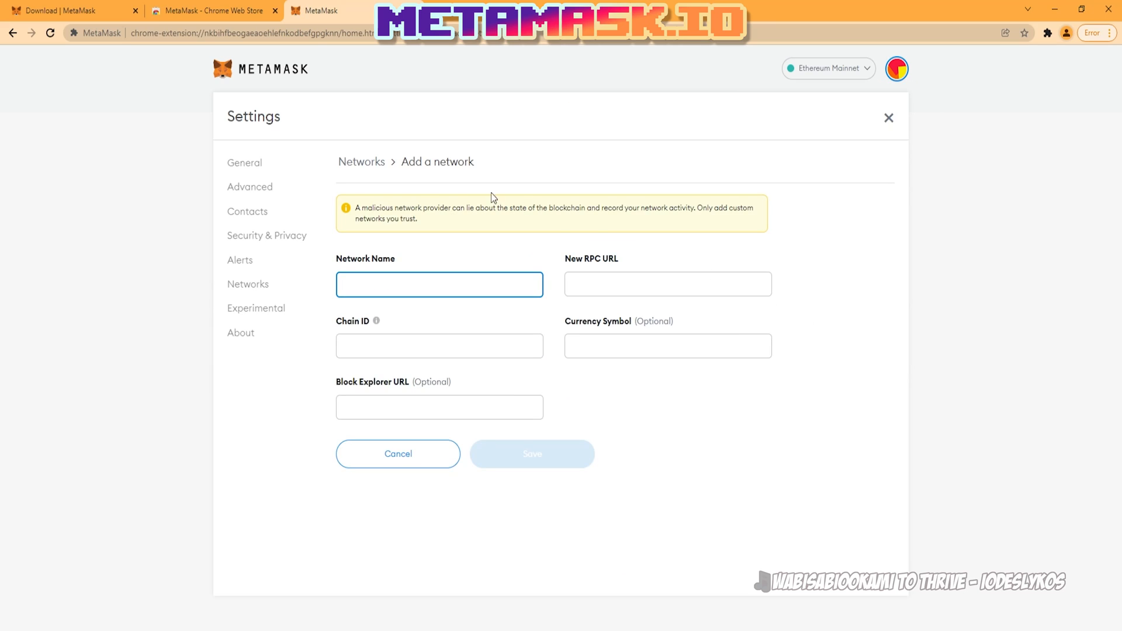
pyautogui.write('Po')
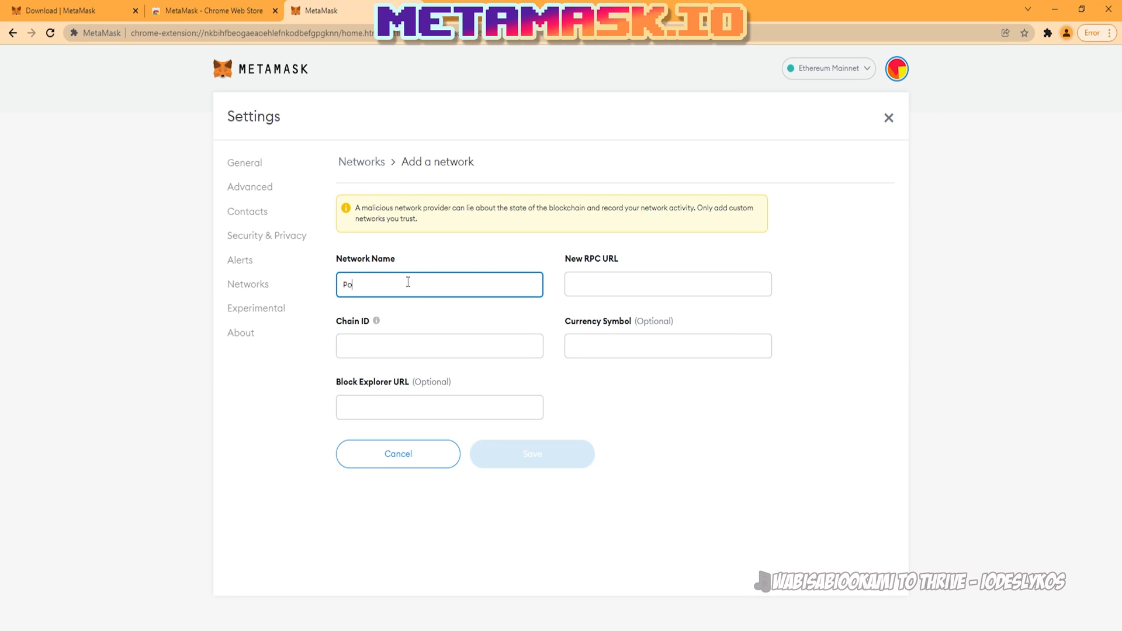
pyautogui.write('Polygon Mainnet')
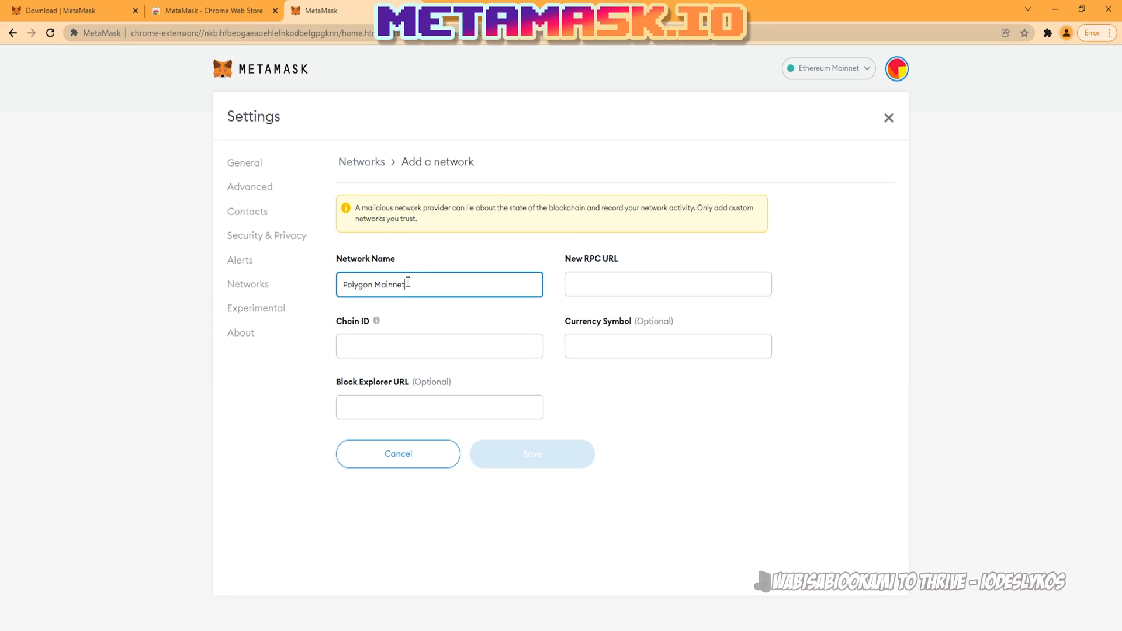
pyautogui.write('https://polygon-rpc.com')
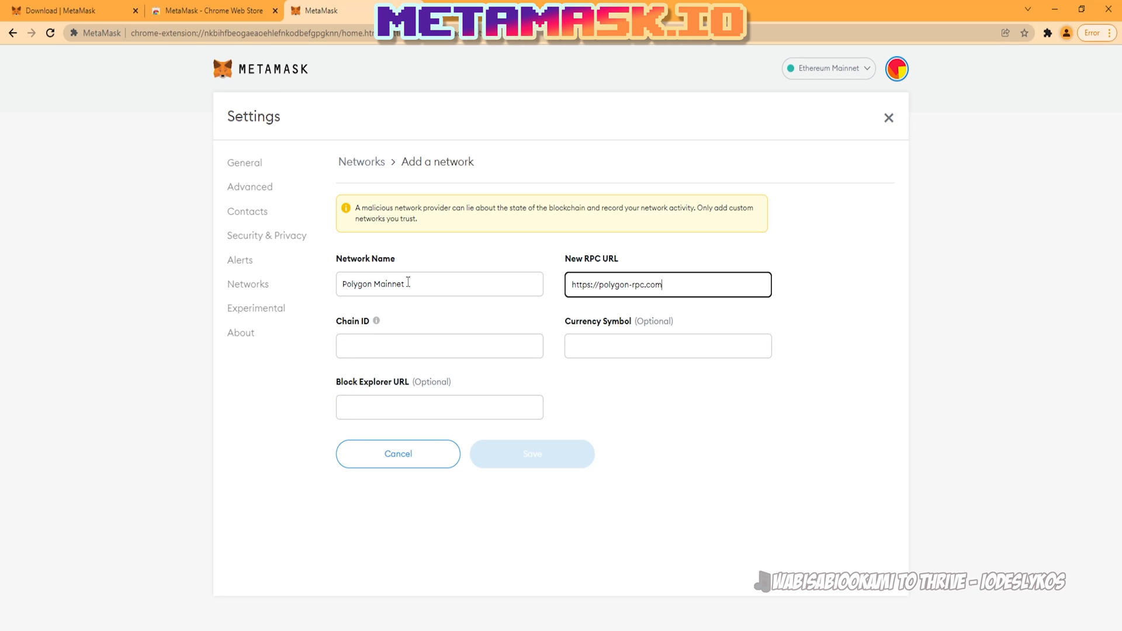
pyautogui.write('13')
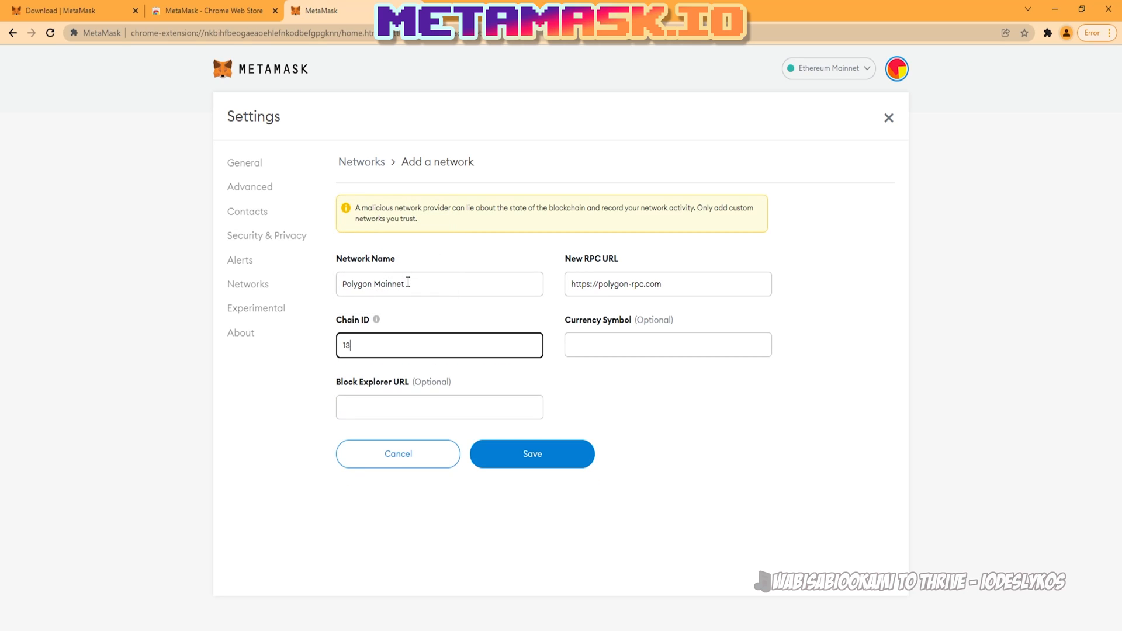
pyautogui.write('MATIC')
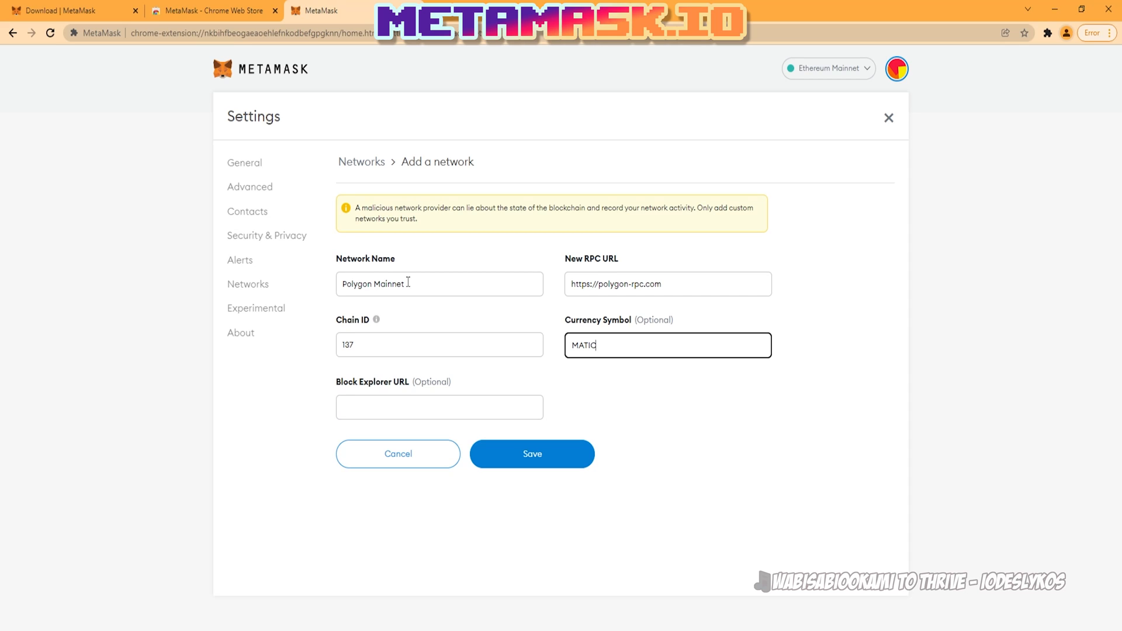
pyautogui.write('h')
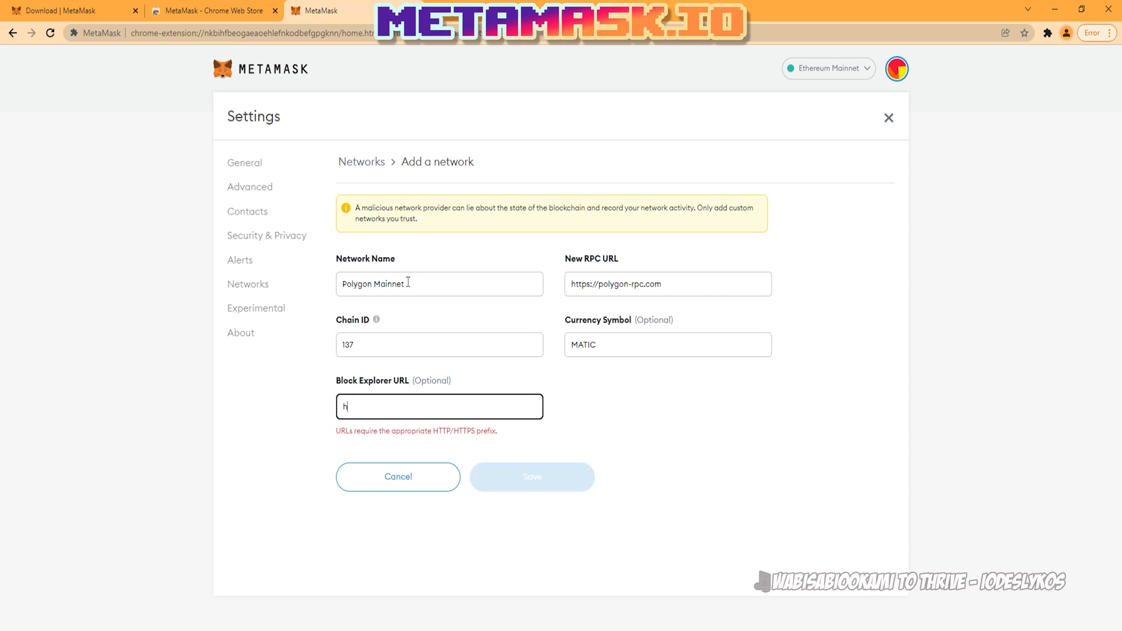
pyautogui.write('ttps://polygonscan.com')
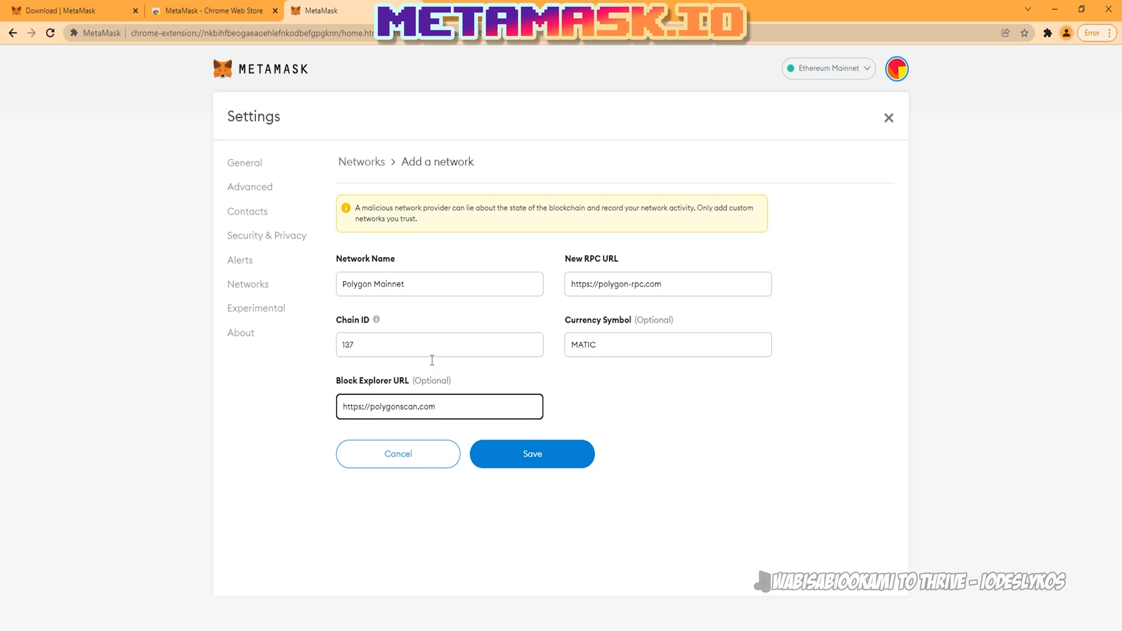
pyautogui.click(532, 454)
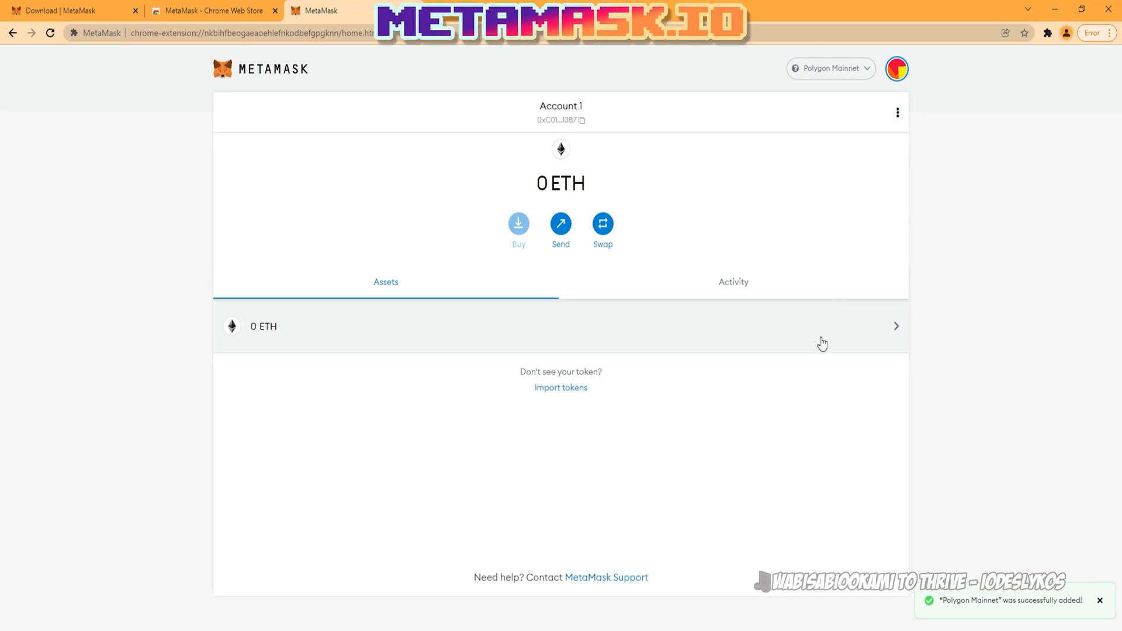
pyautogui.click(830, 69)
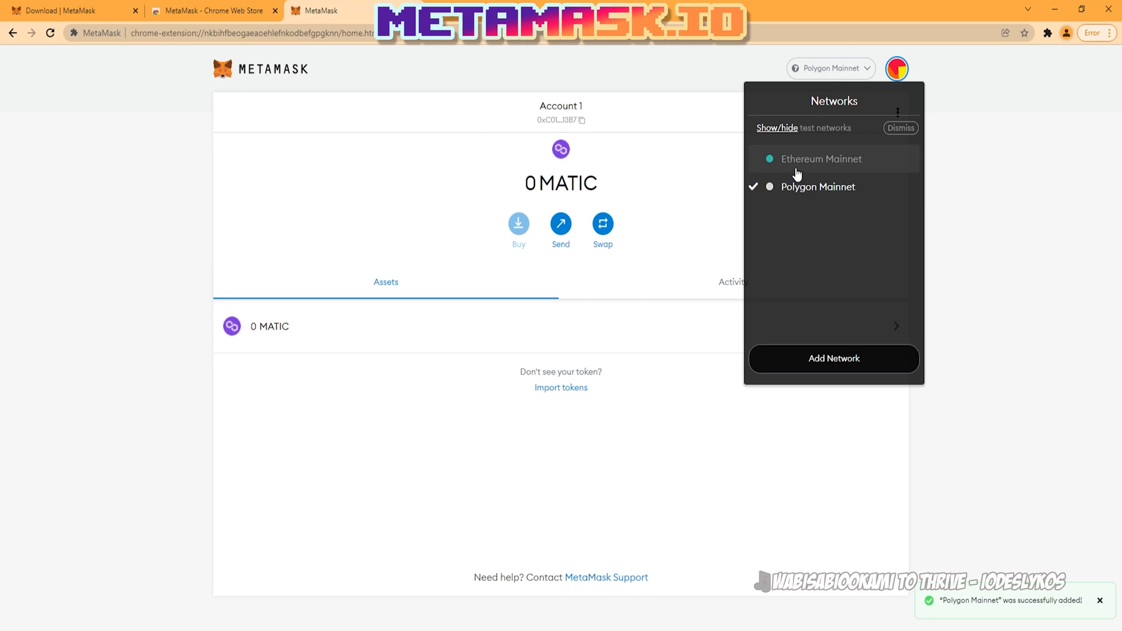
pyautogui.click(821, 159)
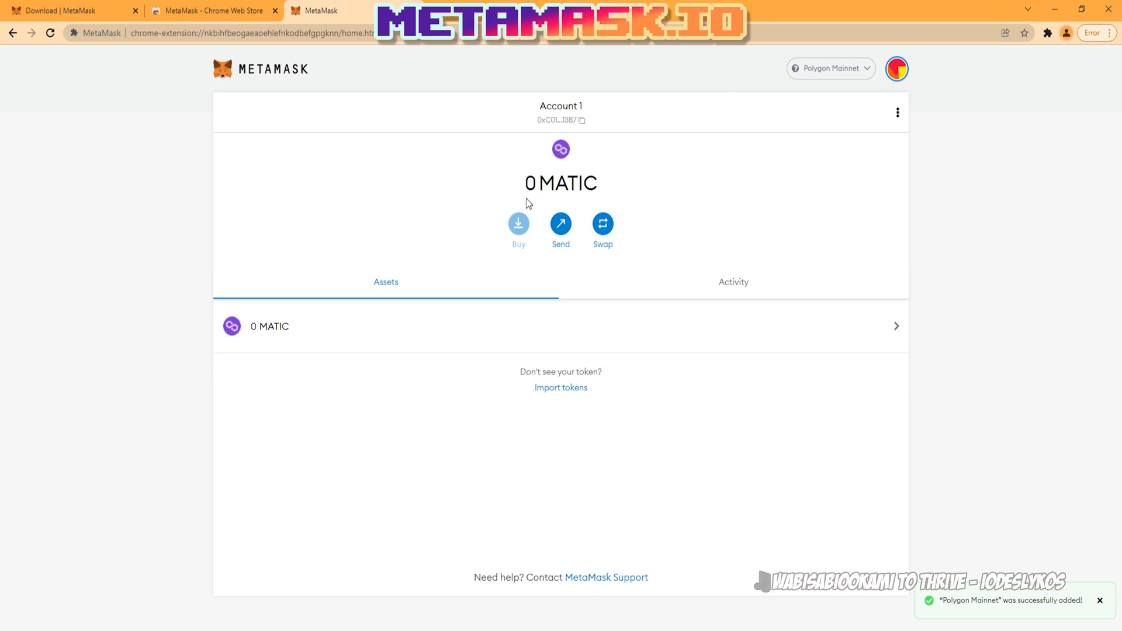
pyautogui.moveTo(553, 336)
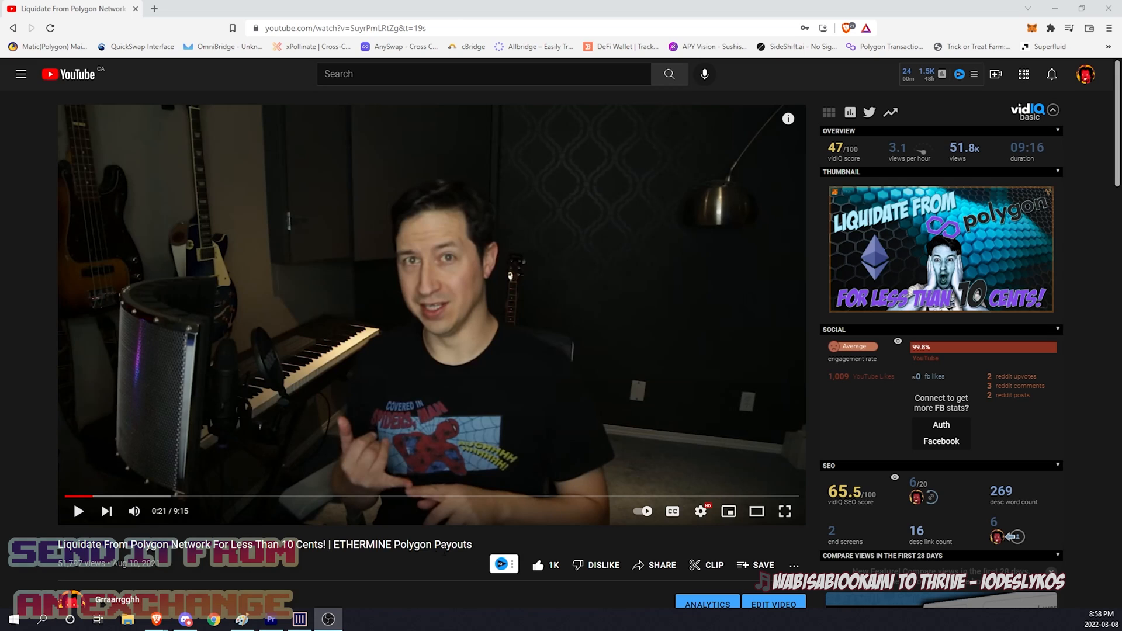
# - Scroll to the description's Polygon-supporting exchanges, then switch to the AAX tab
pyautogui.scroll(-3)
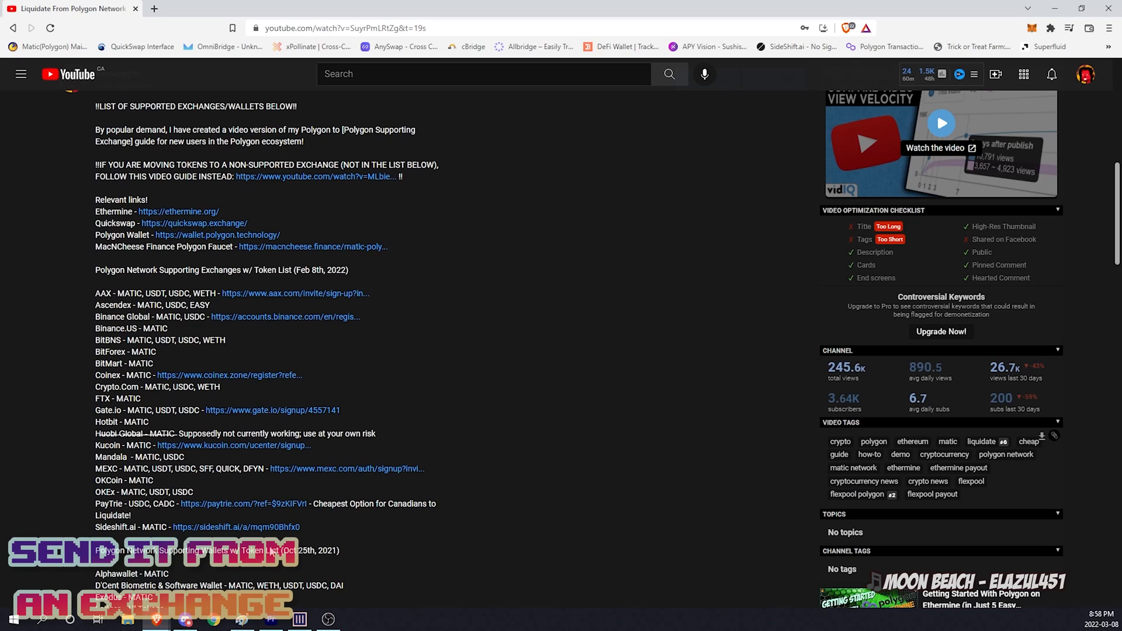
pyautogui.moveTo(379, 551)
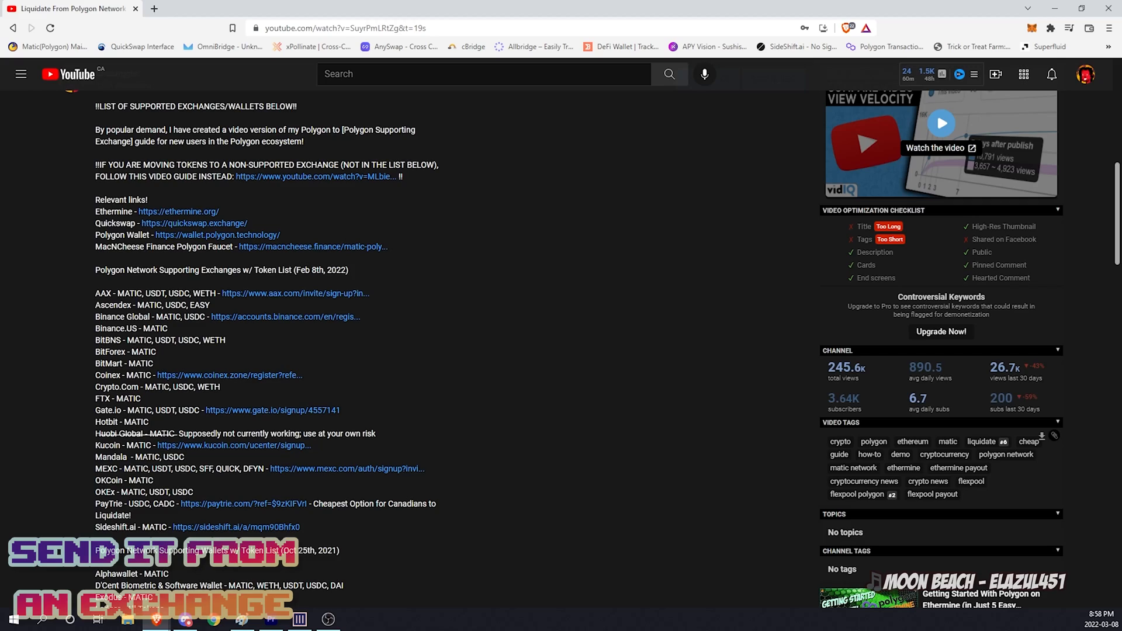
pyautogui.click(463, 9)
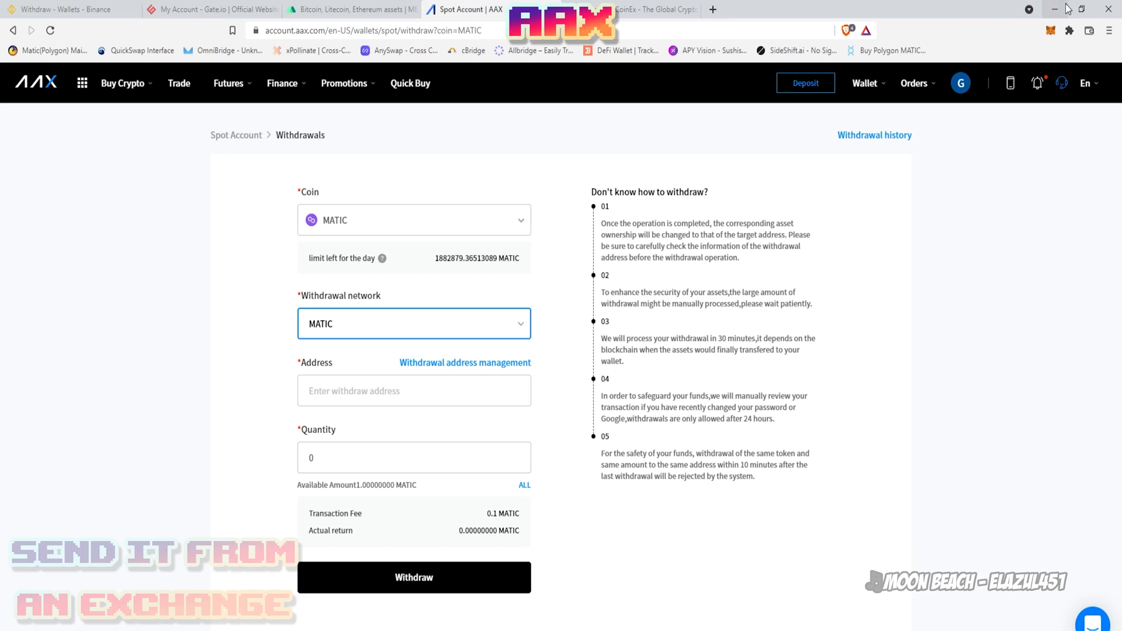
# - Unlock MetaMask, copy Account 1's address, and paste it into AAX's withdrawal address field
pyautogui.click(1050, 30)
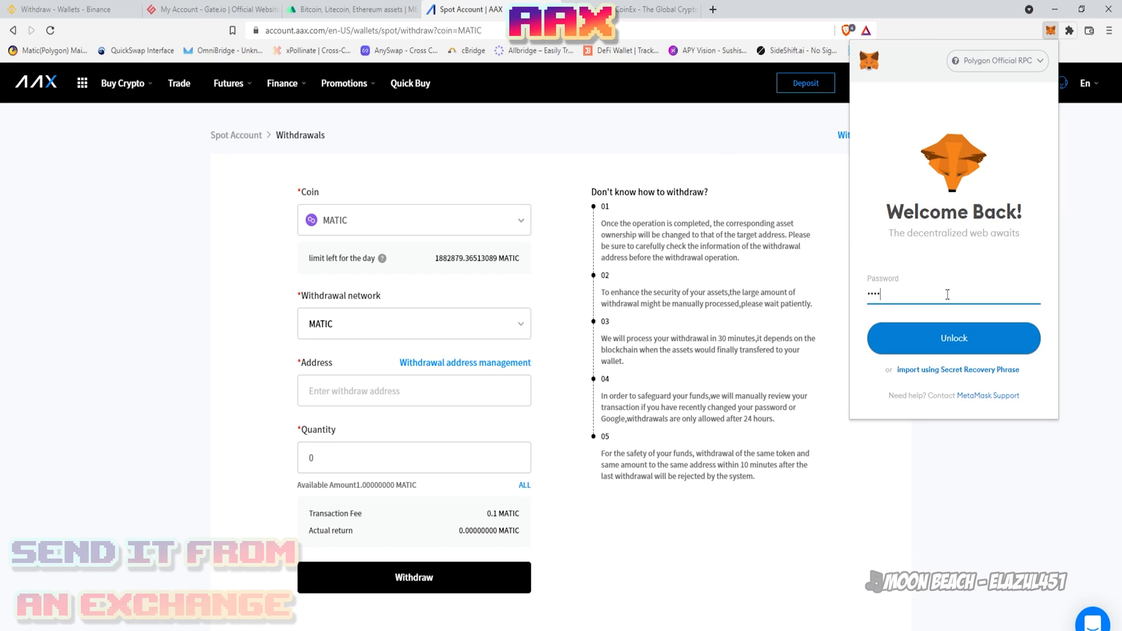
pyautogui.click(953, 338)
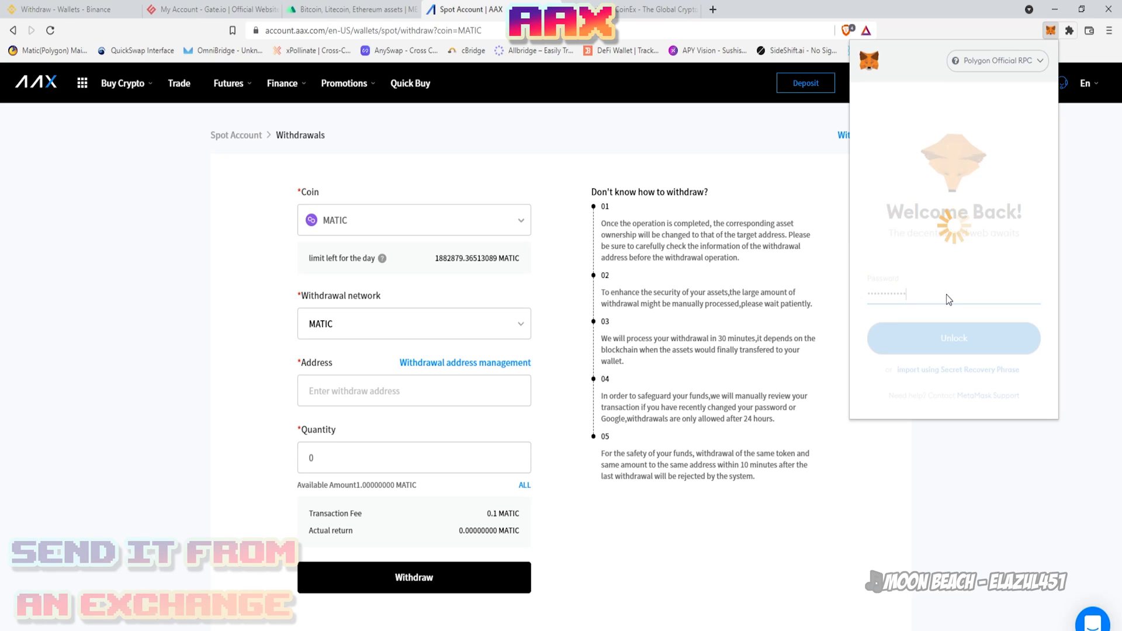
pyautogui.click(953, 337)
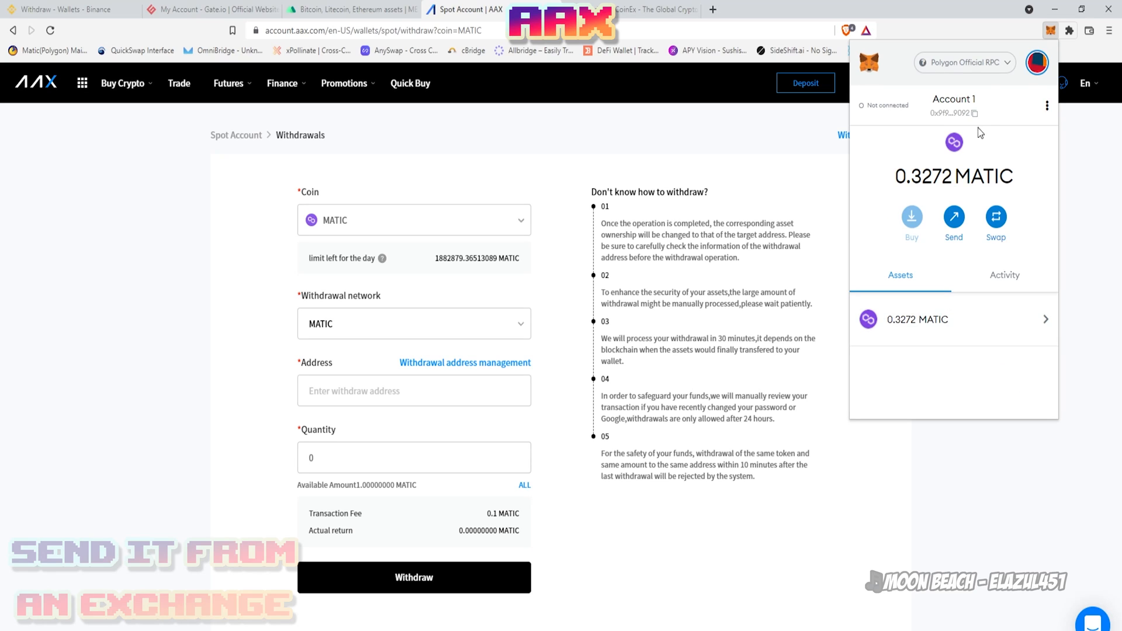
pyautogui.moveTo(871, 94)
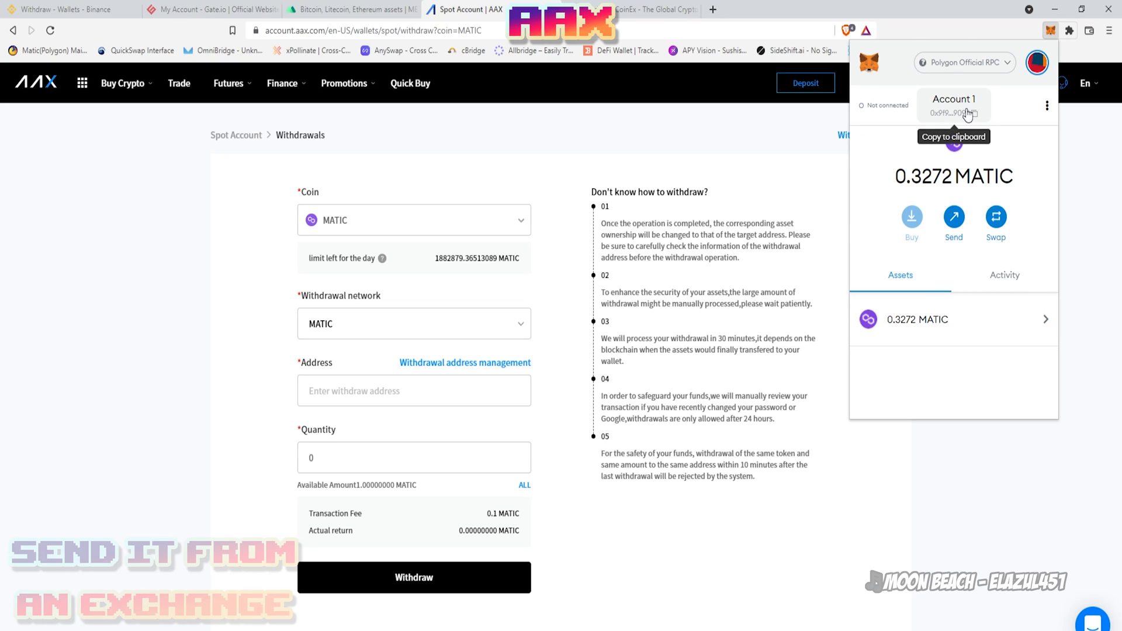
pyautogui.click(954, 113)
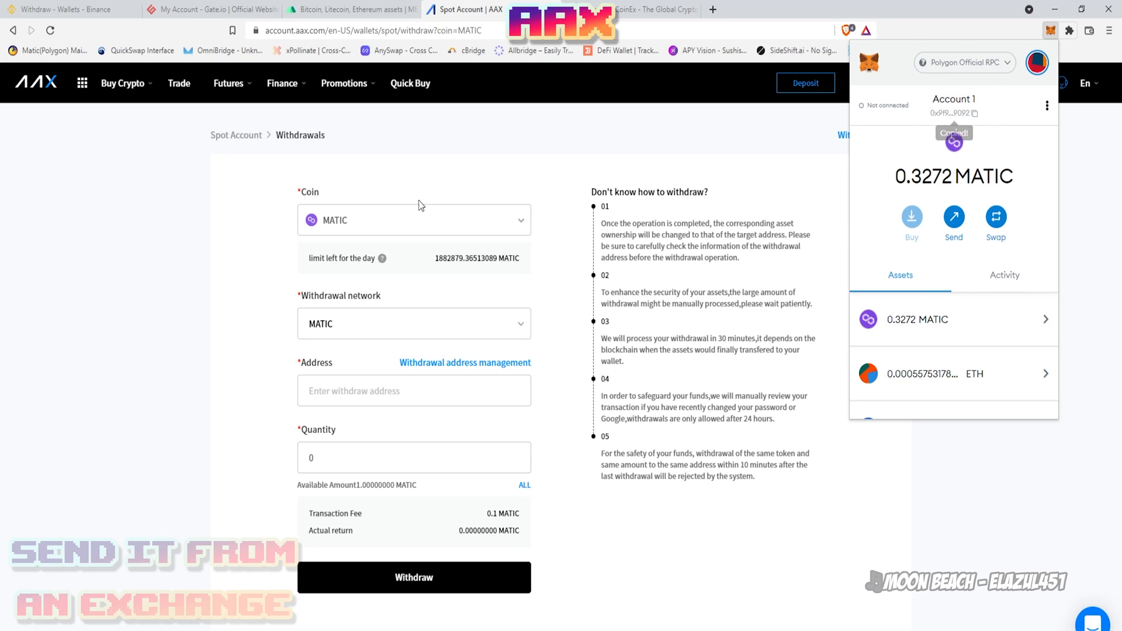
pyautogui.click(414, 391)
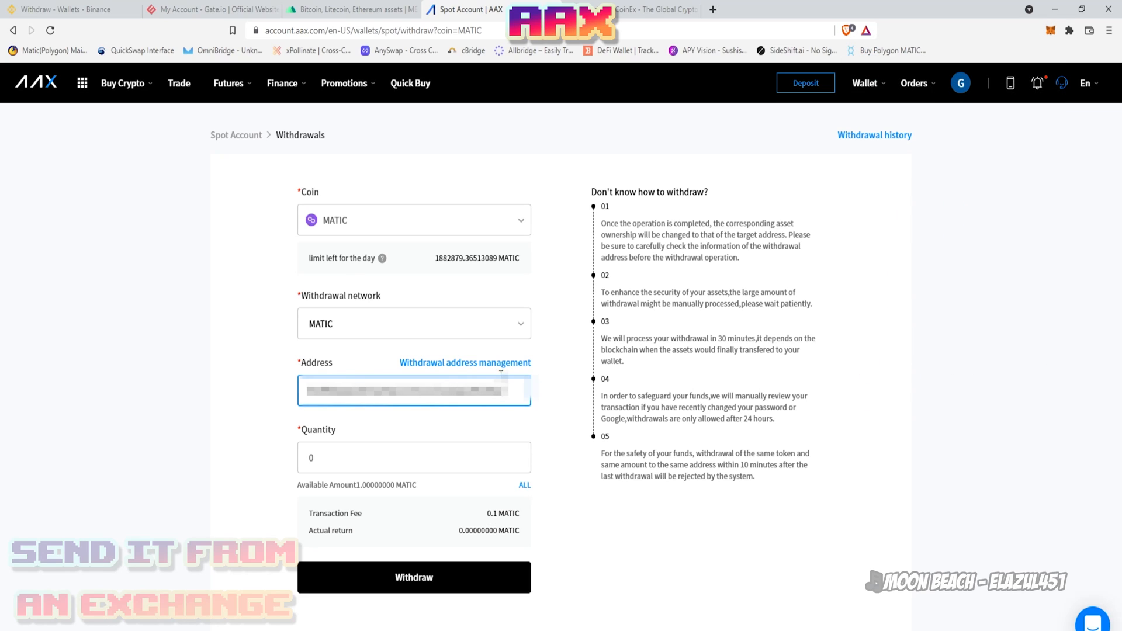
# - Submit a 1 MATIC withdrawal request from AAX to the wallet address
pyautogui.click(413, 457)
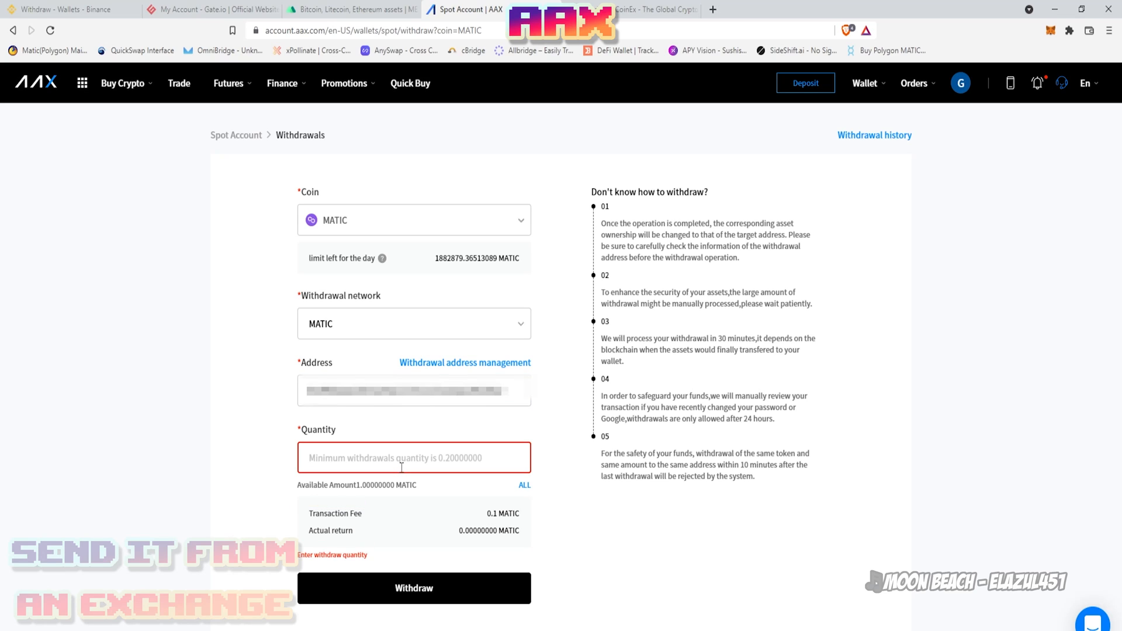
pyautogui.write('1')
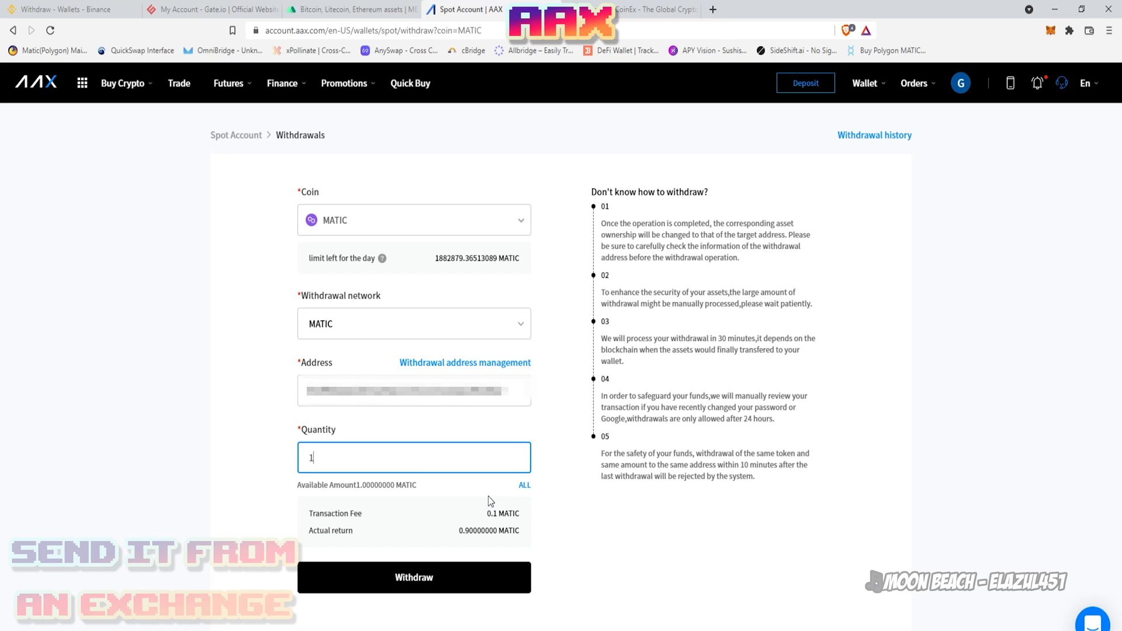
pyautogui.moveTo(380, 577)
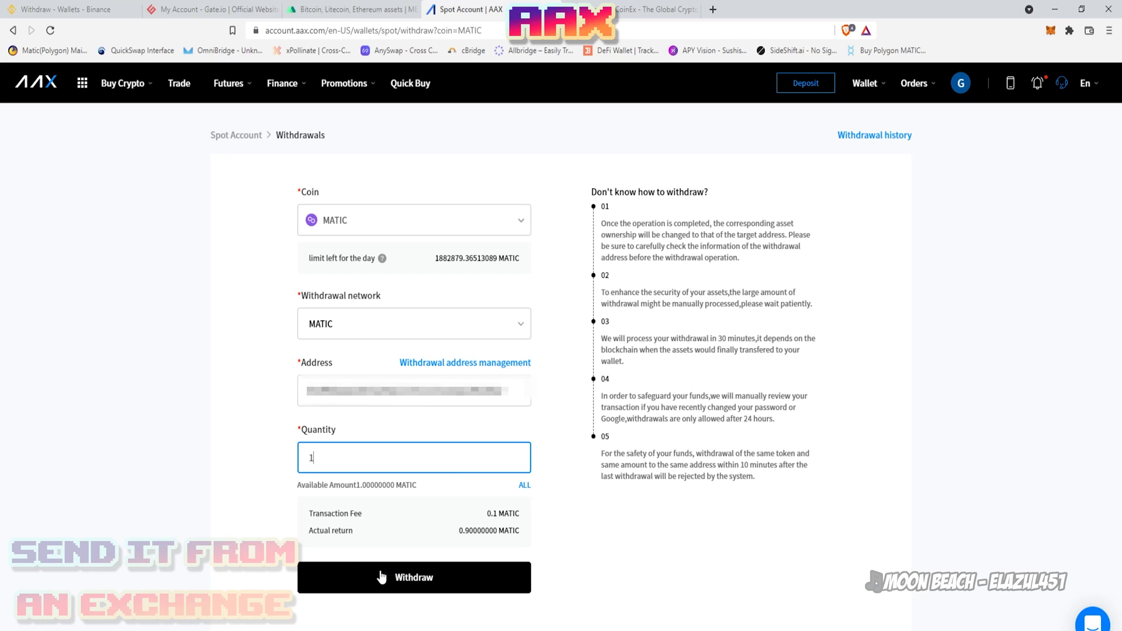
pyautogui.click(413, 577)
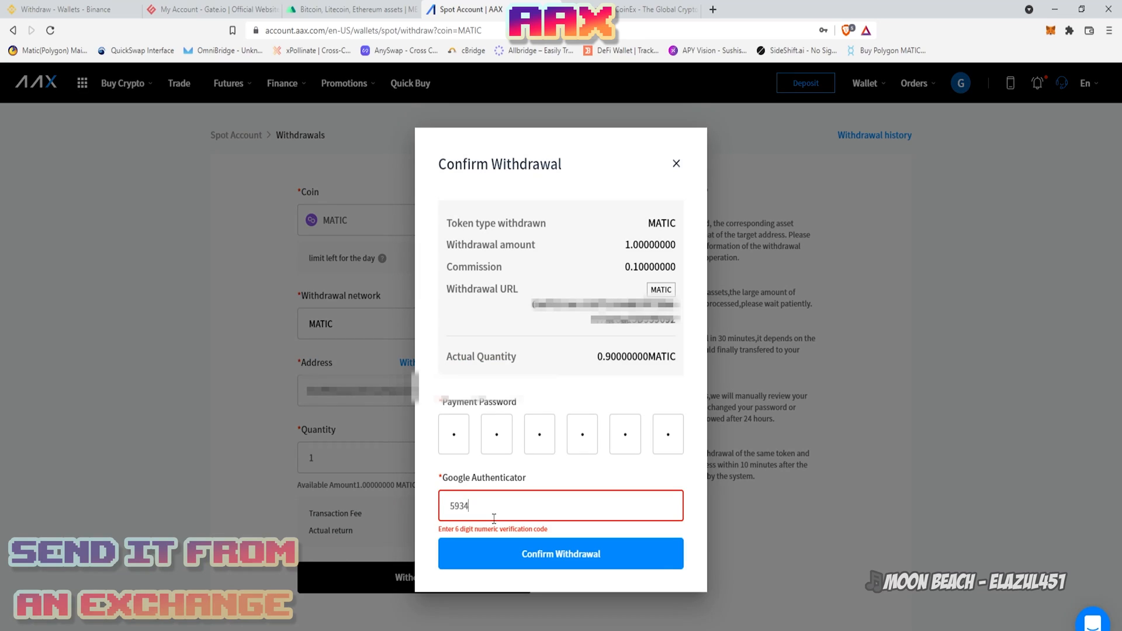
# - Confirm the withdrawal code, check the wallet shows 1.2272 MATIC, and move to Binance
pyautogui.click(560, 553)
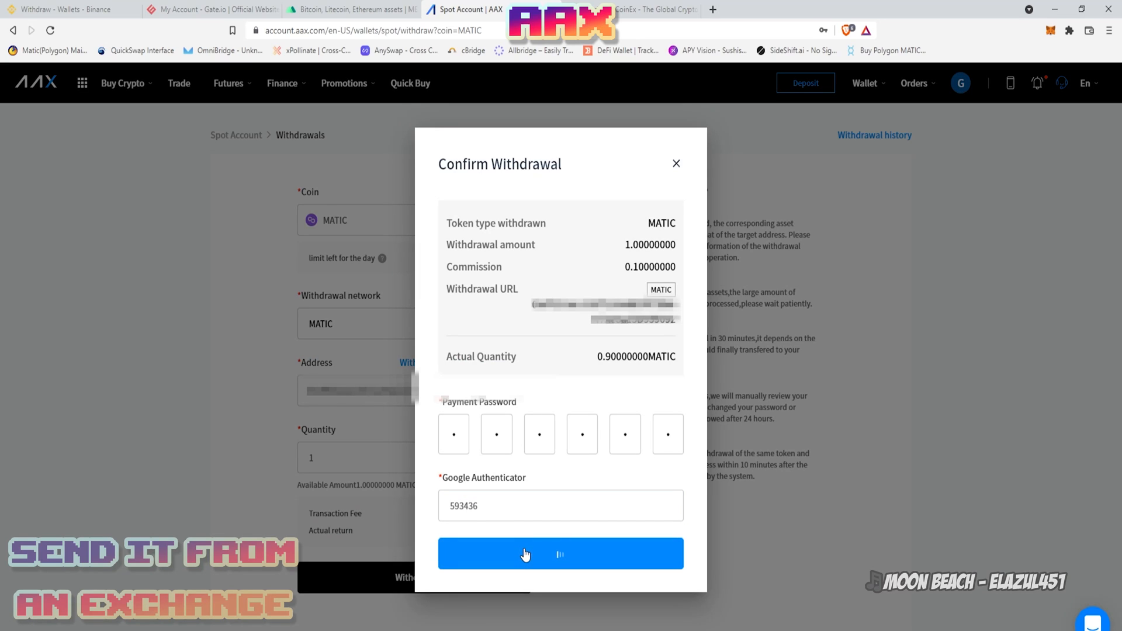
pyautogui.click(560, 553)
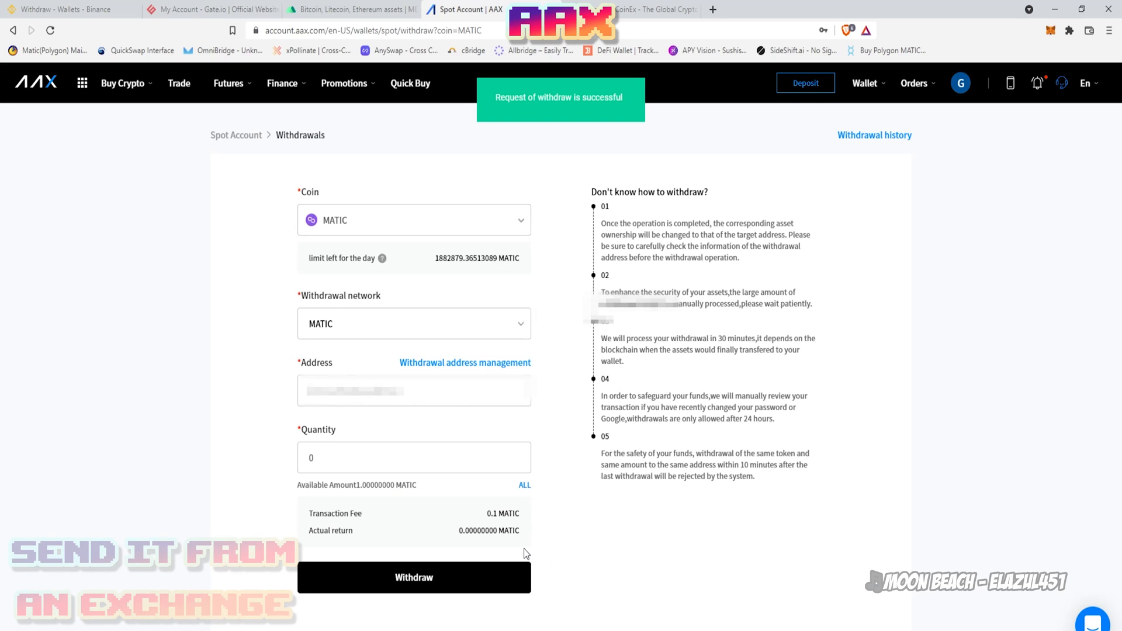
pyautogui.moveTo(574, 119)
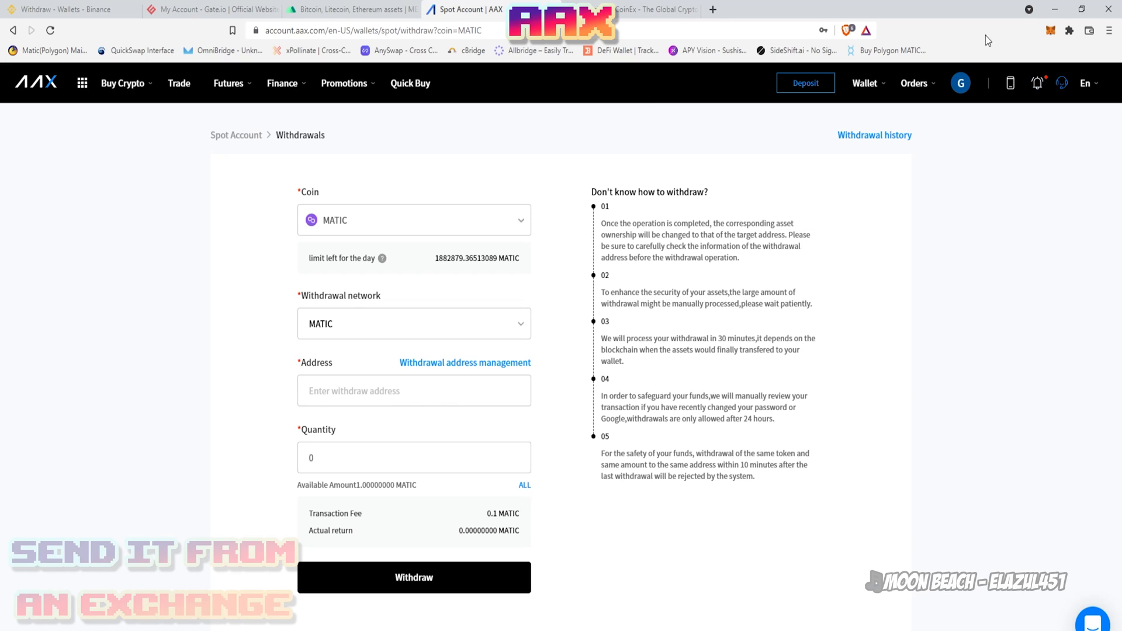
pyautogui.click(1049, 30)
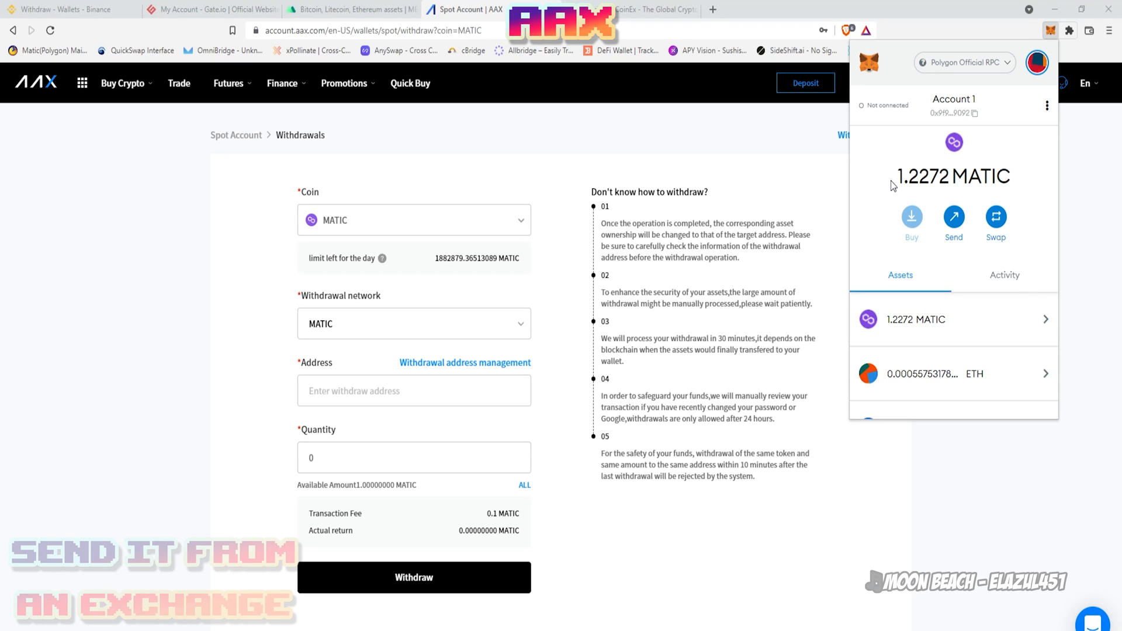
pyautogui.click(64, 9)
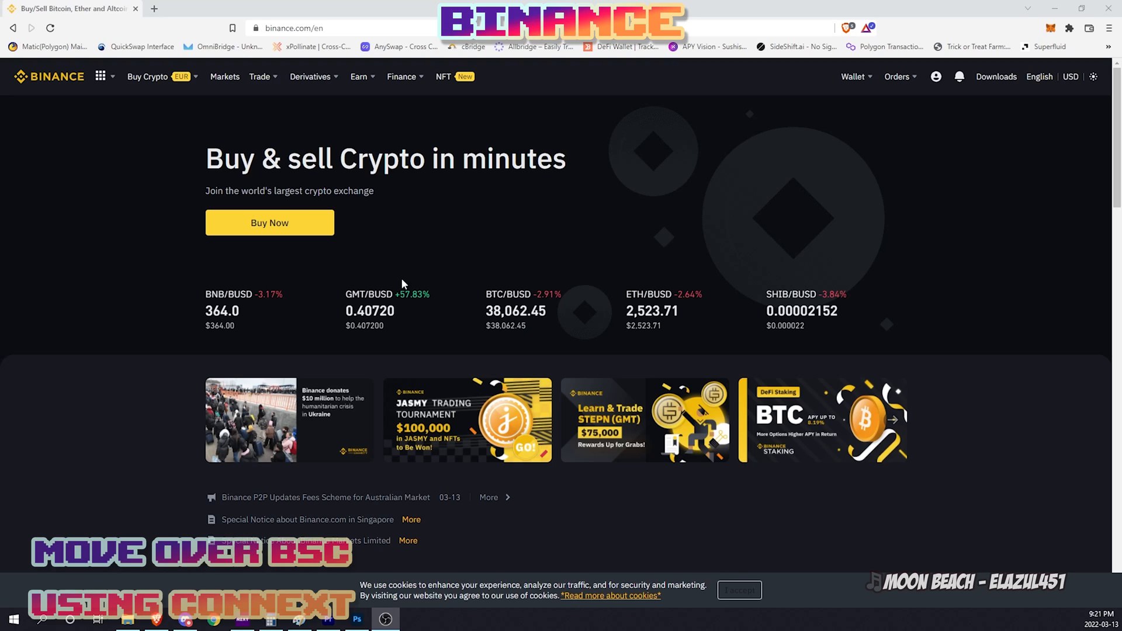
# - View Binance's Fiat and Spot balances, then open the classic BTC/USDT spot trading page
pyautogui.click(853, 77)
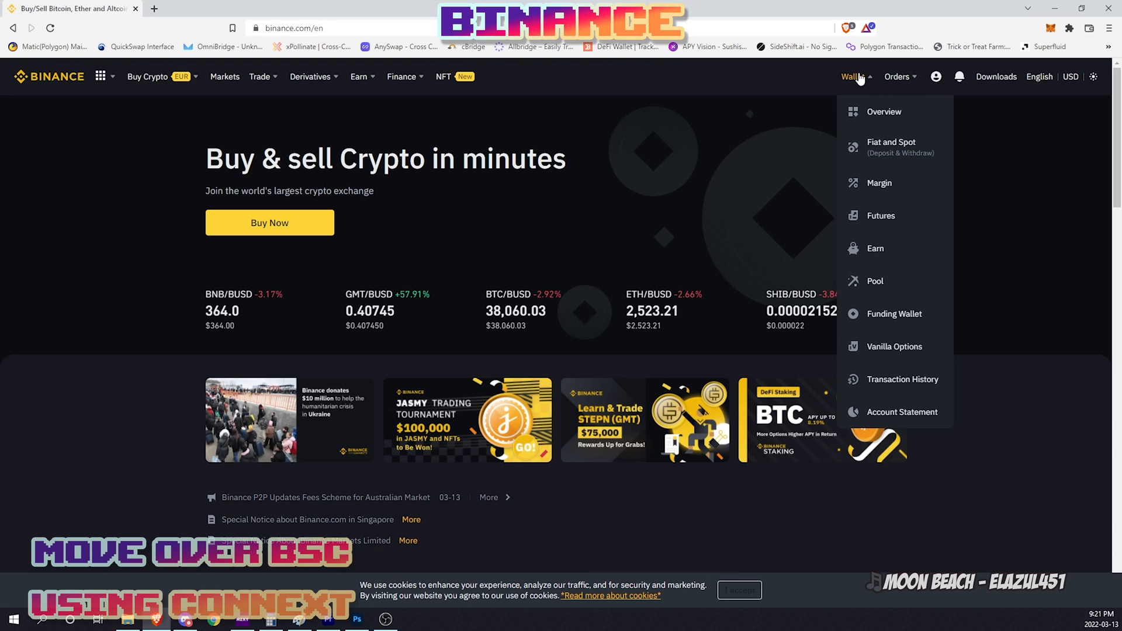
pyautogui.click(883, 112)
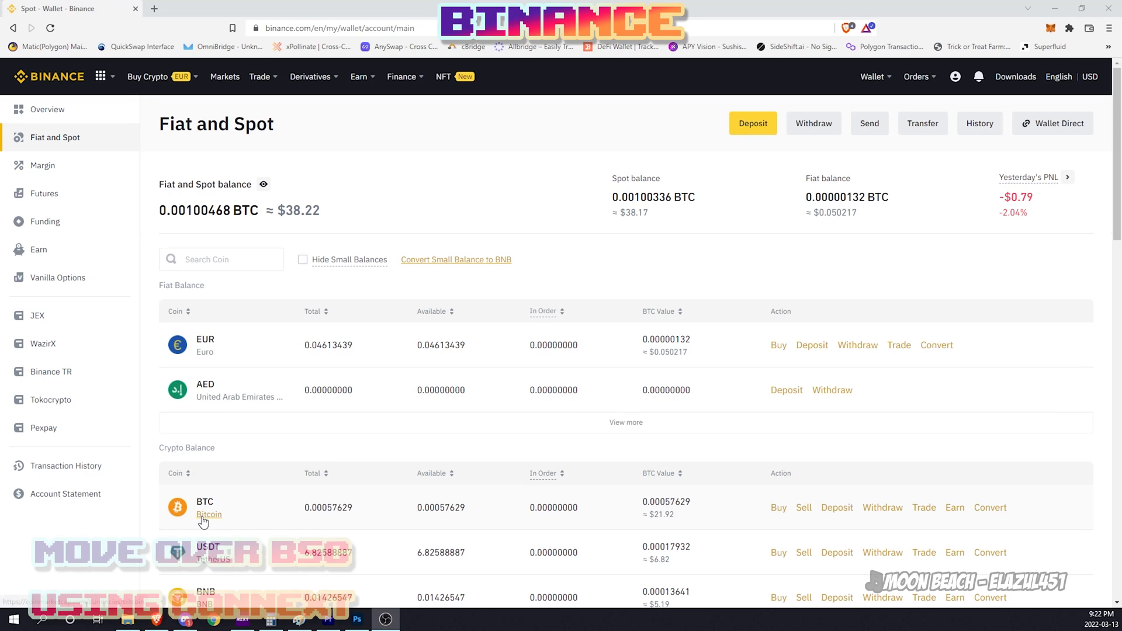
pyautogui.moveTo(361, 217)
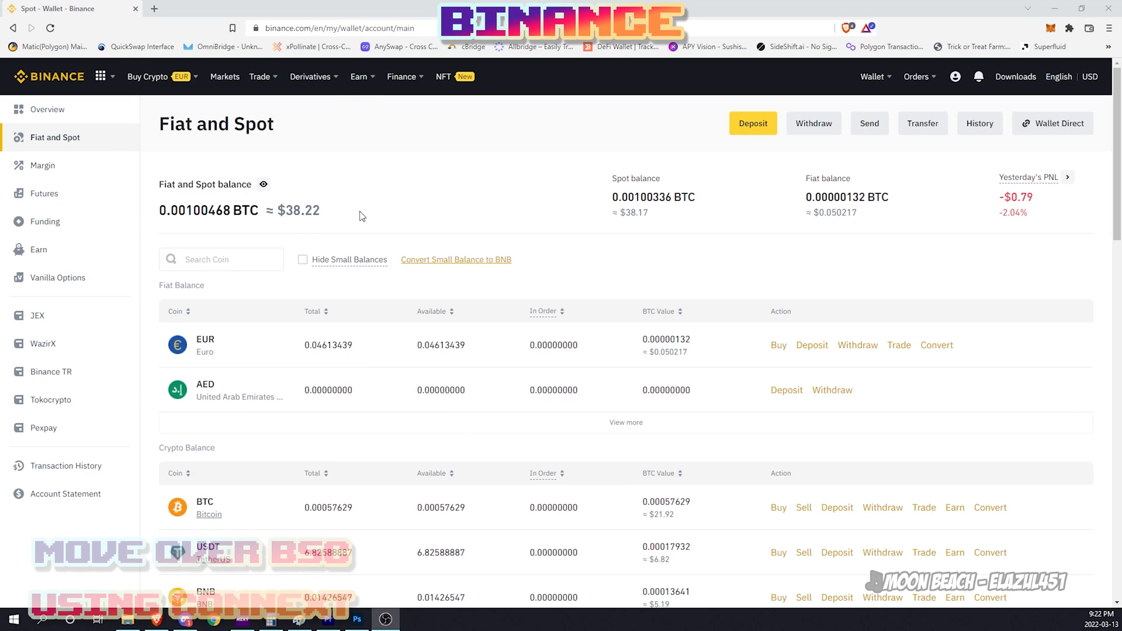
pyautogui.click(260, 76)
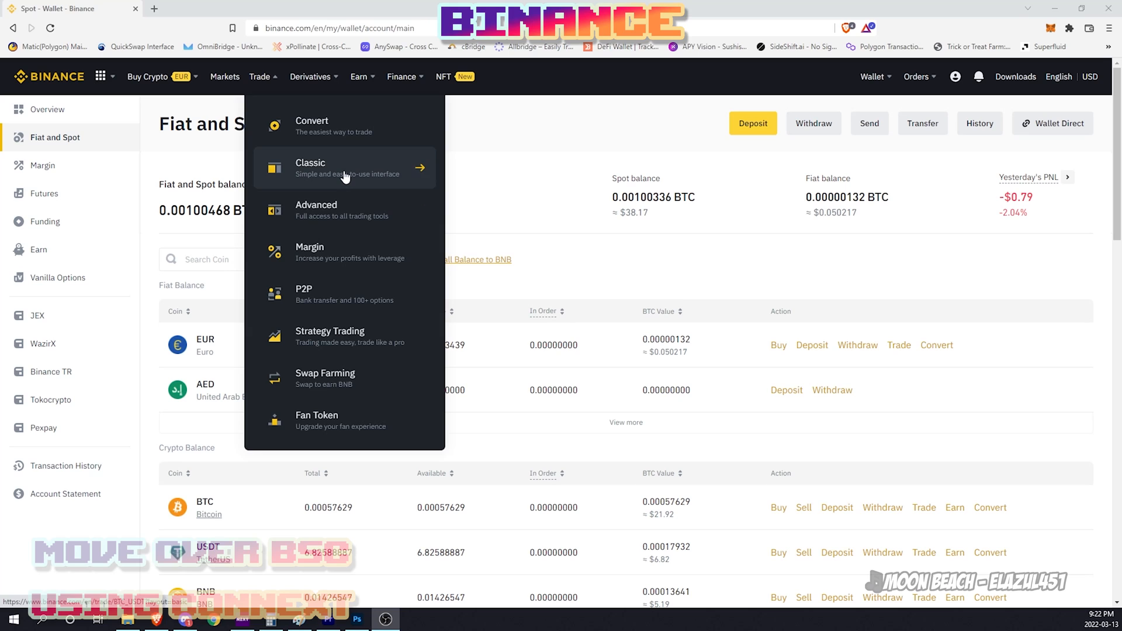
pyautogui.click(311, 168)
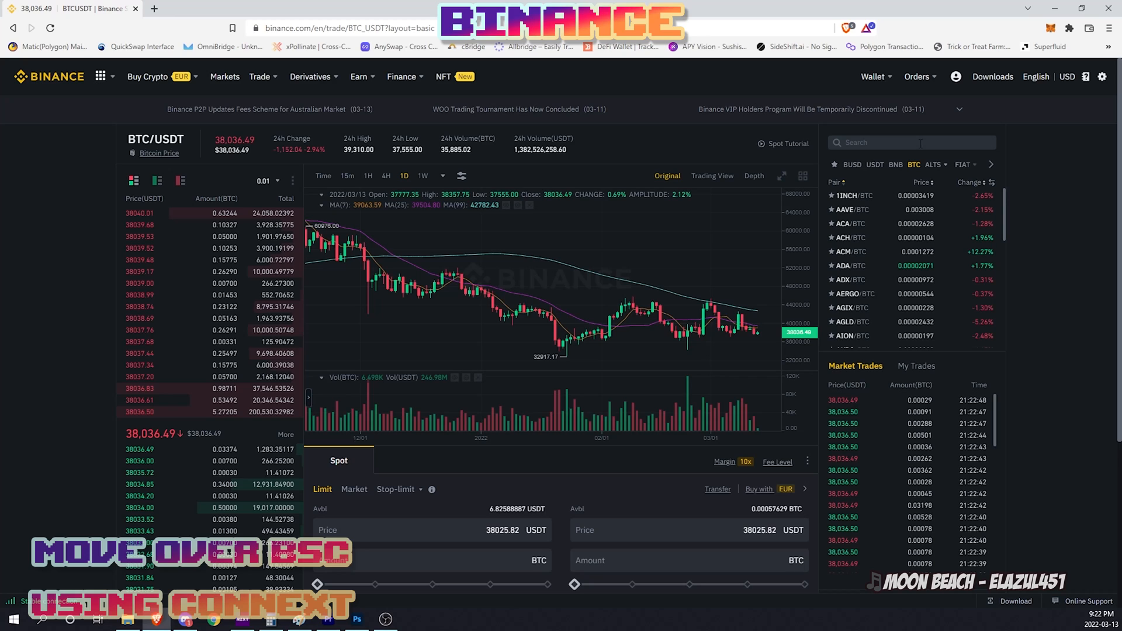
# - Buy BNB with 100% of available BTC on the BNB/BTC pair, reaching about 0.0742 BNB
pyautogui.write('bnb')
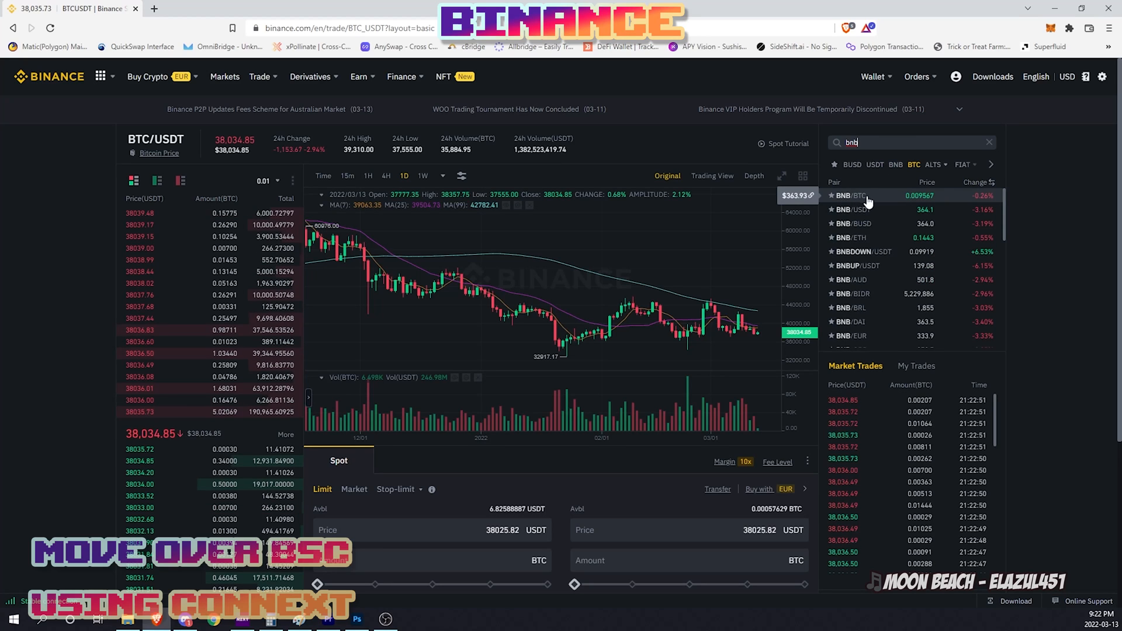
pyautogui.click(850, 195)
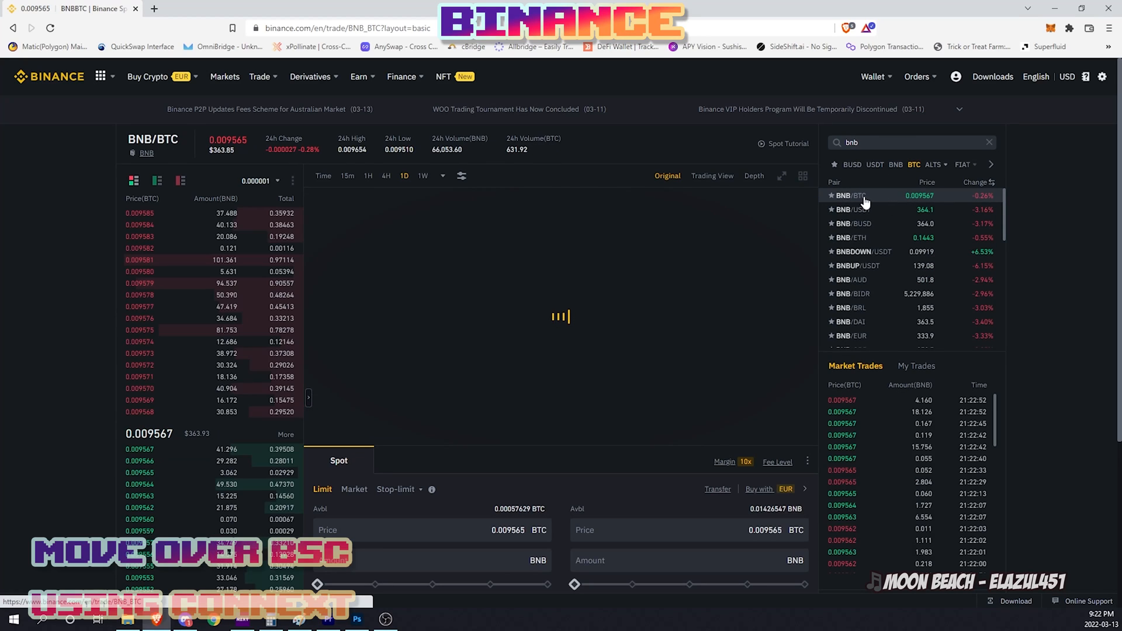
pyautogui.click(848, 195)
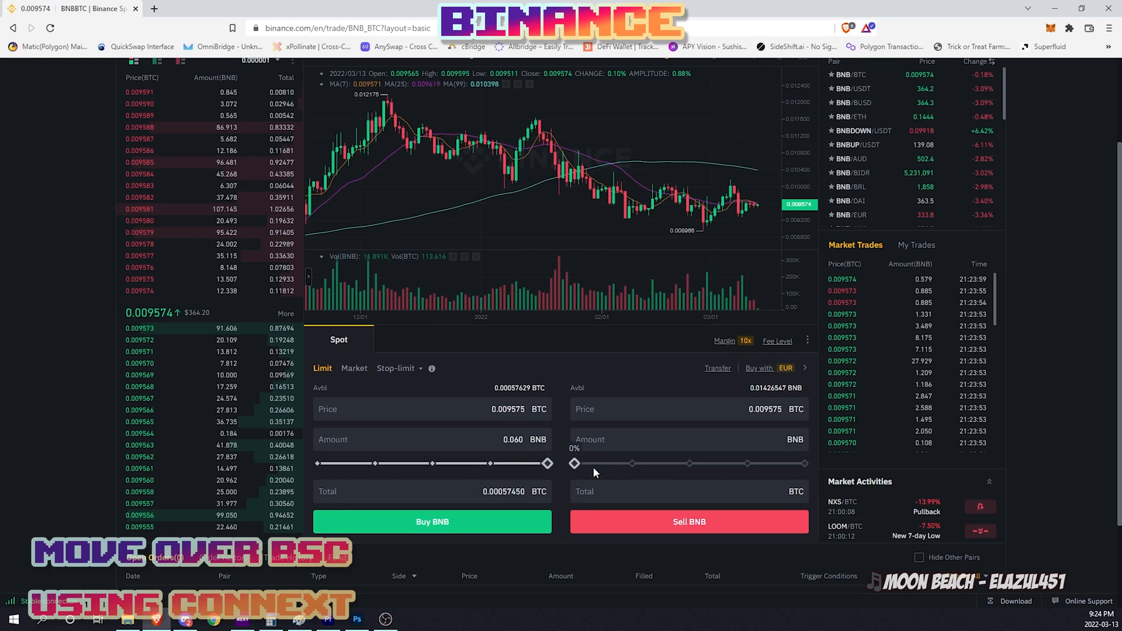
pyautogui.click(432, 520)
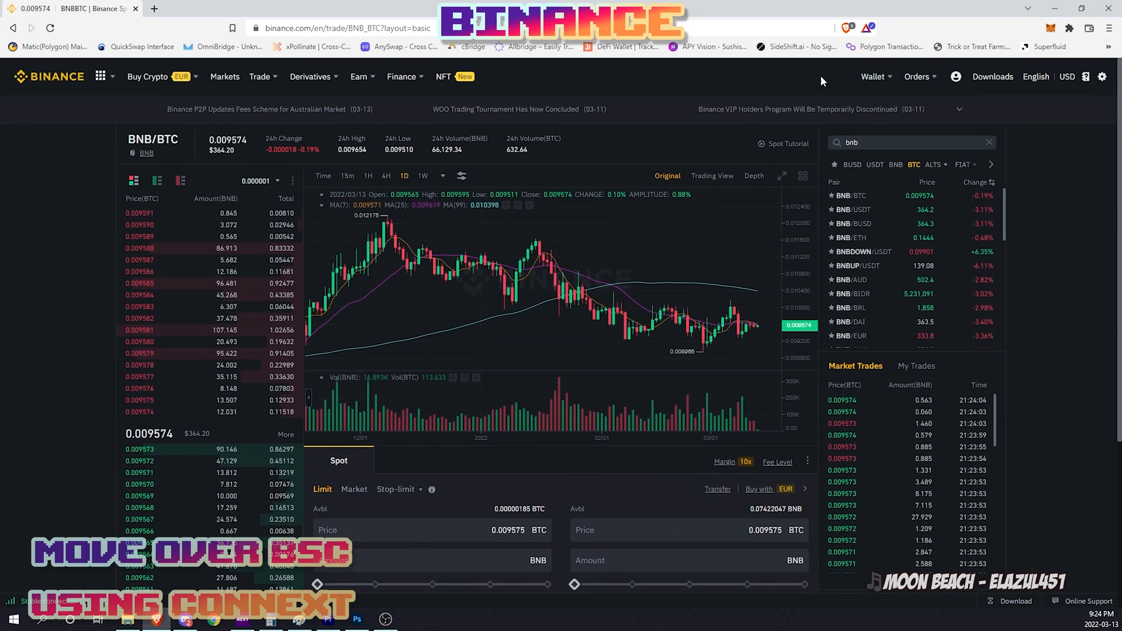
# - From Fiat and Spot, start a BNB withdrawal on the BNB Smart Chain (BEP20) network
pyautogui.click(872, 76)
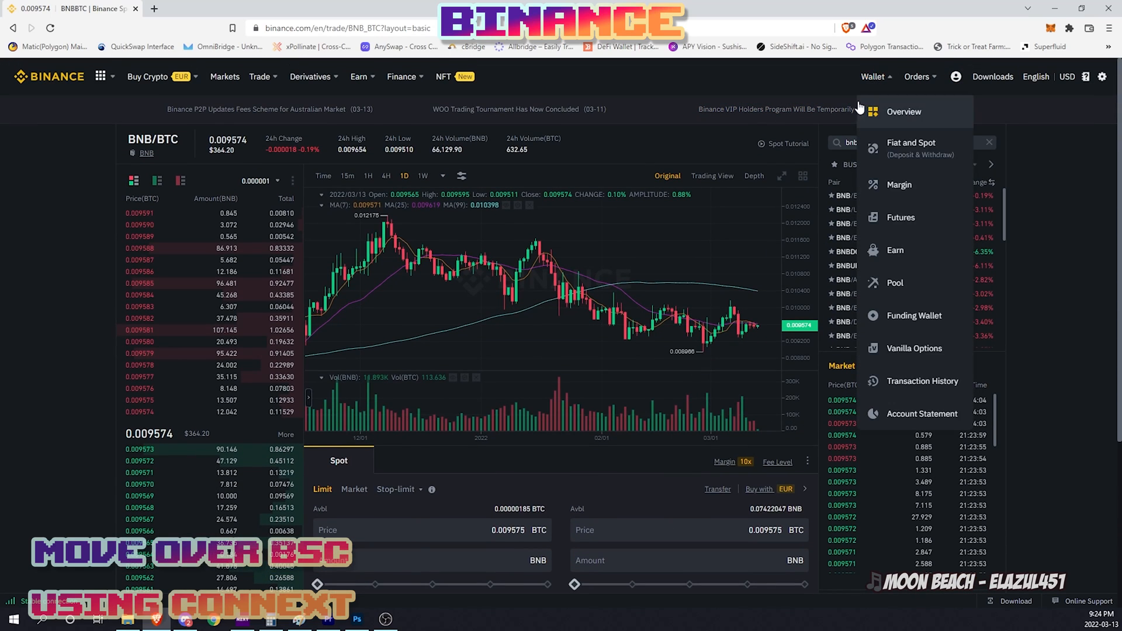
pyautogui.click(903, 111)
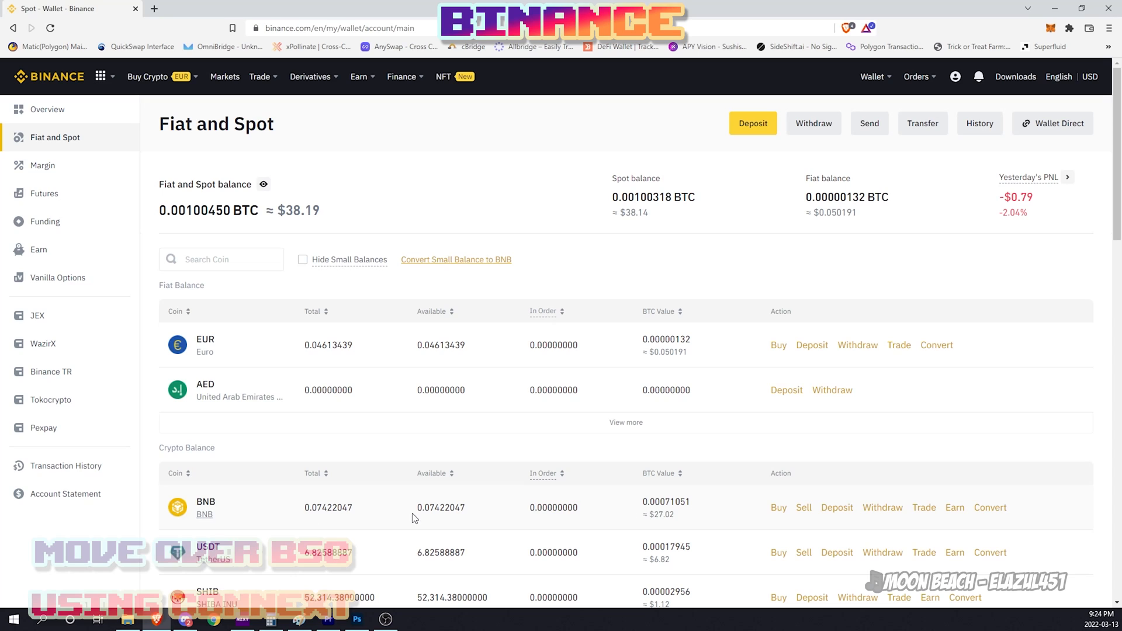
pyautogui.moveTo(882, 507)
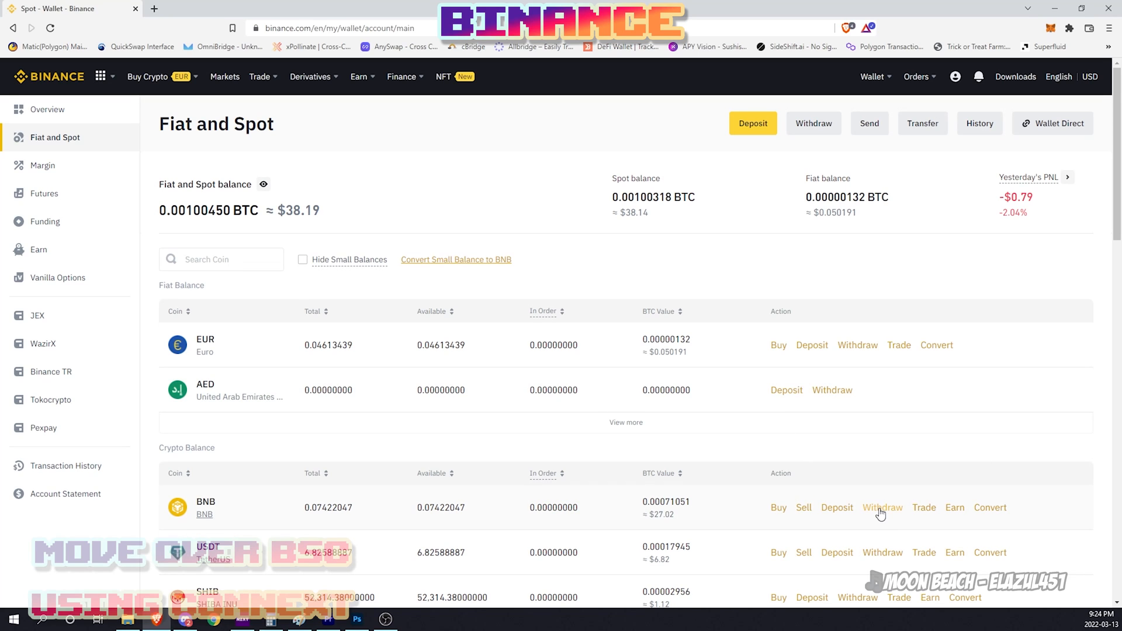
pyautogui.click(882, 507)
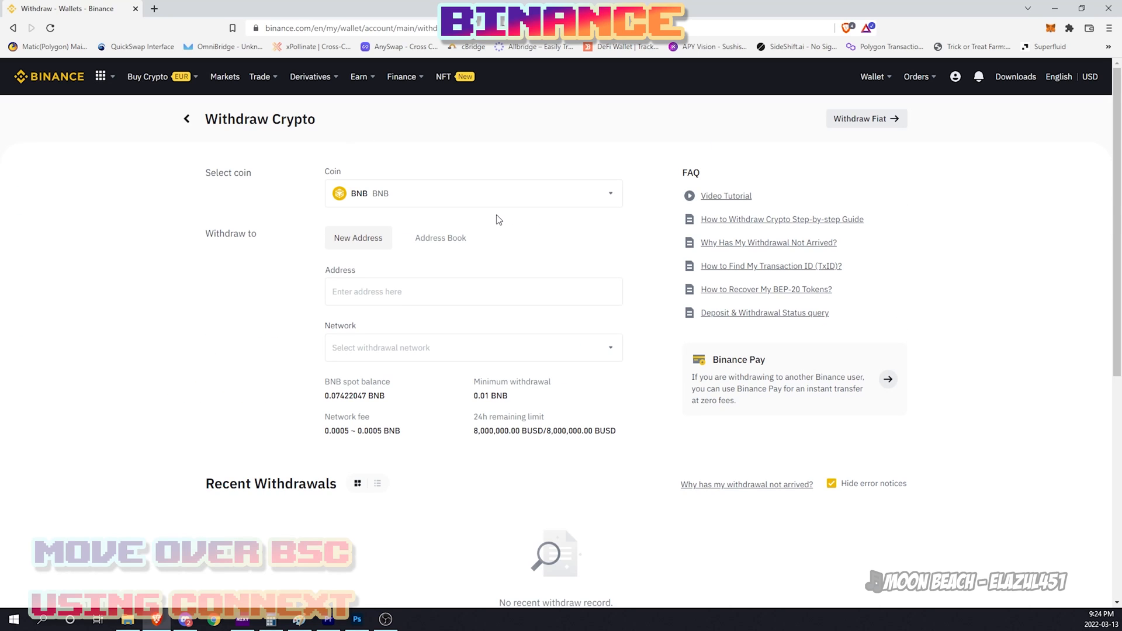
pyautogui.click(472, 347)
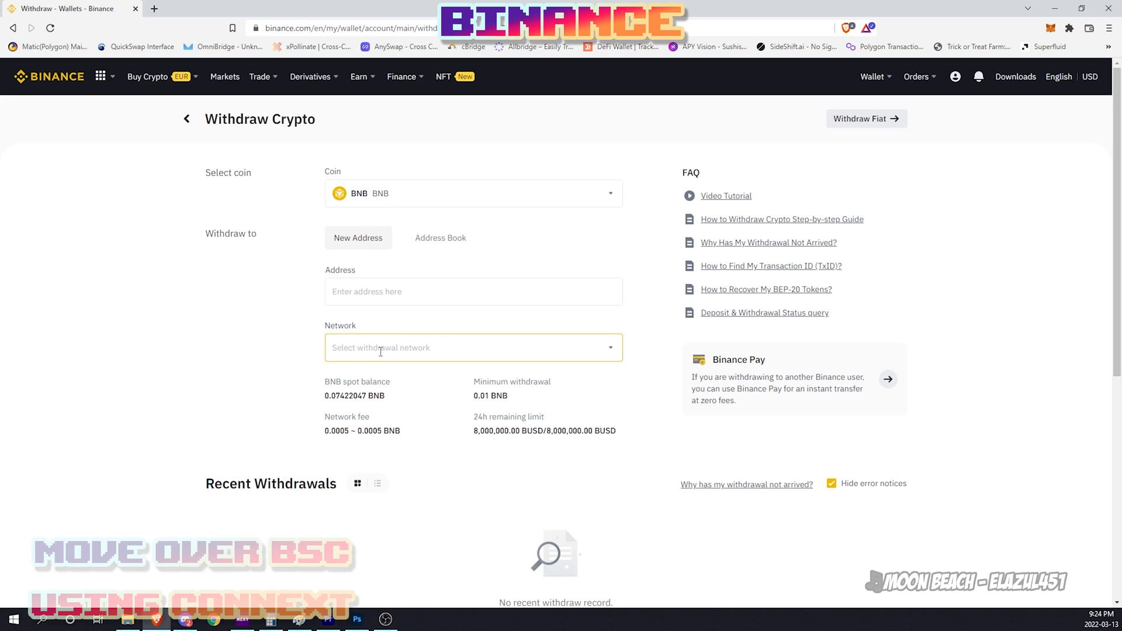
pyautogui.click(472, 347)
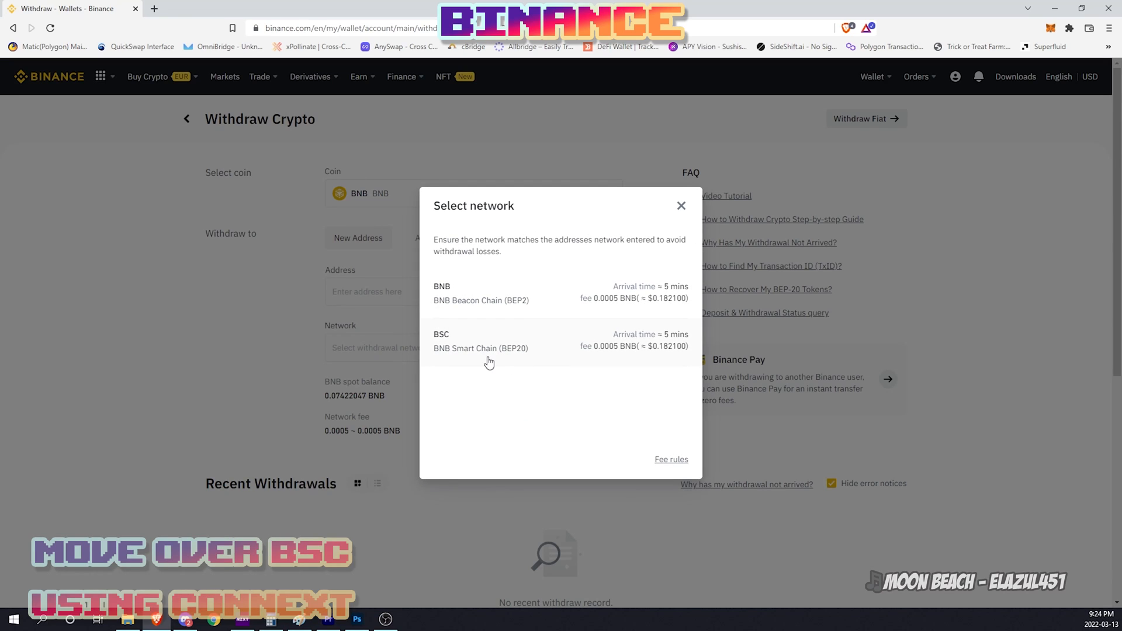
pyautogui.moveTo(514, 364)
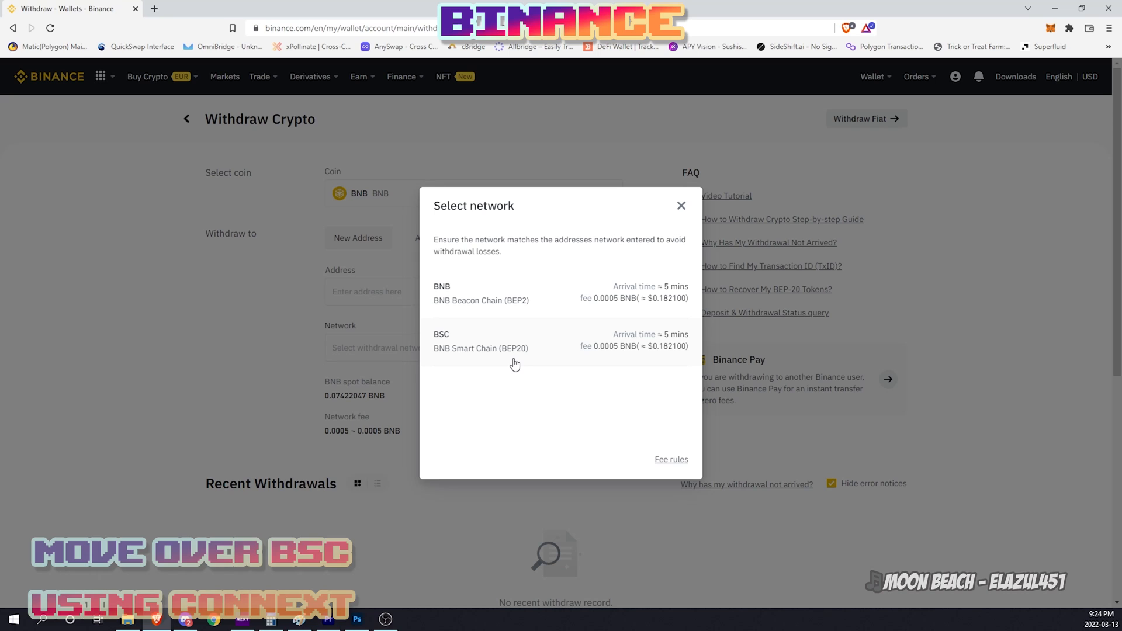
pyautogui.click(480, 341)
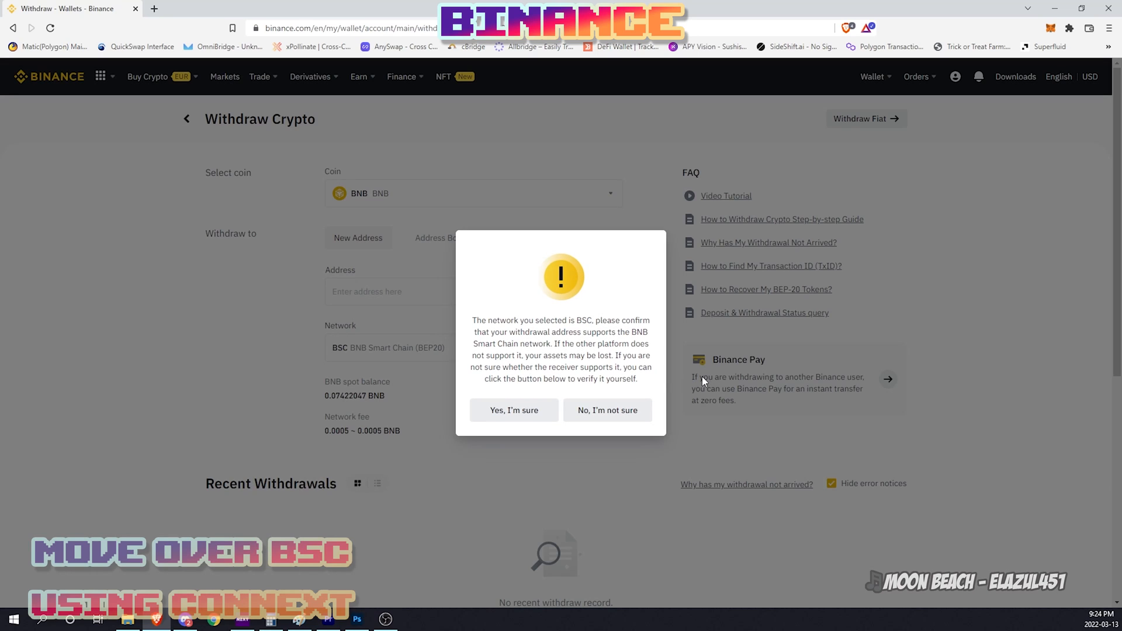
pyautogui.click(513, 410)
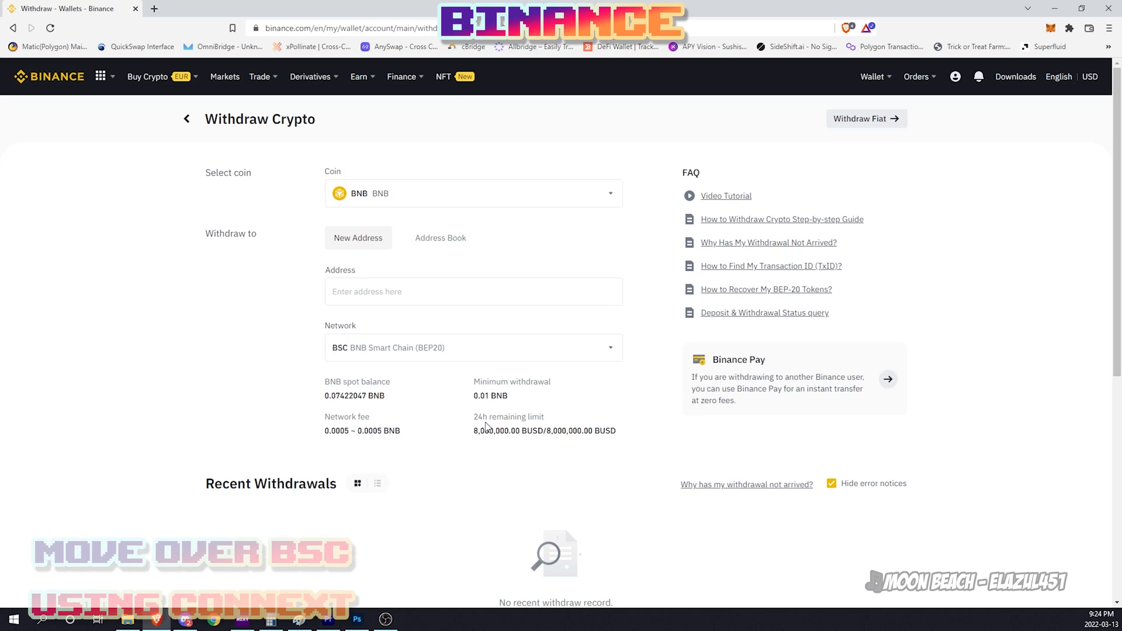
pyautogui.click(473, 291)
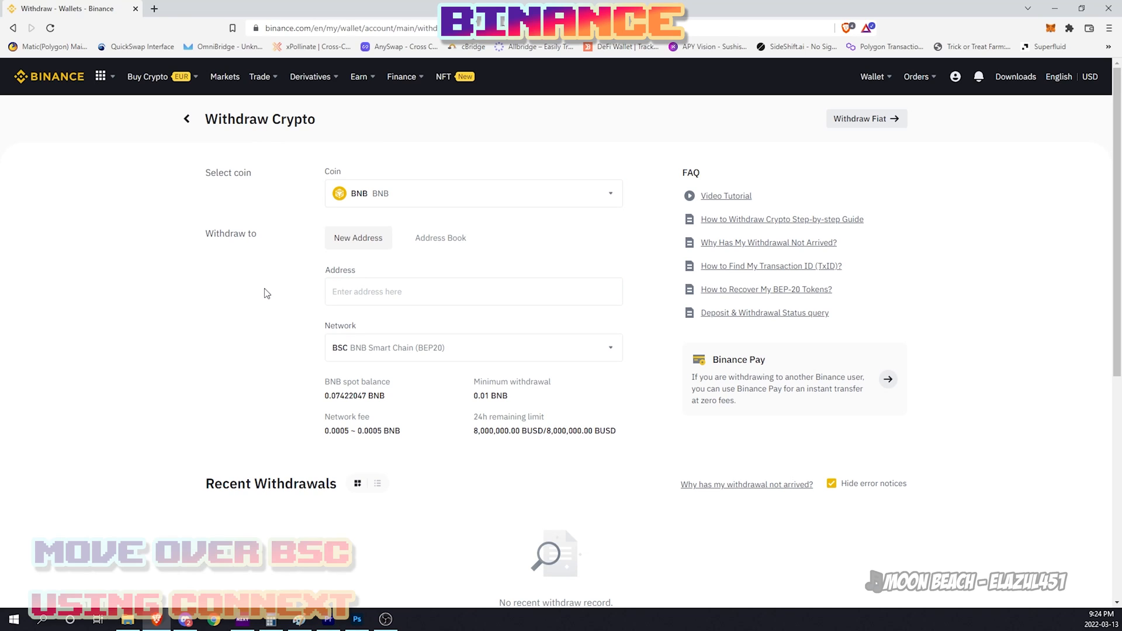
# - Switch MetaMask to Binance Smart Chain Mainnet and copy the account address
pyautogui.click(1050, 28)
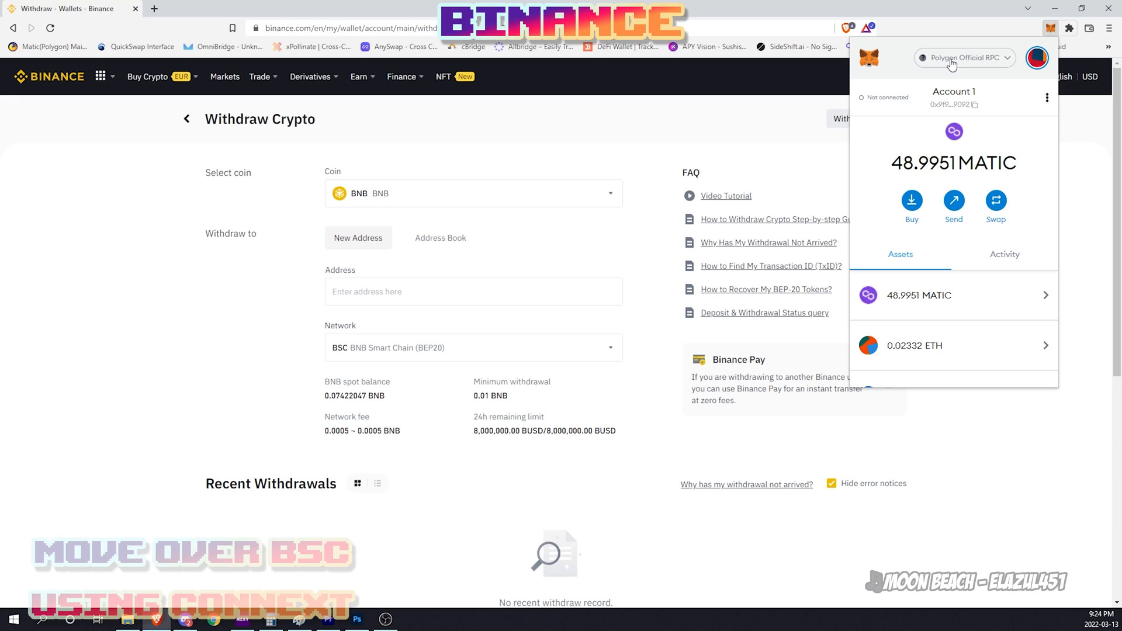
pyautogui.click(963, 58)
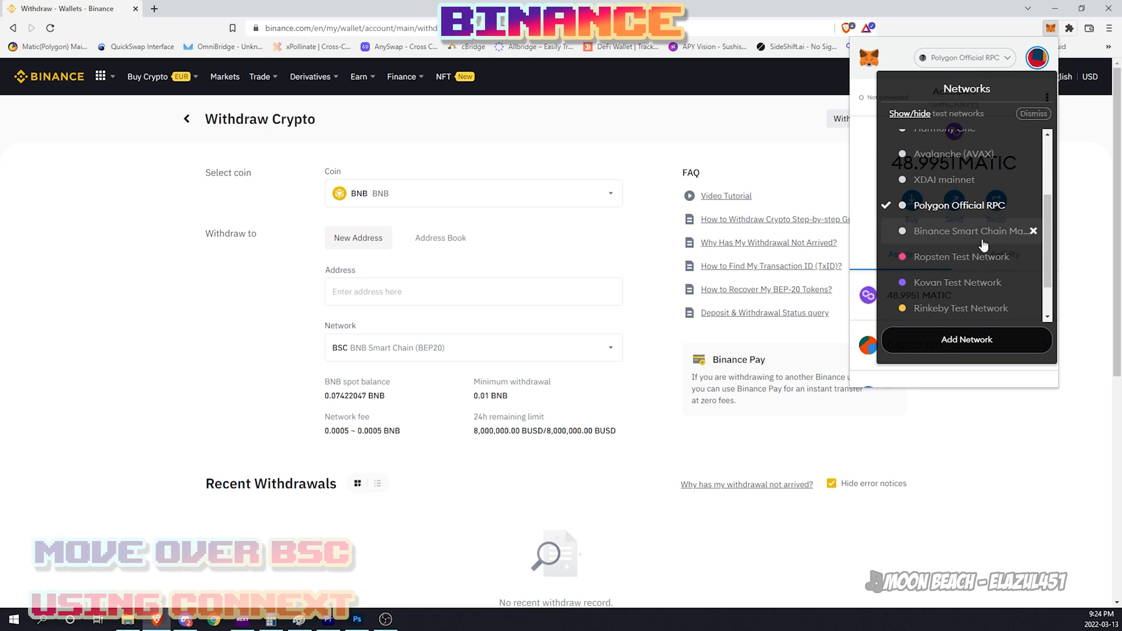
pyautogui.click(972, 230)
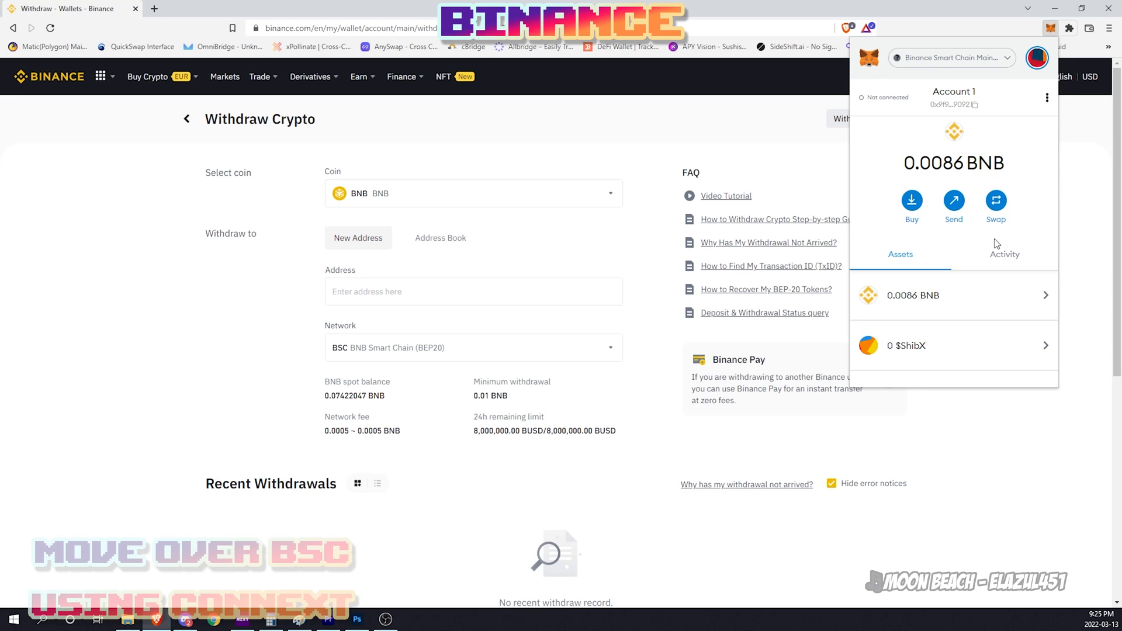
pyautogui.click(974, 104)
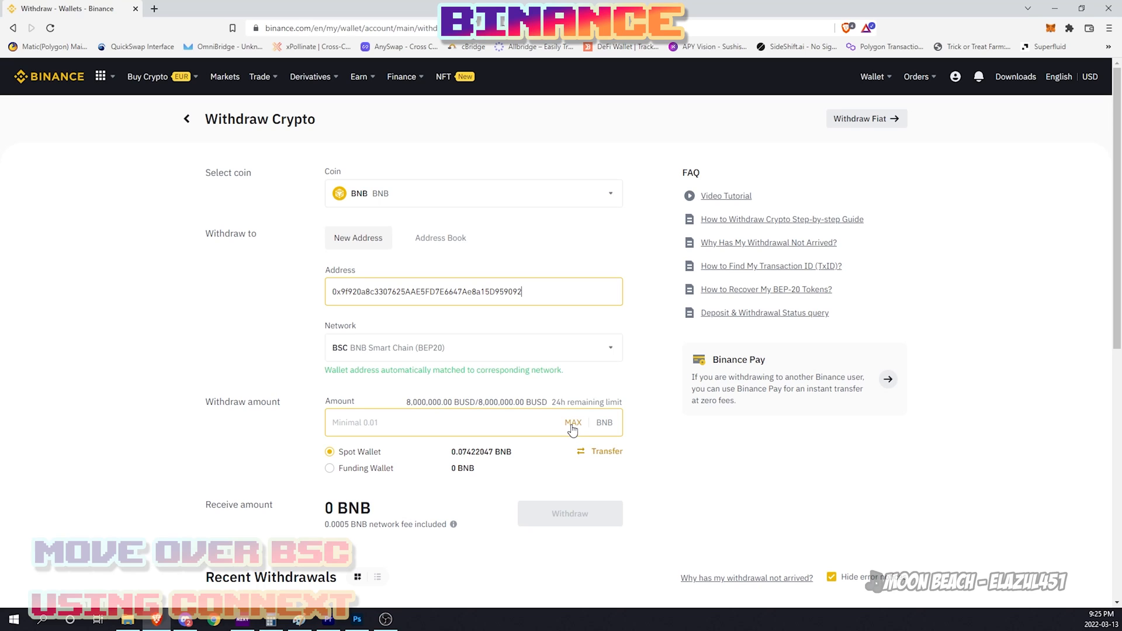
# - Set the withdrawal amount to the maximum 0.07422047 BNB
pyautogui.click(573, 422)
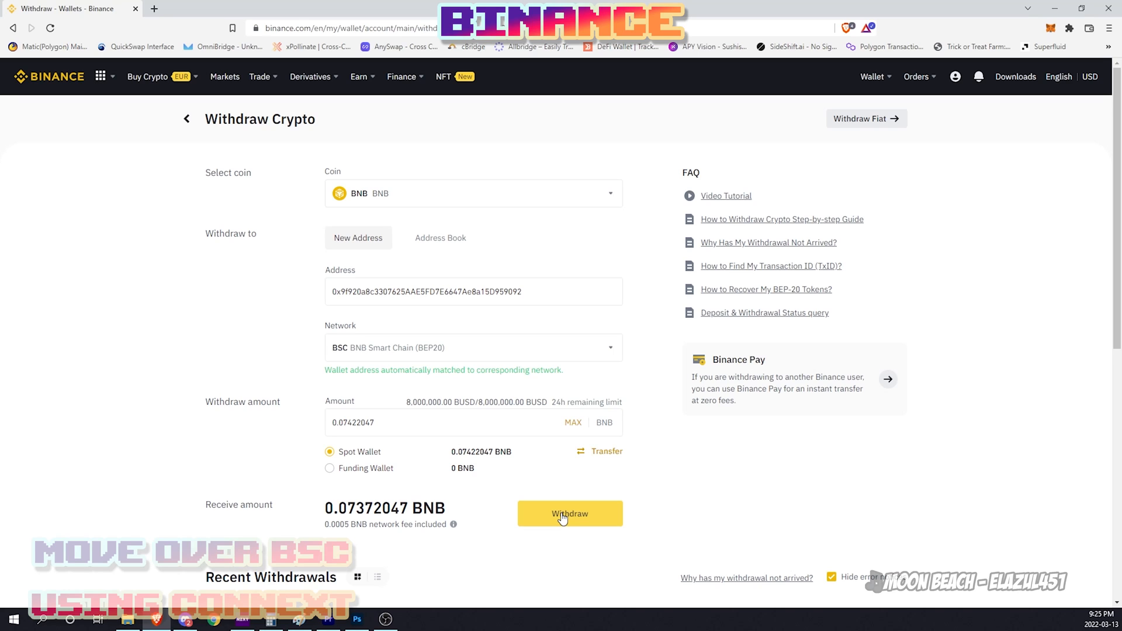
# - Submit the 0.07422047 BNB withdrawal with verification codes, then view MetaMask's 0.0823 BNB balance
pyautogui.click(568, 513)
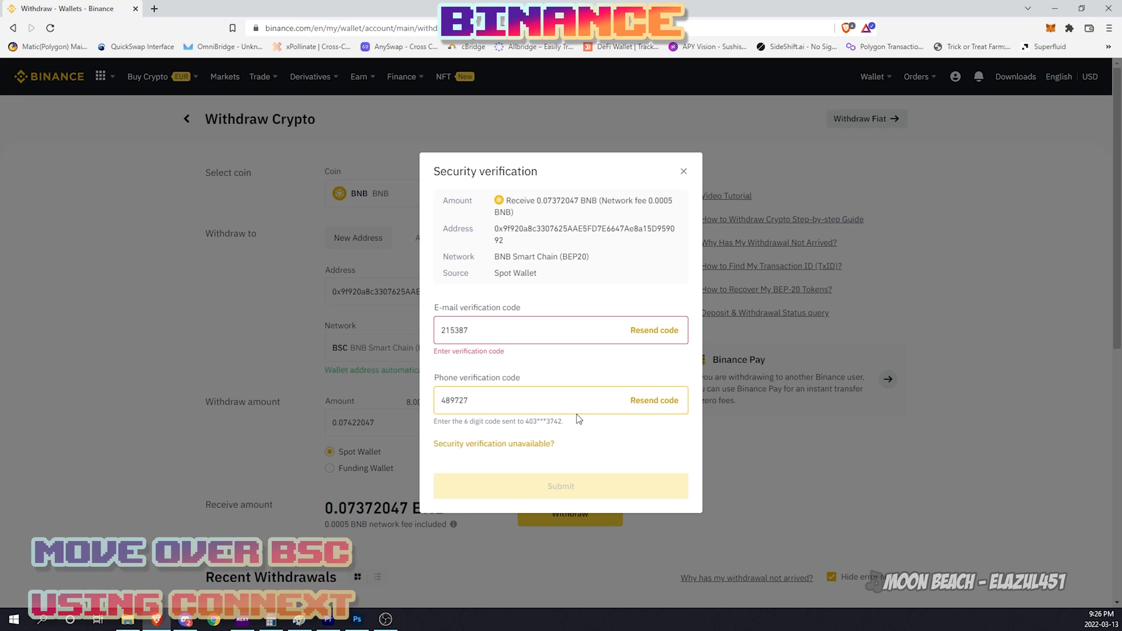
pyautogui.click(560, 485)
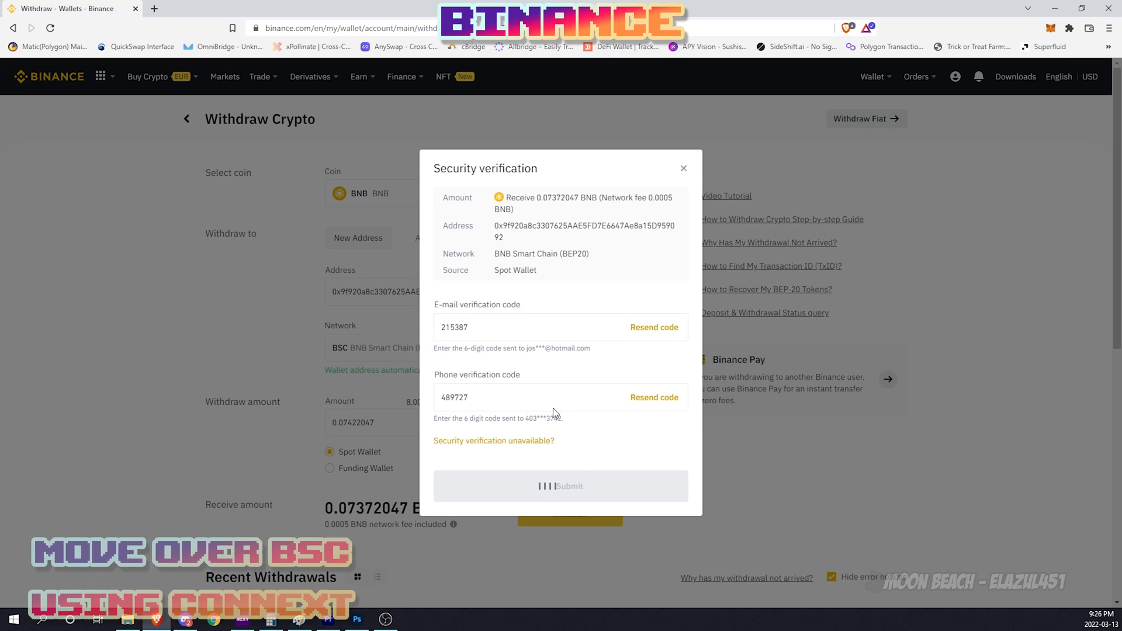
pyautogui.click(560, 485)
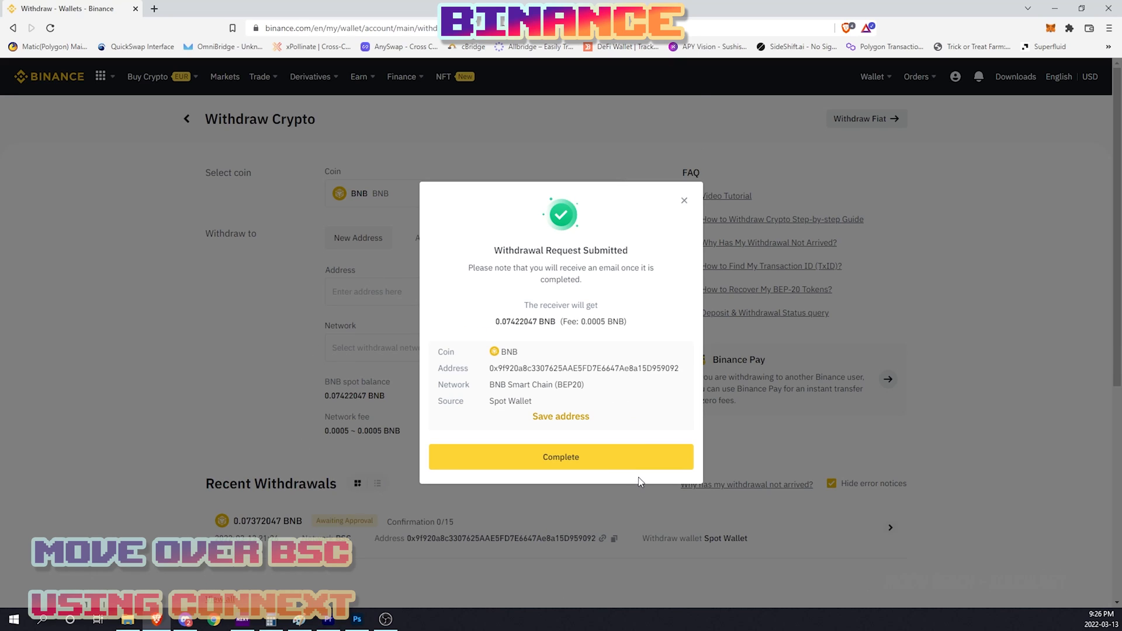
pyautogui.click(560, 456)
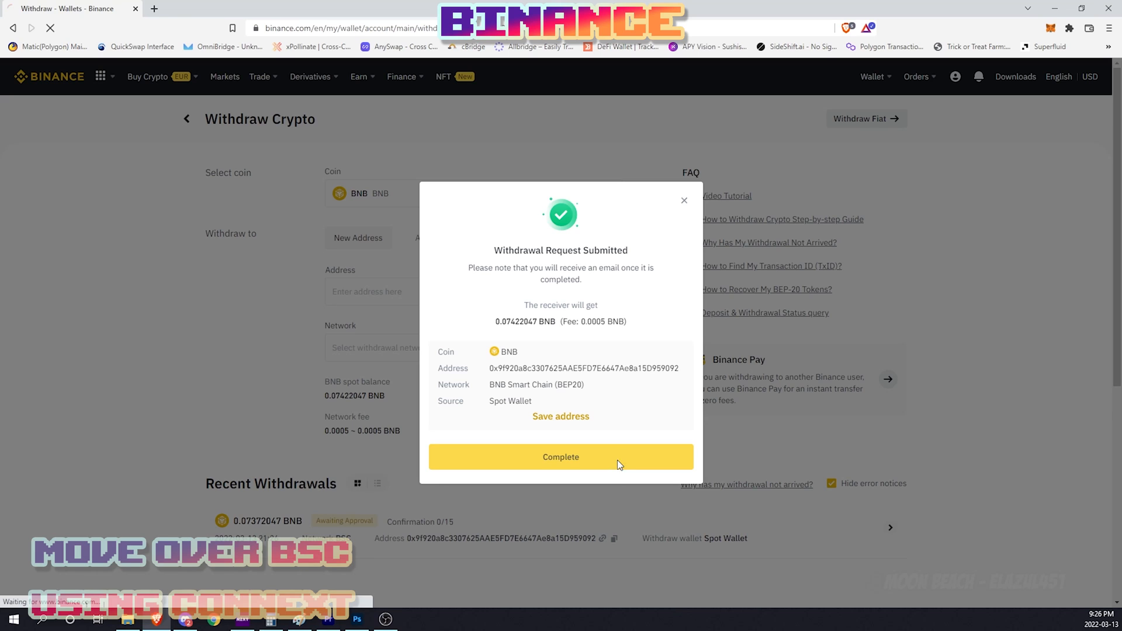
pyautogui.click(561, 456)
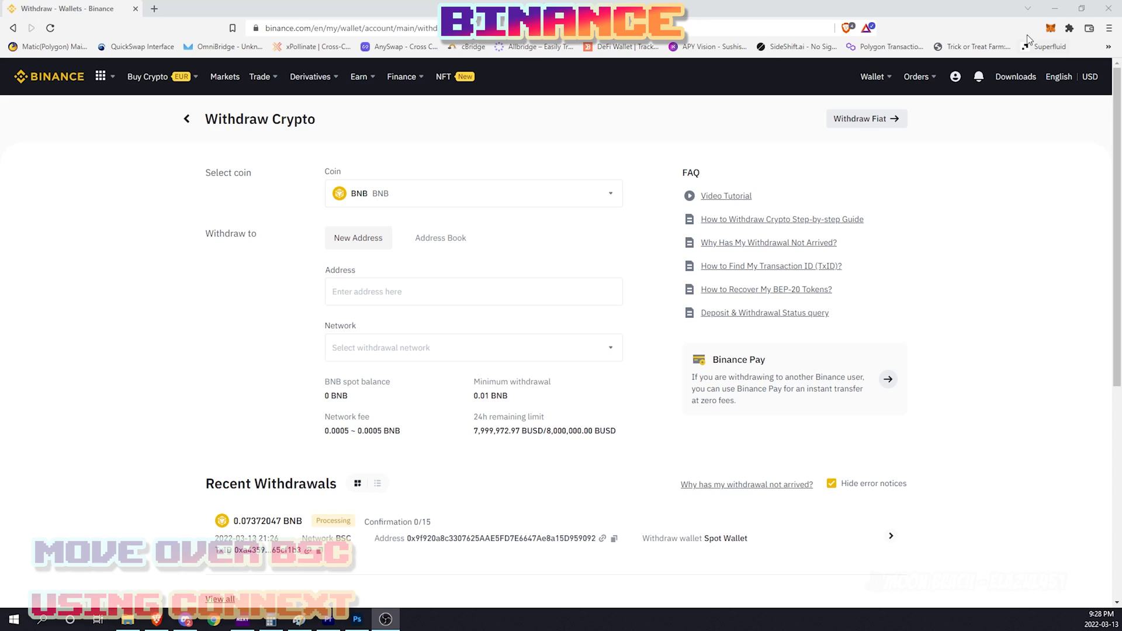
pyautogui.click(1050, 28)
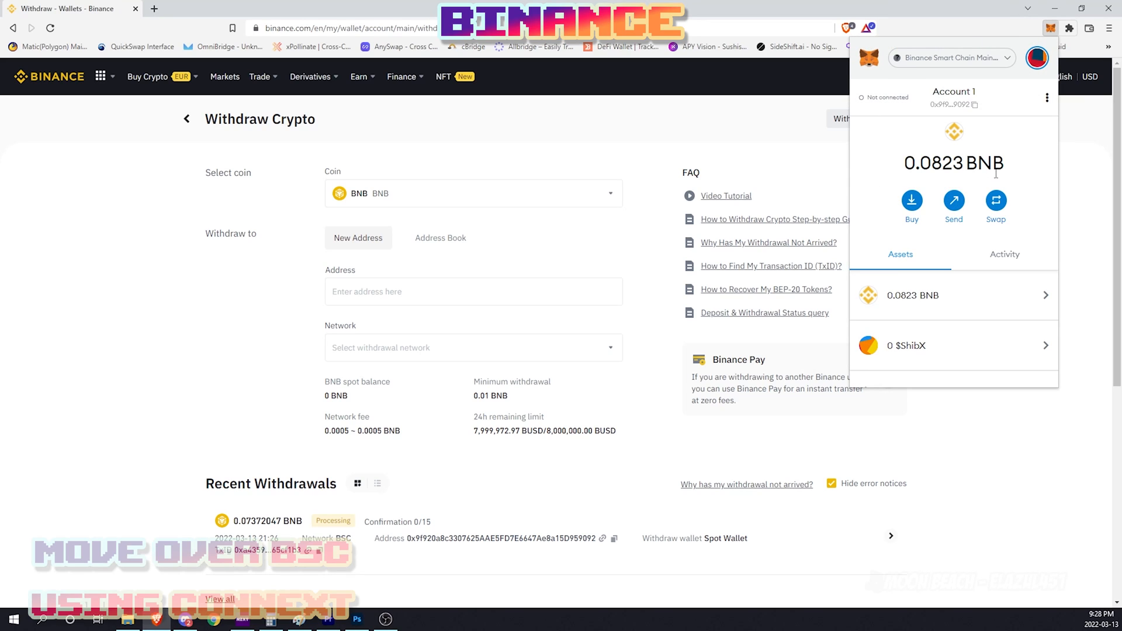
pyautogui.moveTo(985, 80)
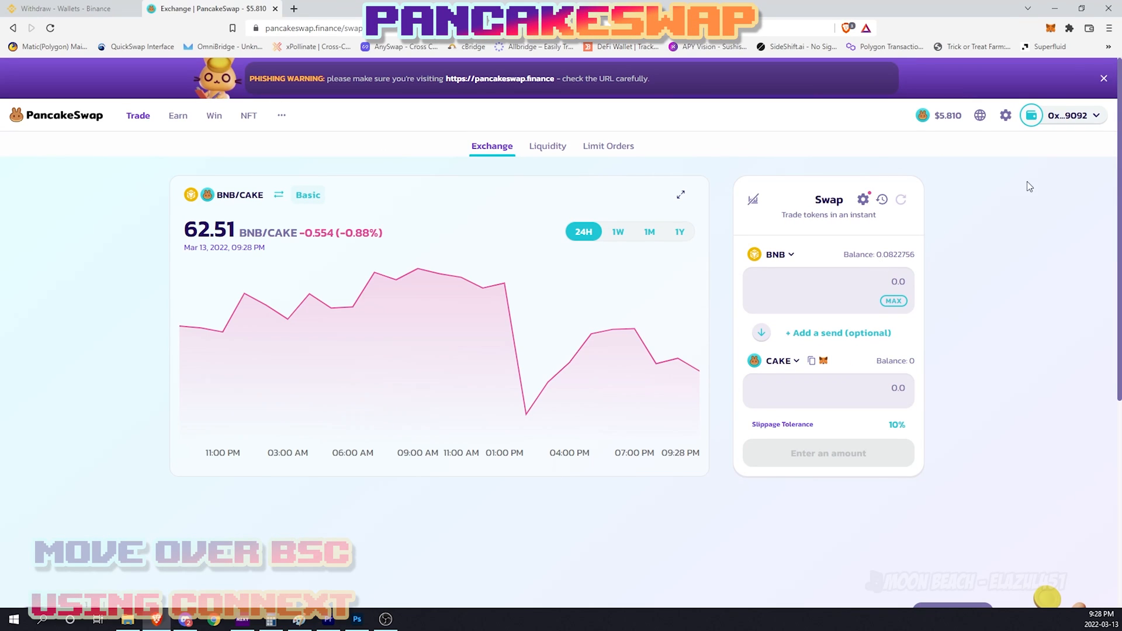
pyautogui.moveTo(1041, 210)
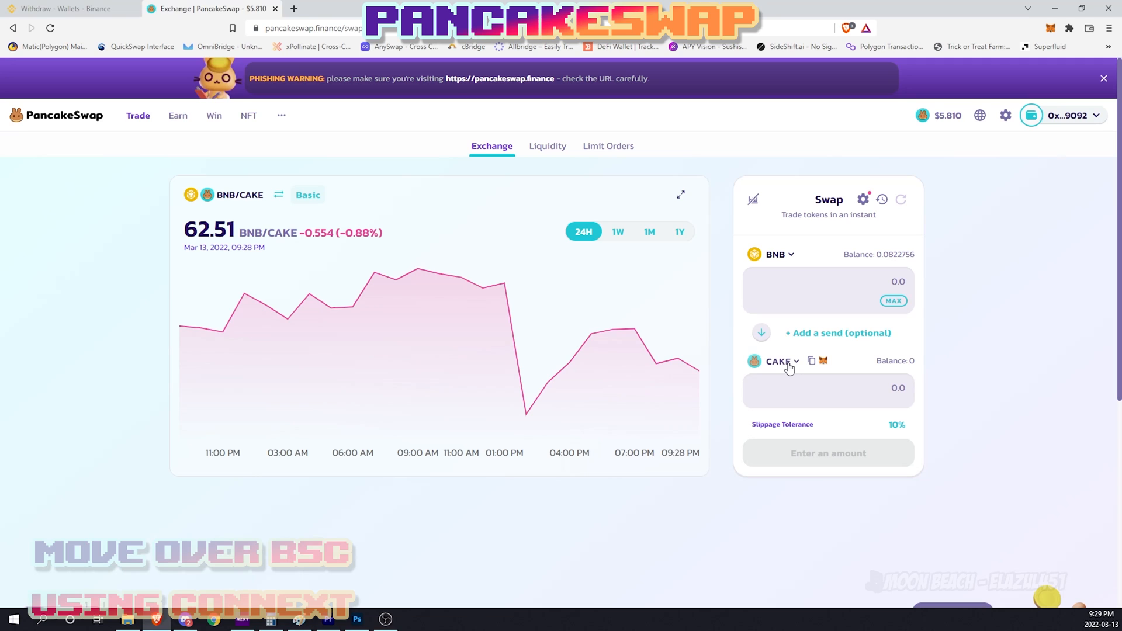
# - Swap 0.05 BNB for about 18.19 USDT on PancakeSwap, confirming in MetaMask
pyautogui.click(777, 360)
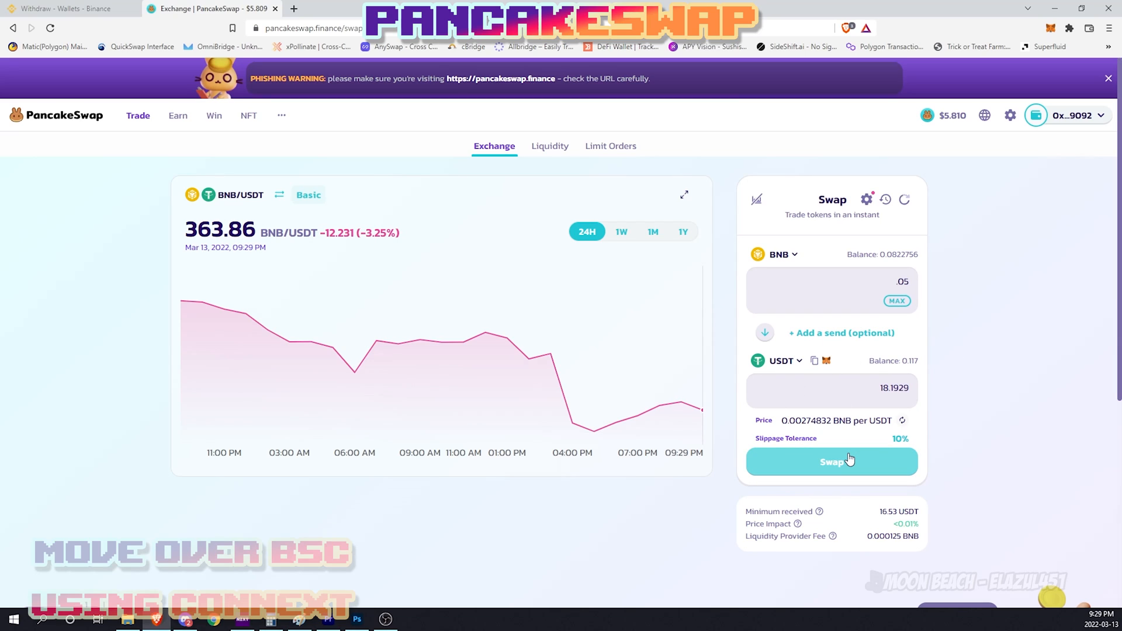
pyautogui.click(831, 461)
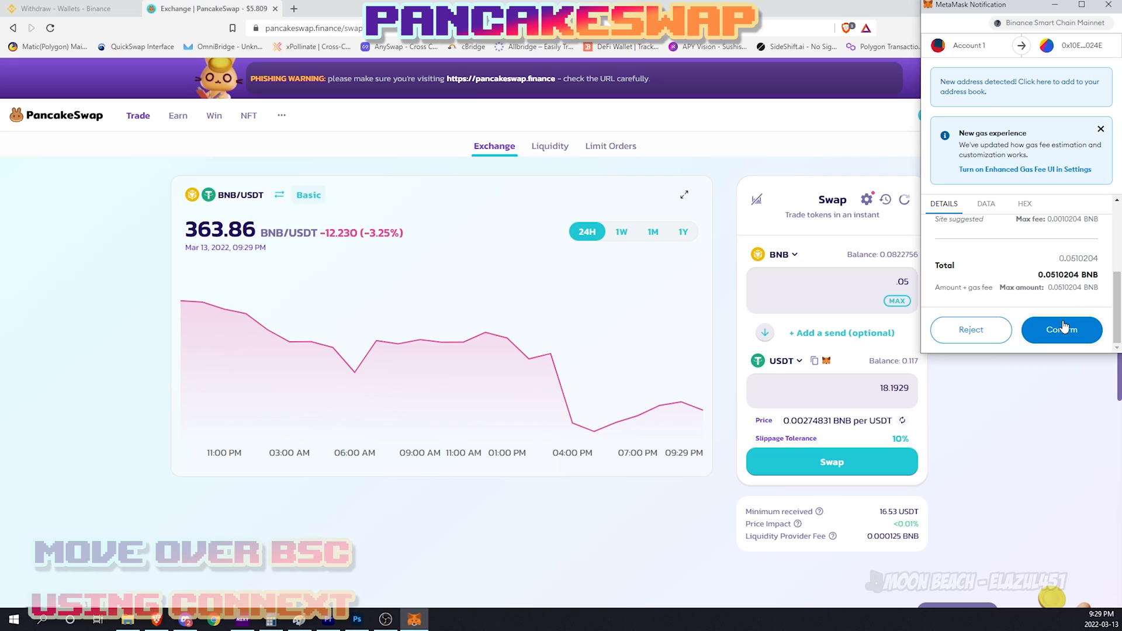
pyautogui.click(1061, 330)
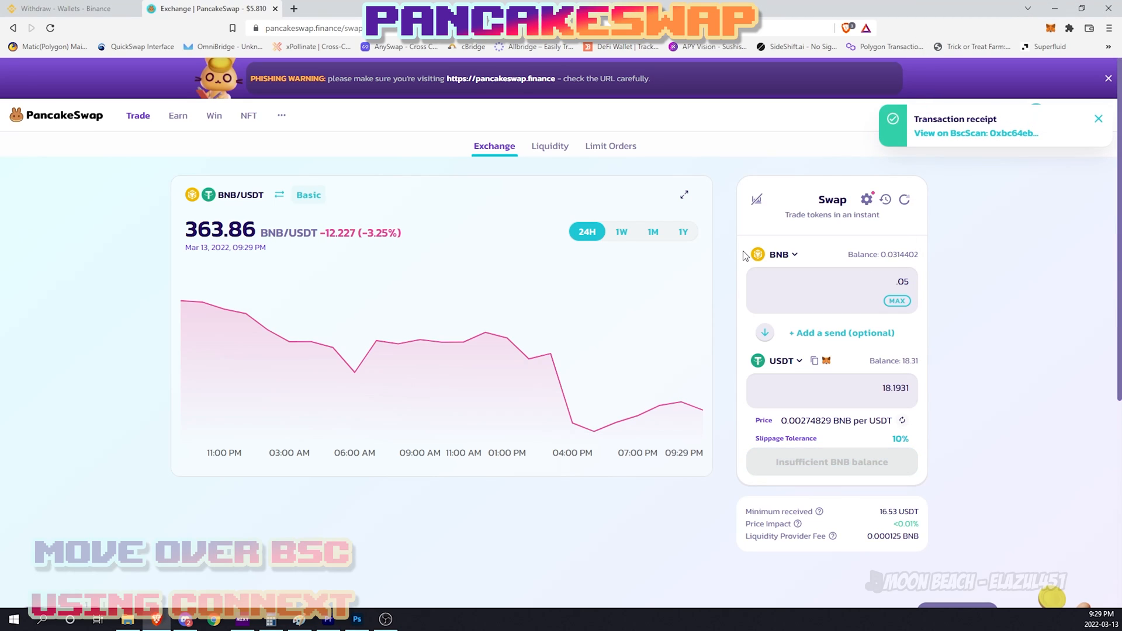
pyautogui.moveTo(886, 369)
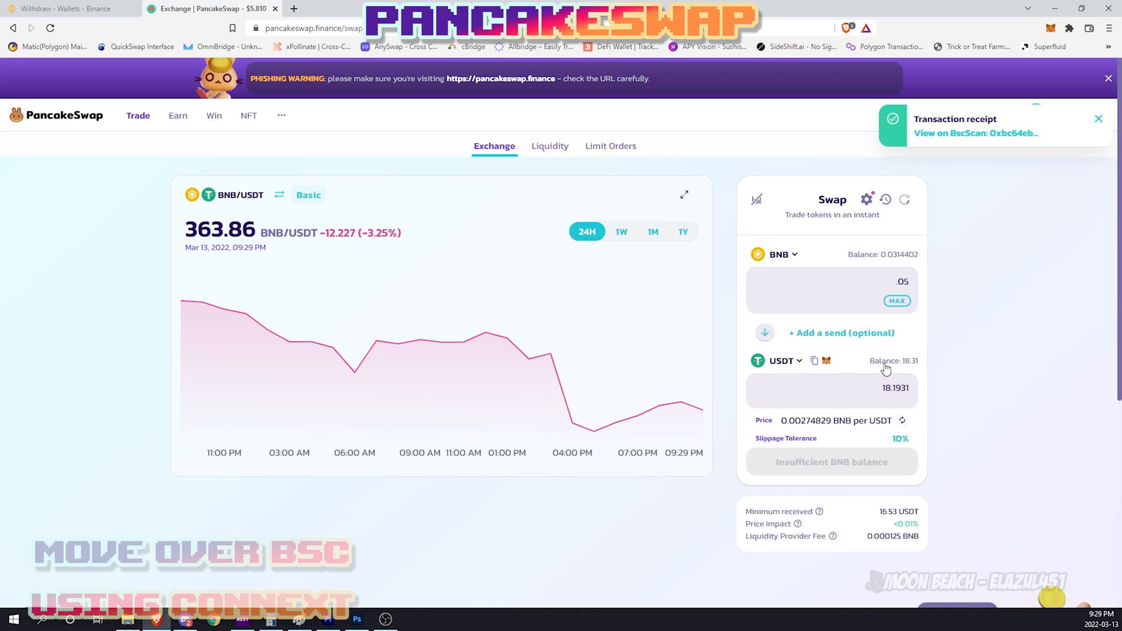
pyautogui.moveTo(294, 9)
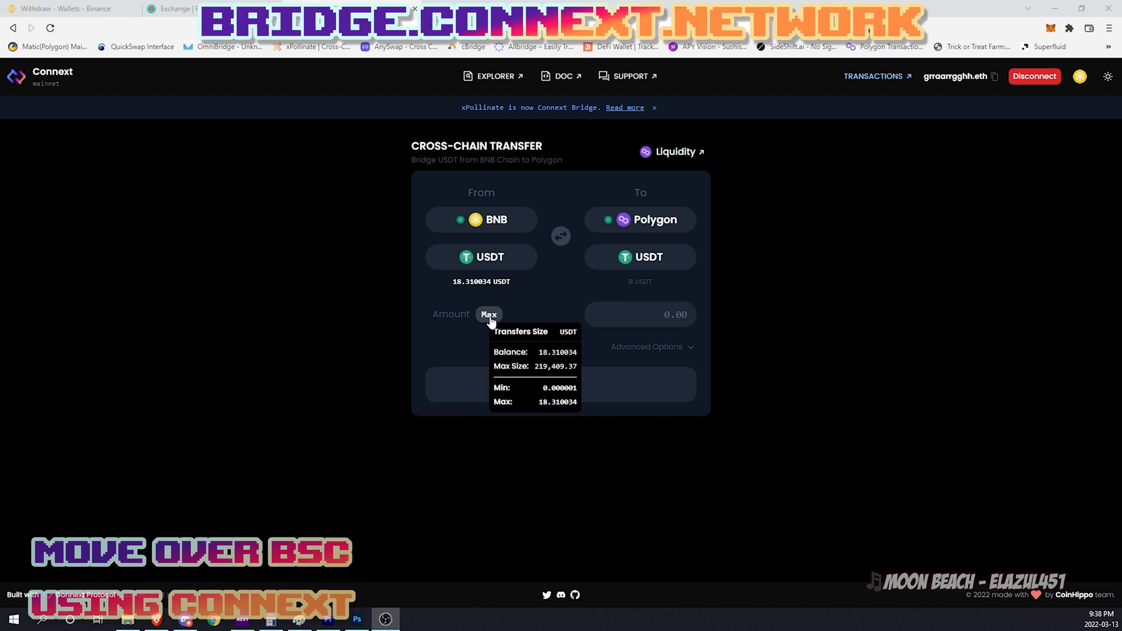
# - Bridge the max 18.310034 USDT to Polygon, approve and confirm, then sign to claim
pyautogui.click(488, 315)
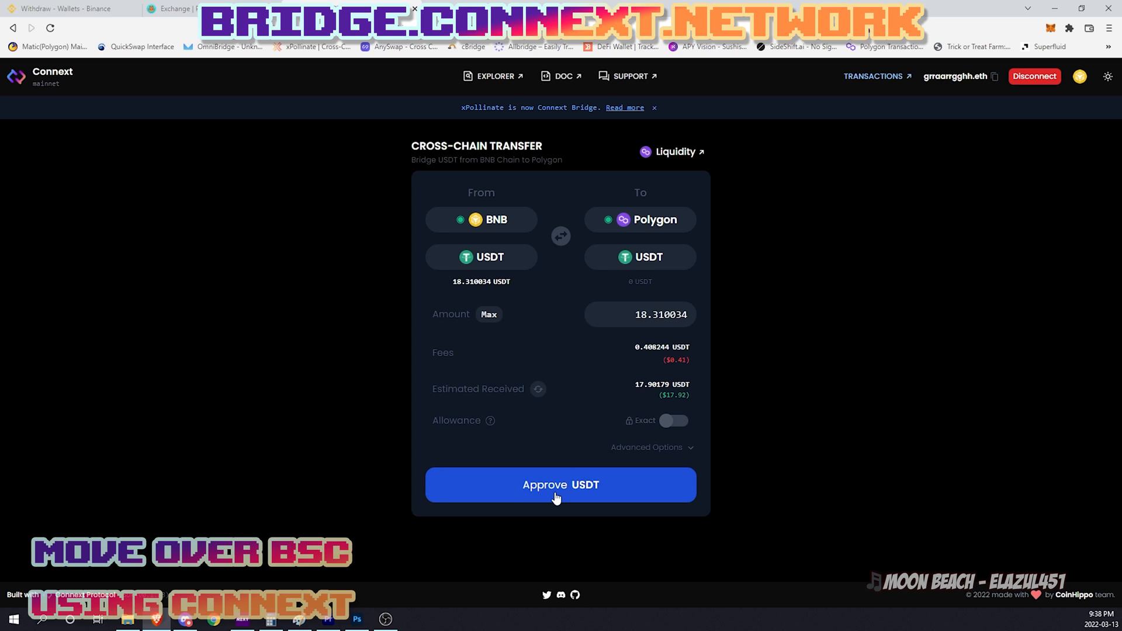
pyautogui.click(560, 484)
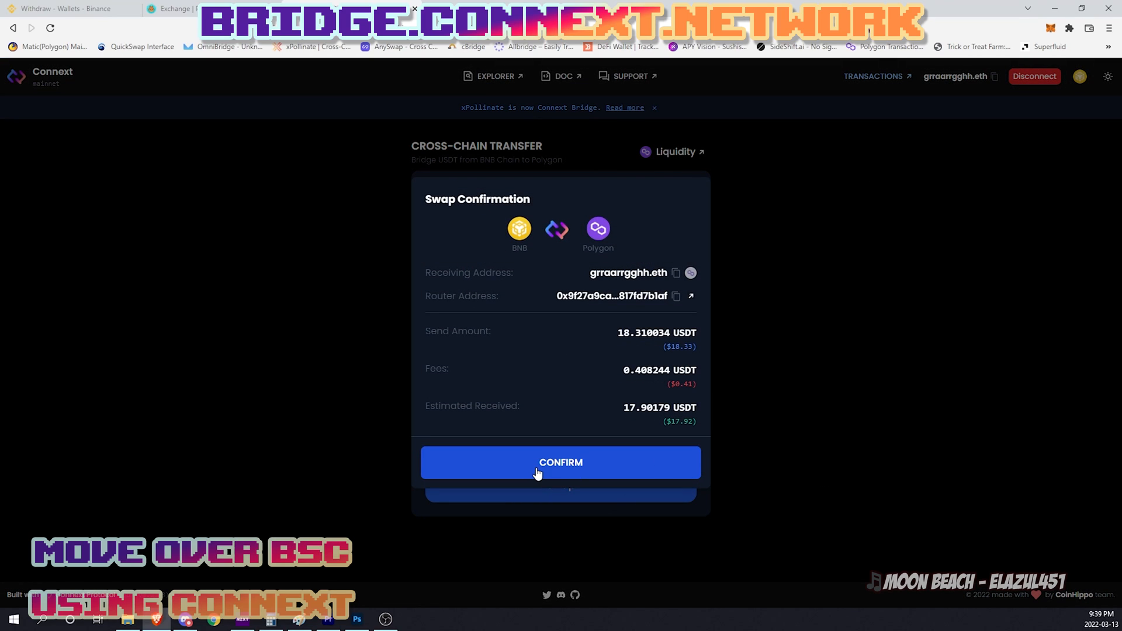
pyautogui.click(560, 462)
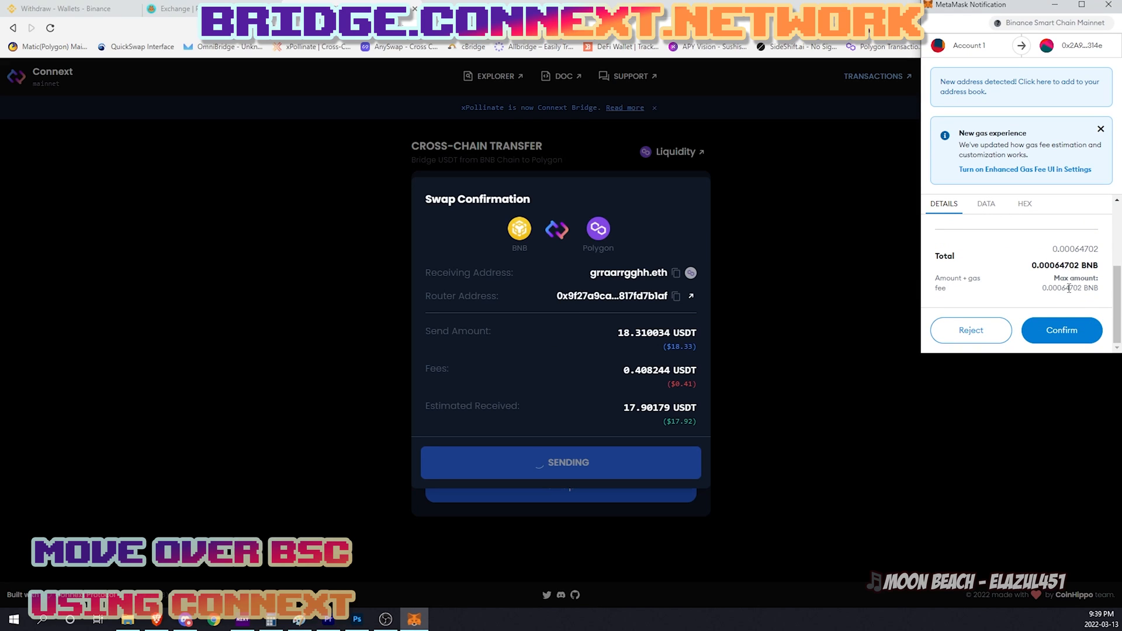
pyautogui.click(1061, 330)
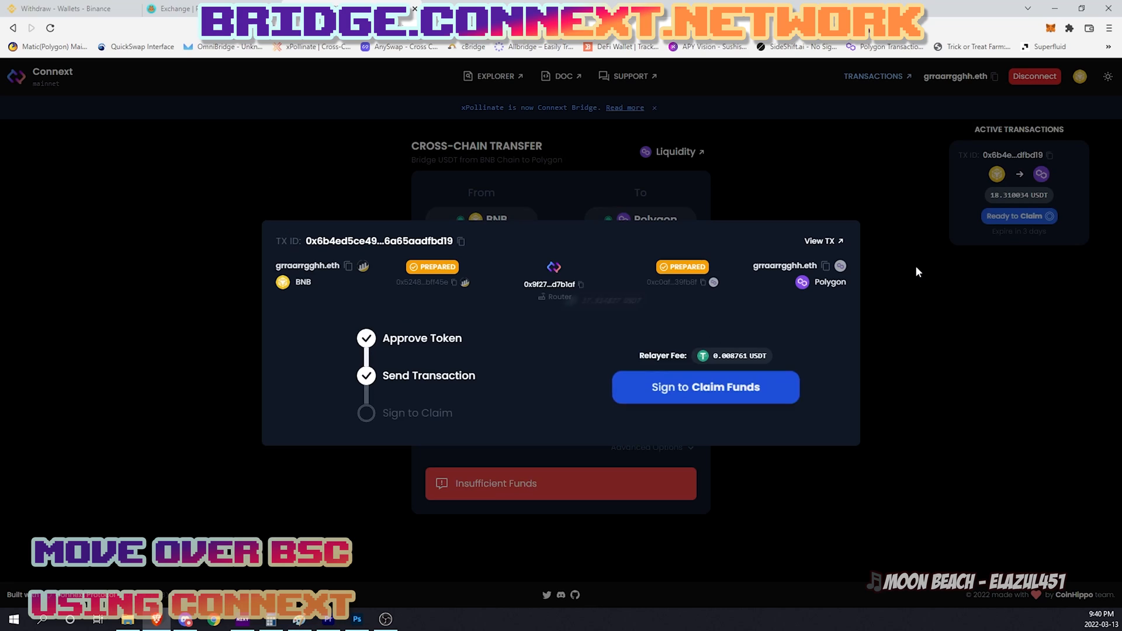
pyautogui.click(704, 386)
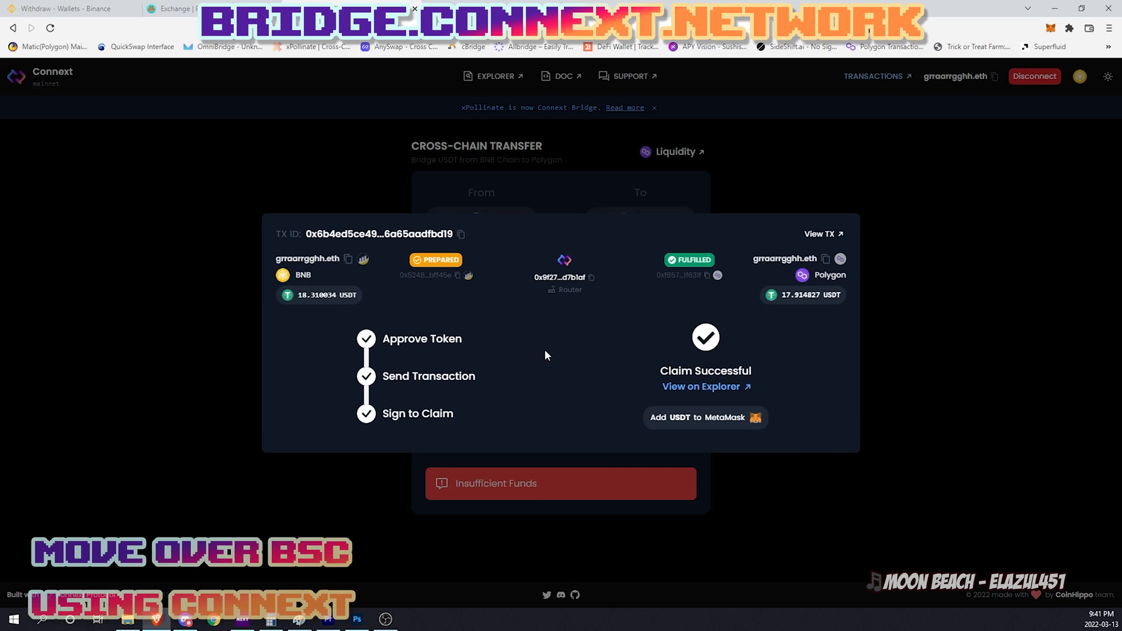
pyautogui.moveTo(887, 334)
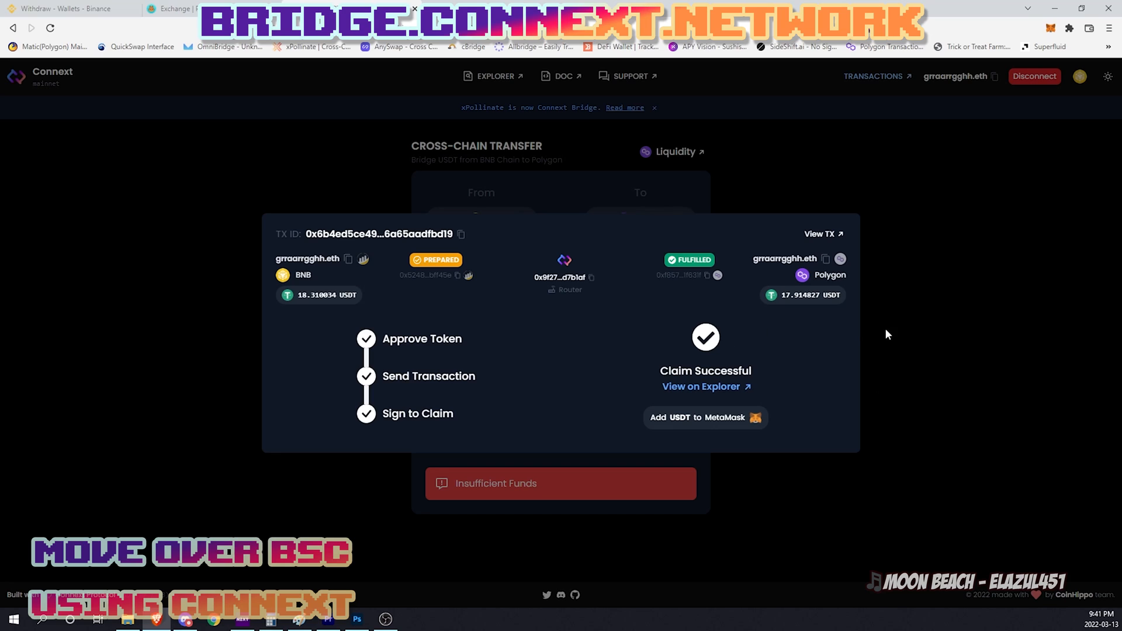
pyautogui.moveTo(960, 331)
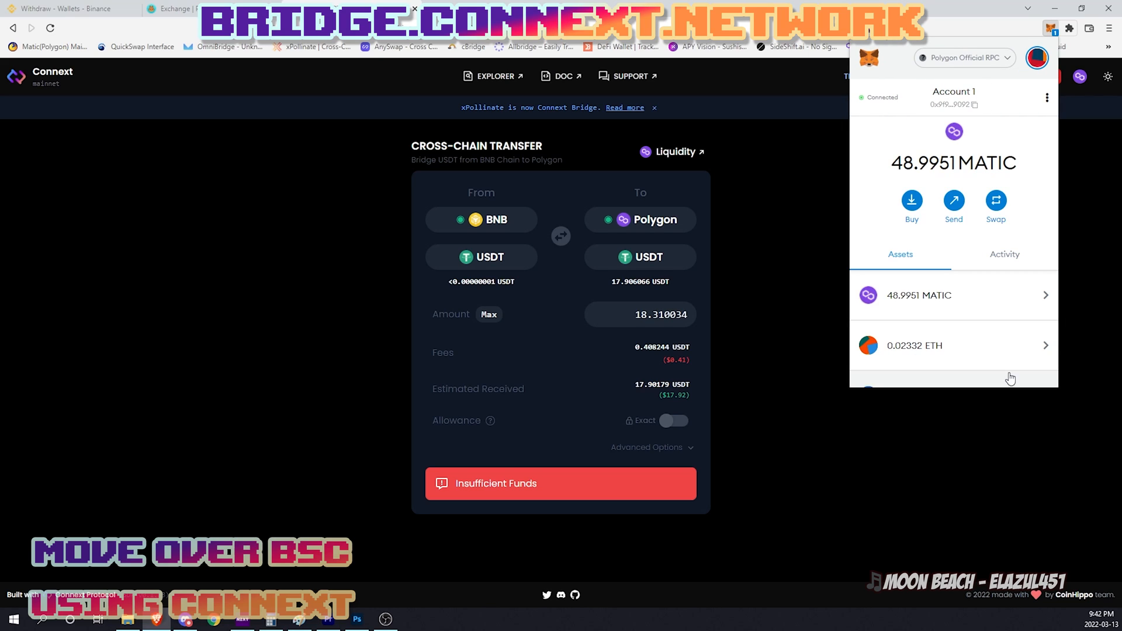
# - Scroll MetaMask's Polygon assets to the 17.90606 USDT entry beside 48.9951 MATIC
pyautogui.scroll(-3)
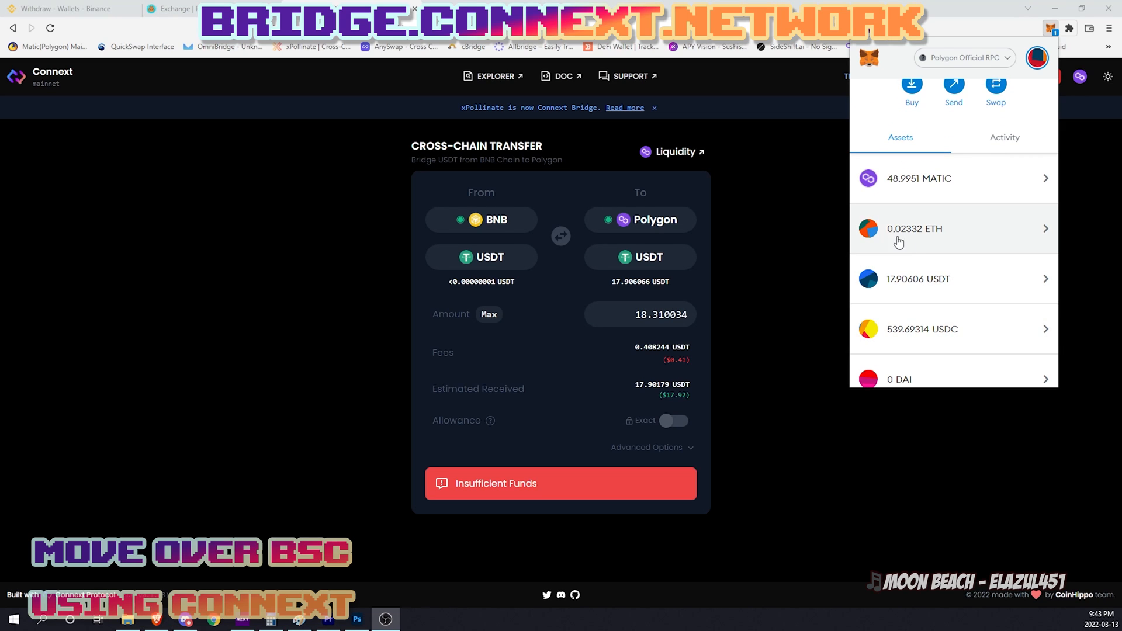
pyautogui.click(571, 9)
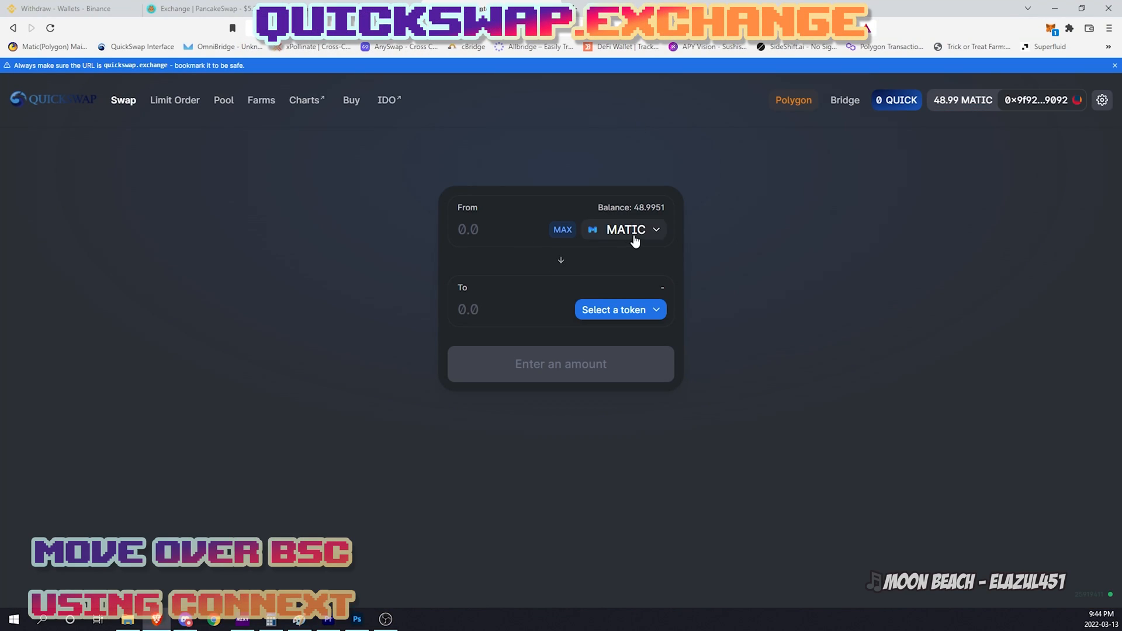
# - Set QuickSwap to sell the MAX USDT balance for MATIC
pyautogui.click(625, 230)
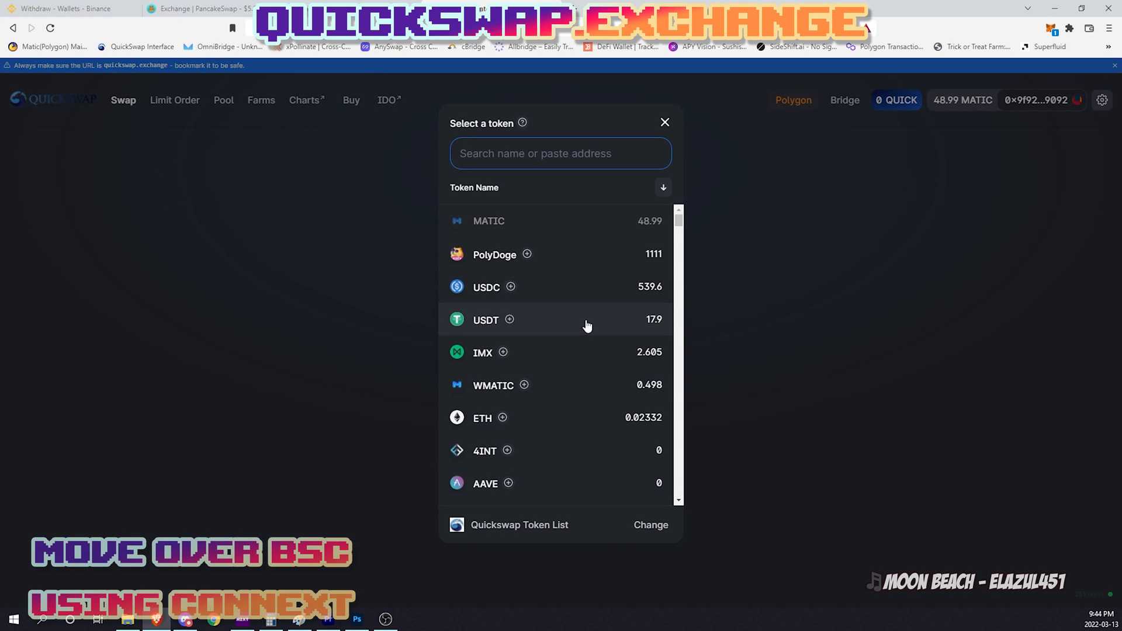
pyautogui.click(485, 320)
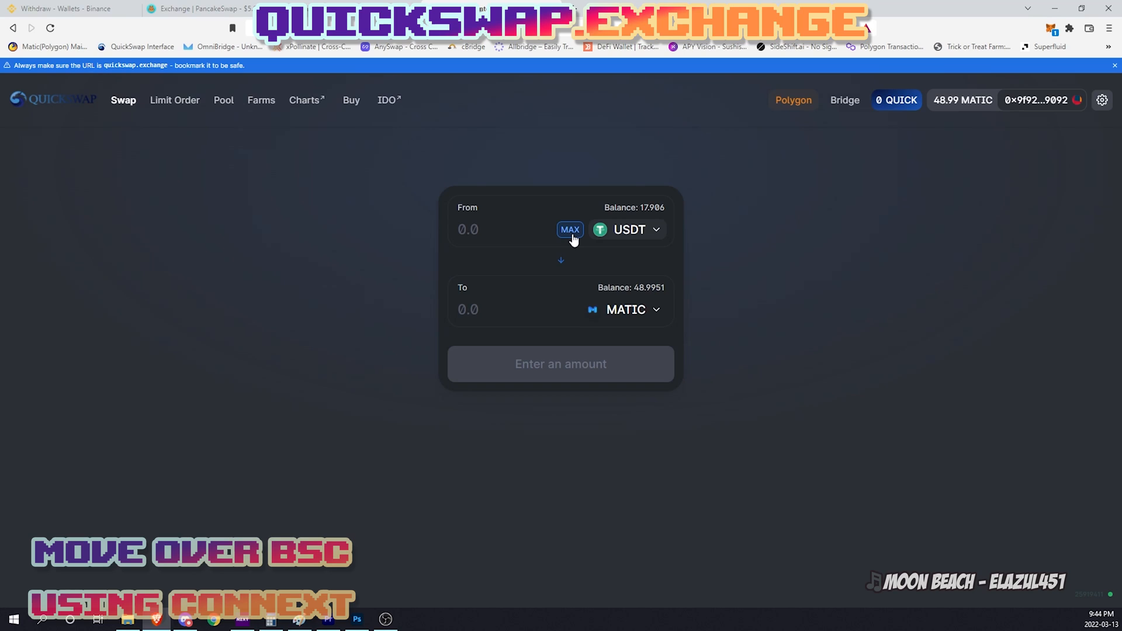
pyautogui.click(569, 230)
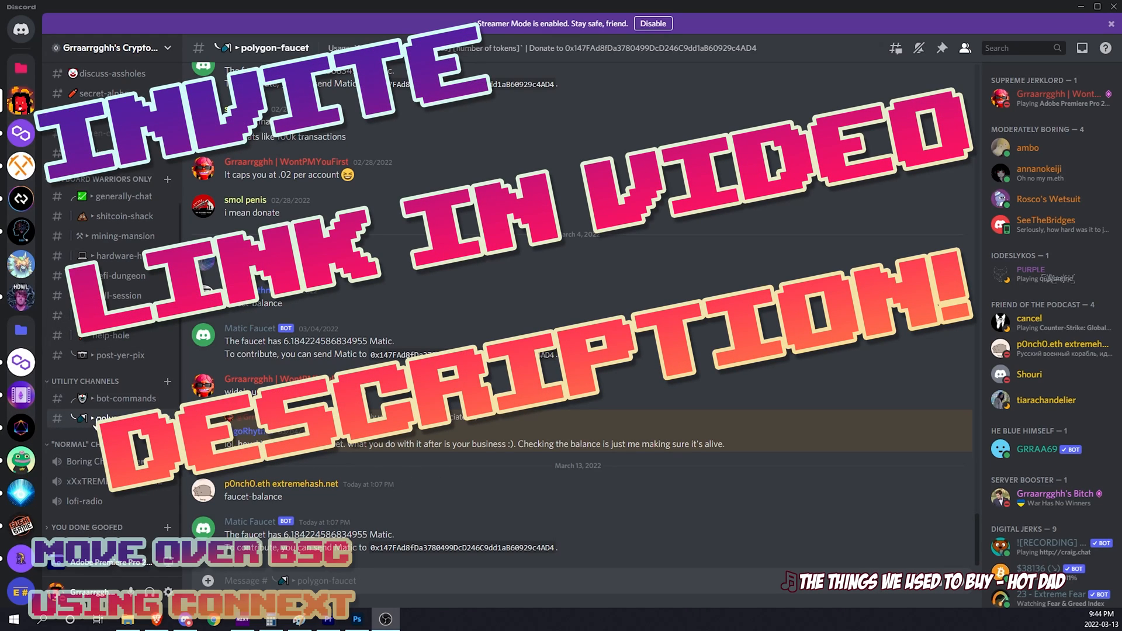
pyautogui.moveTo(281, 518)
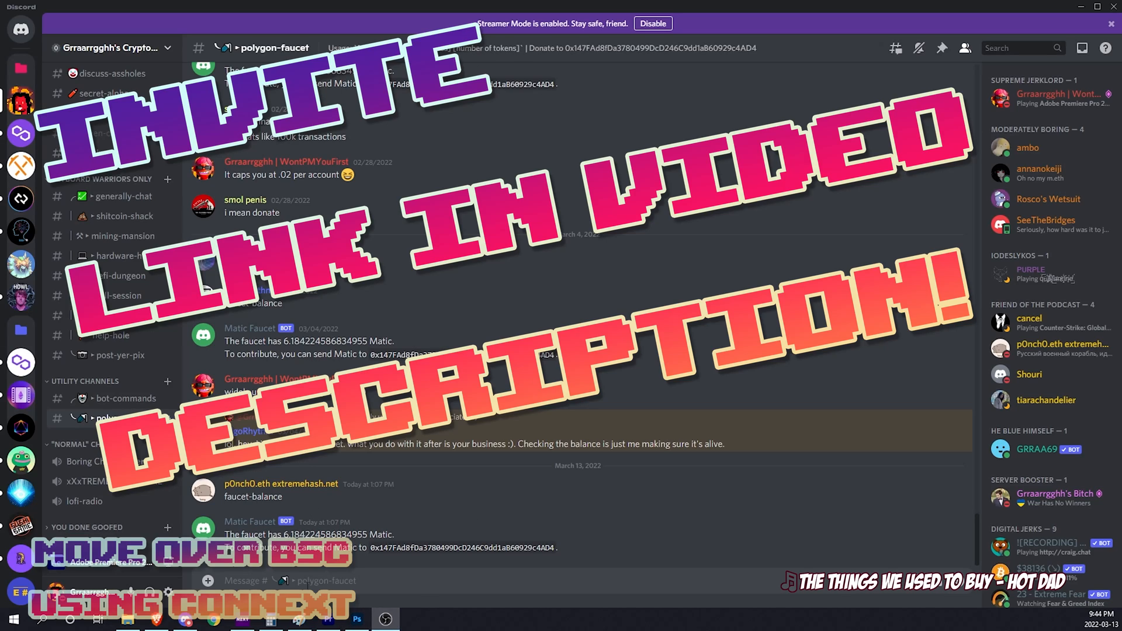
pyautogui.moveTo(364, 611)
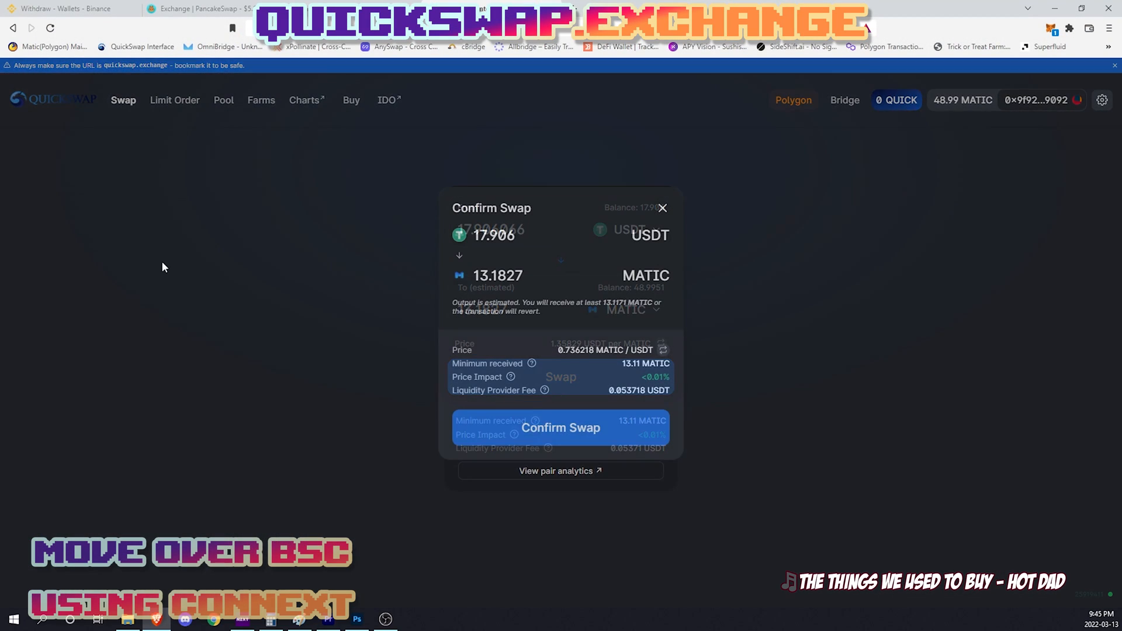
# - Confirm the 17.906 USDT to MATIC swap in MetaMask with a higher priority fee
pyautogui.click(561, 427)
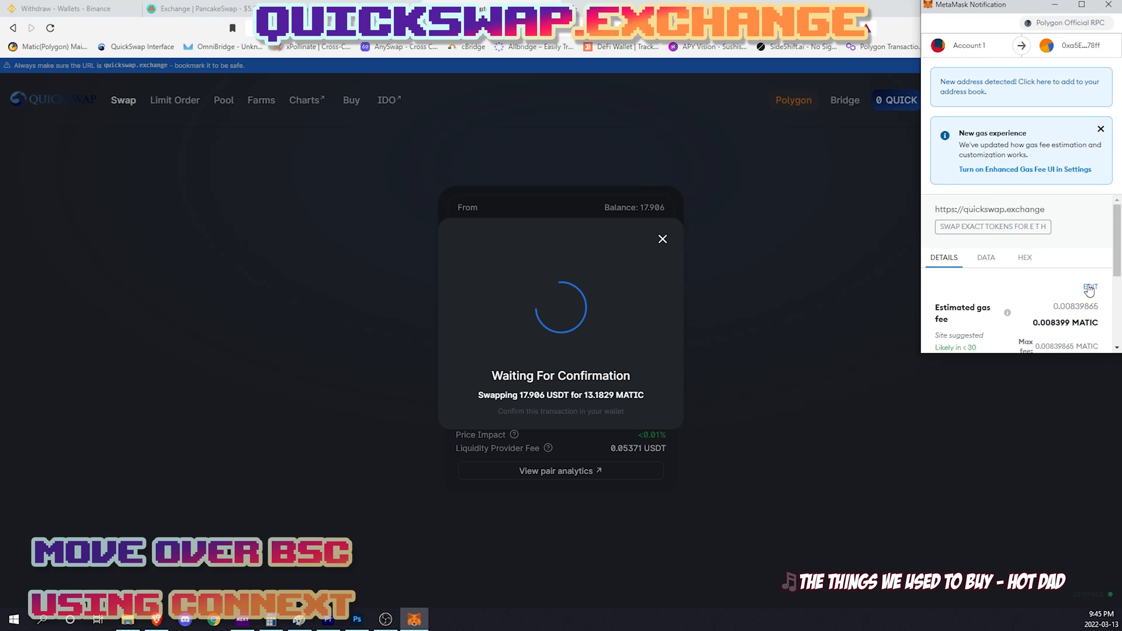
pyautogui.click(1088, 287)
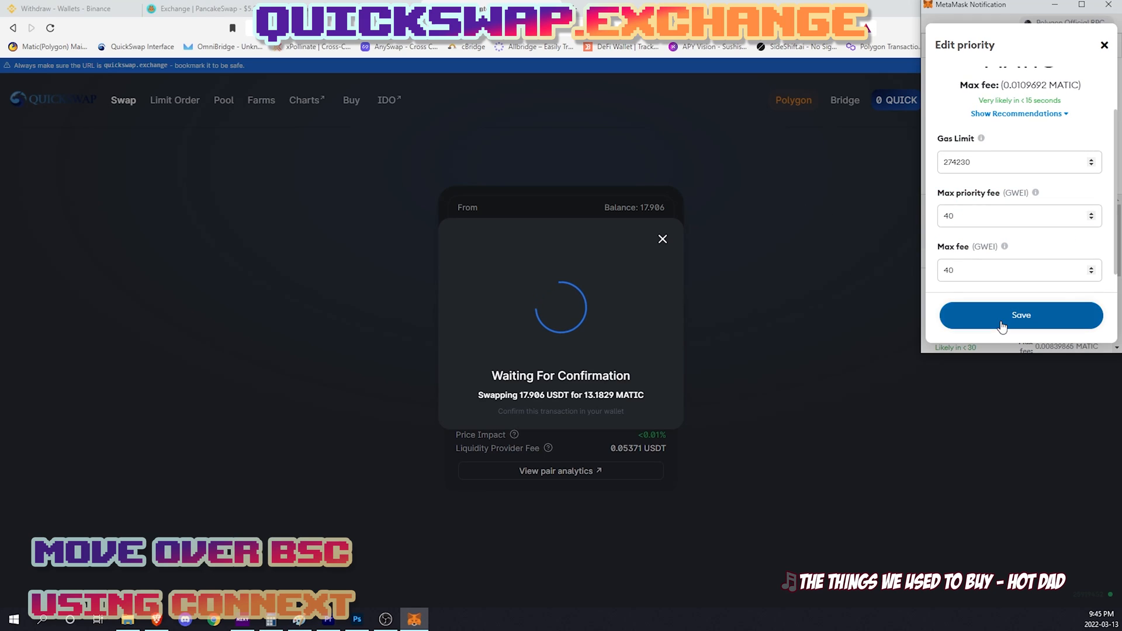
pyautogui.click(1020, 315)
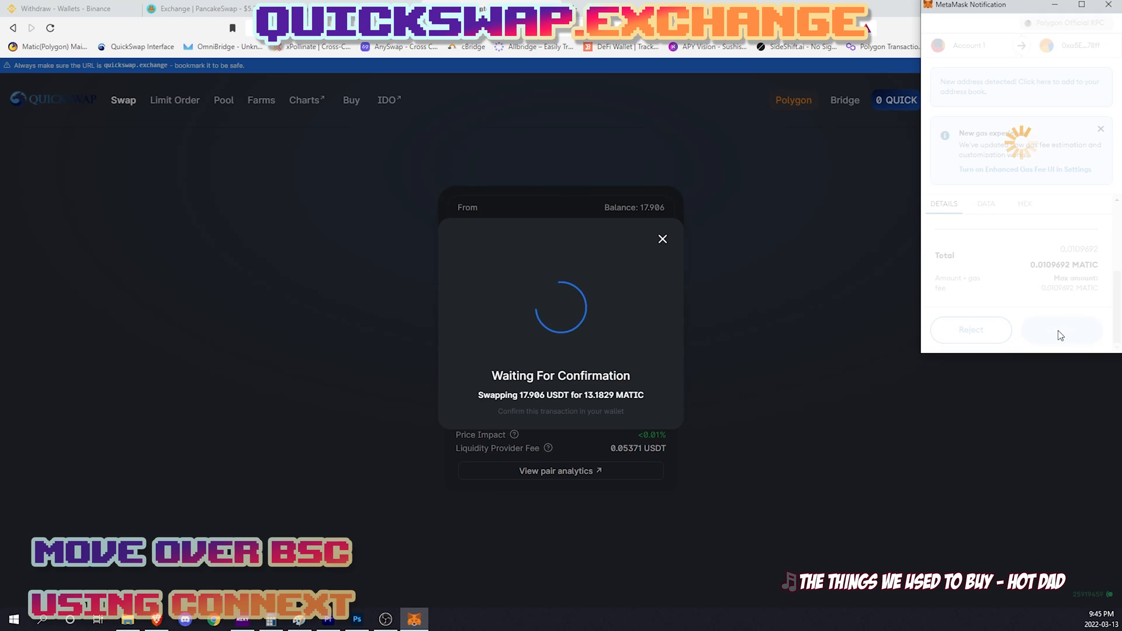
pyautogui.click(1061, 329)
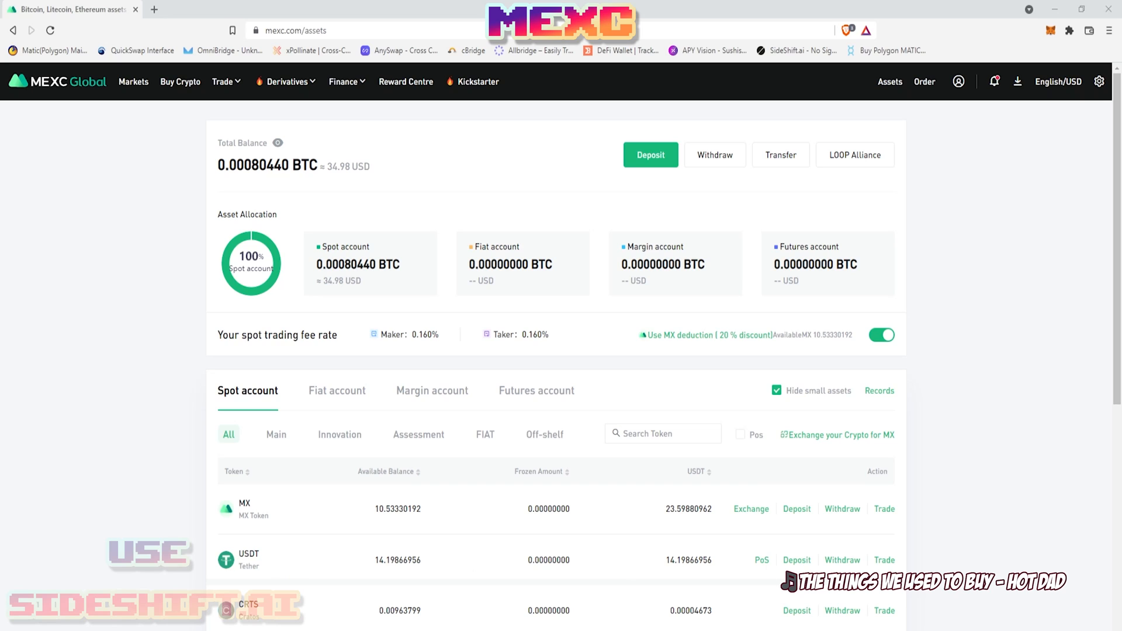
pyautogui.moveTo(222, 121)
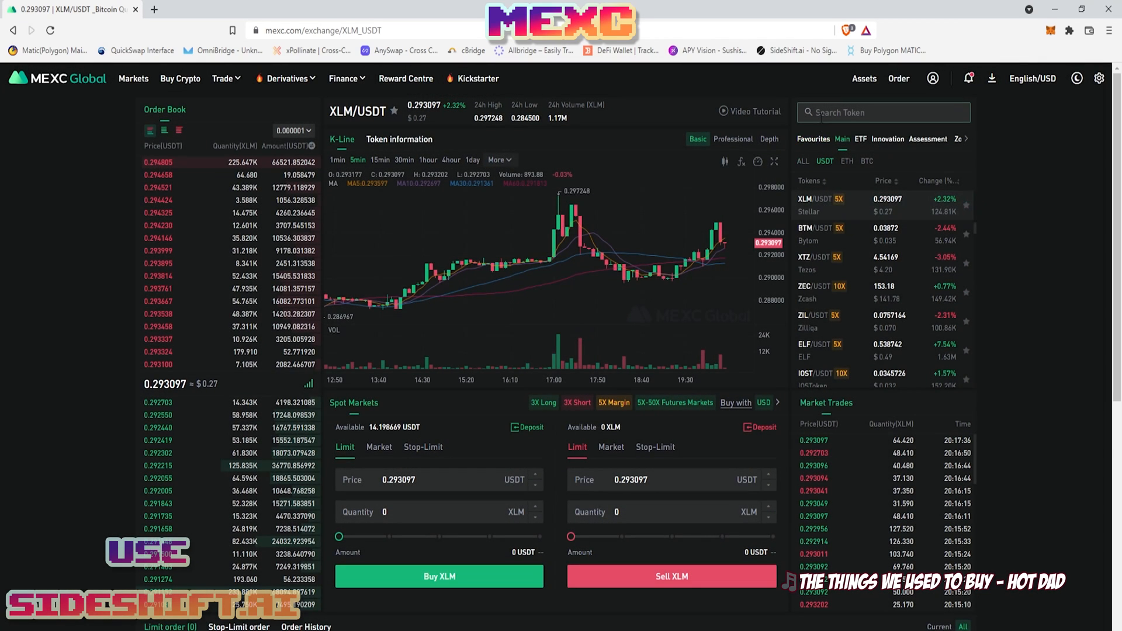
# - Buy 16.71 XRP on MEXC's XRP/USDT market with 100% USDT, then view Assets > Account
pyautogui.write('xrp')
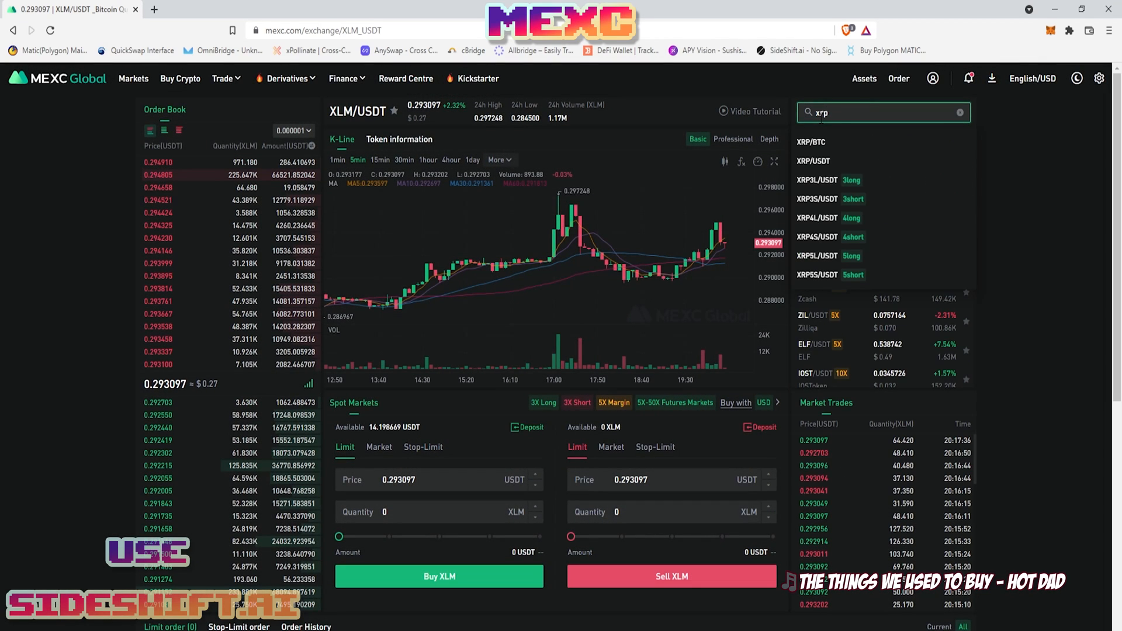
pyautogui.click(814, 160)
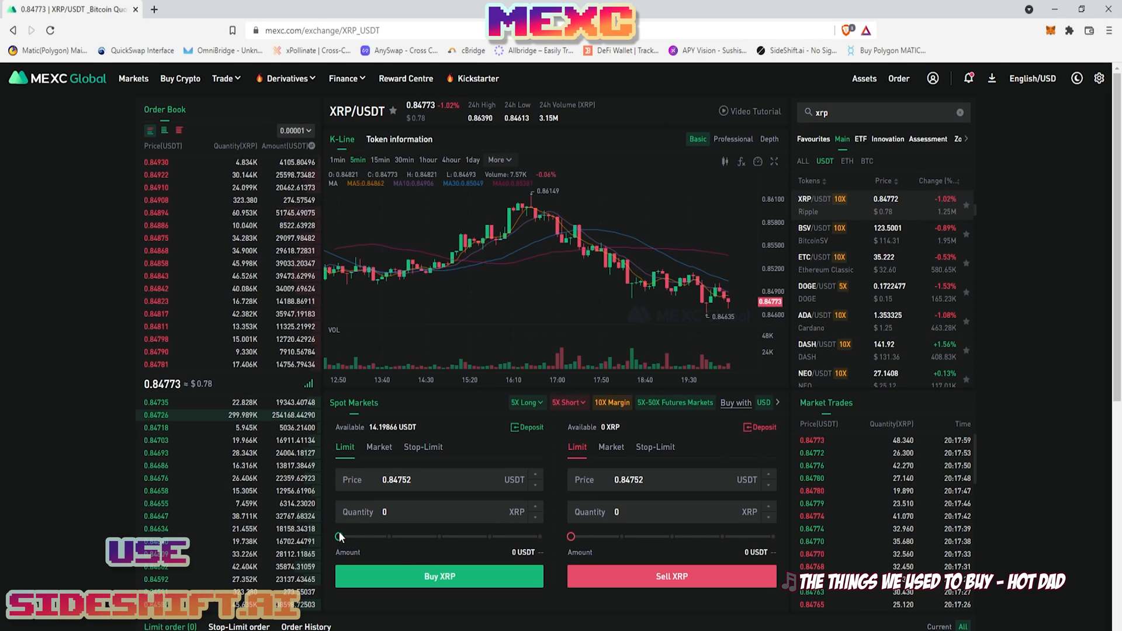
pyautogui.moveTo(338, 536); pyautogui.dragTo(538, 537)
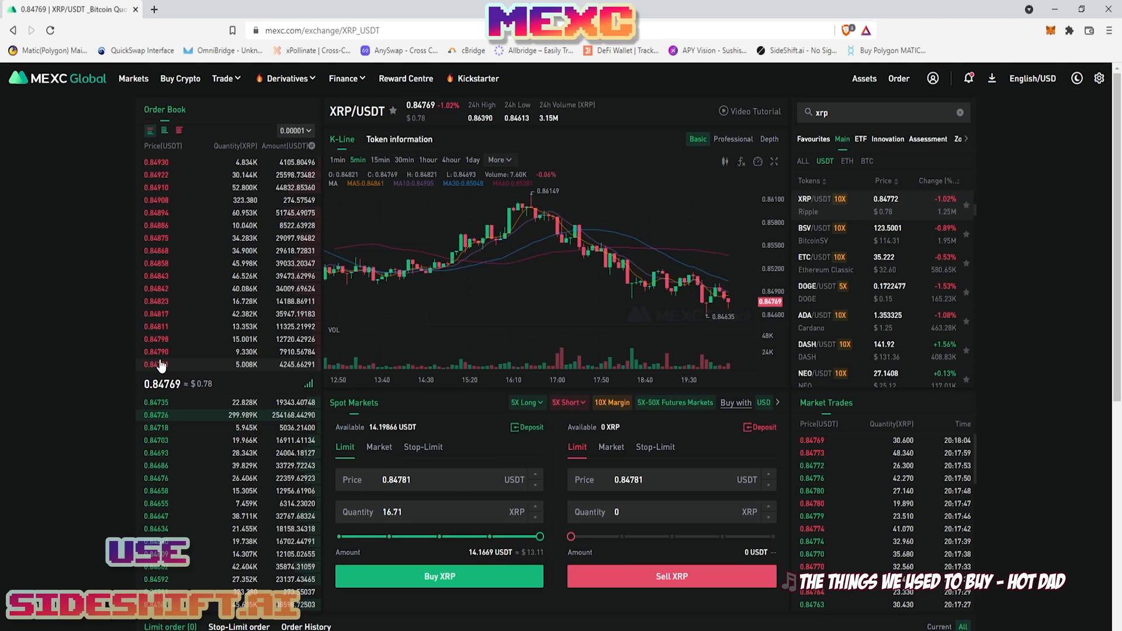
pyautogui.click(440, 576)
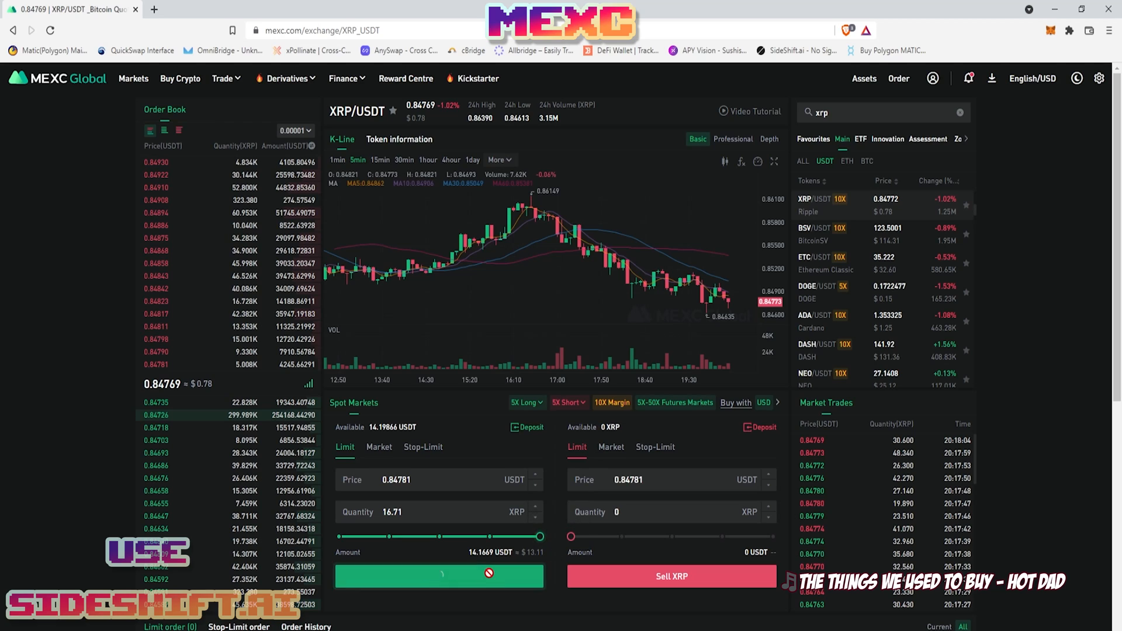
pyautogui.click(439, 576)
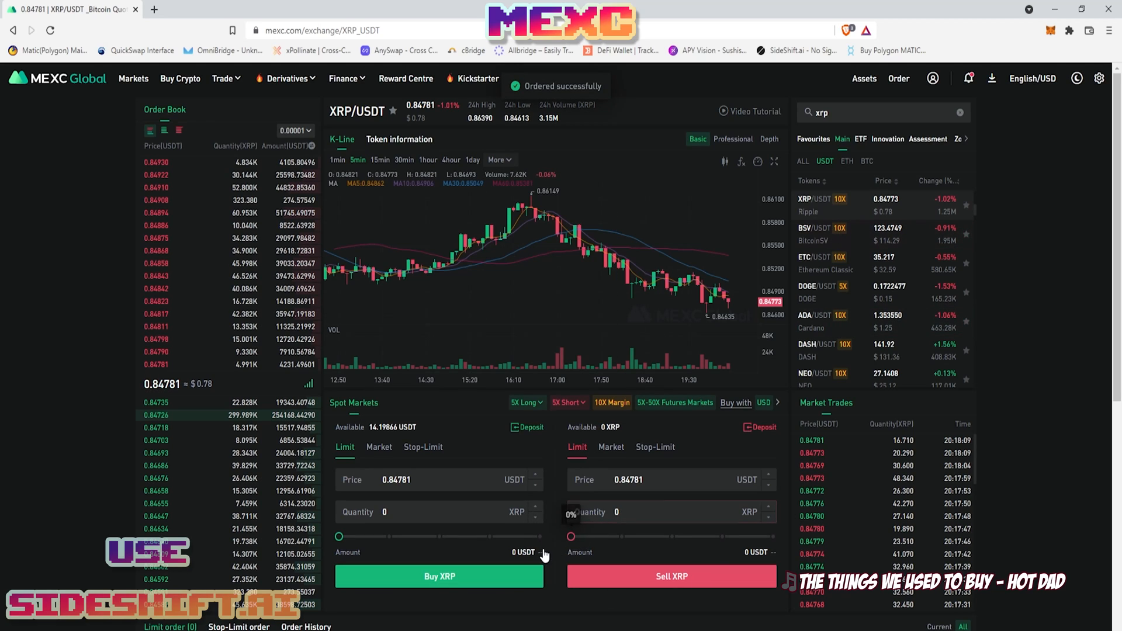
pyautogui.click(863, 79)
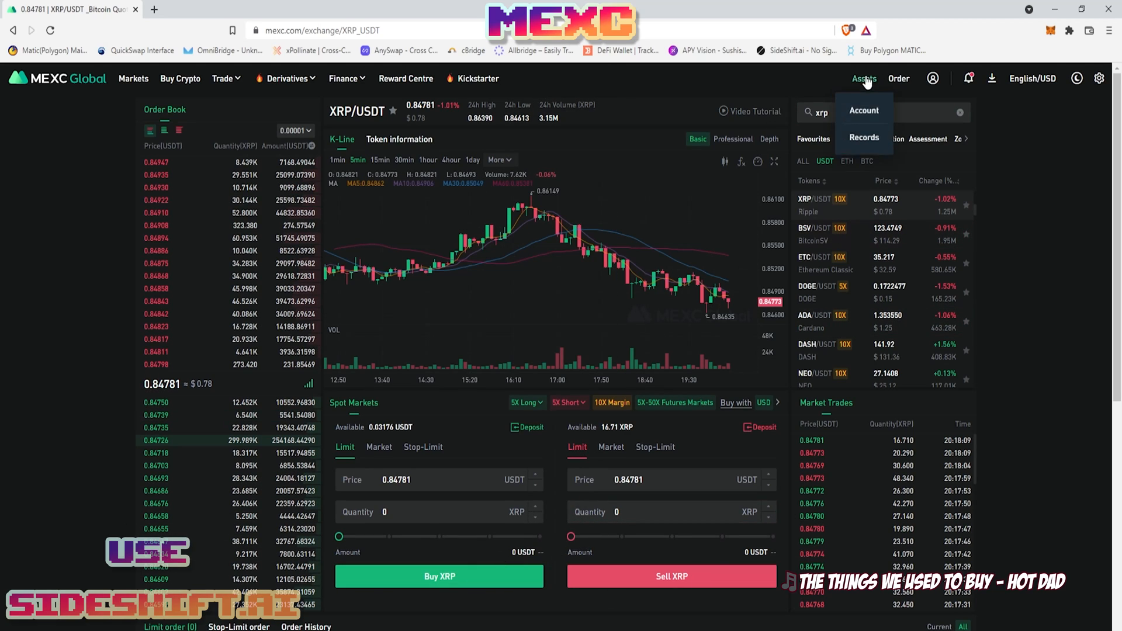
pyautogui.click(864, 110)
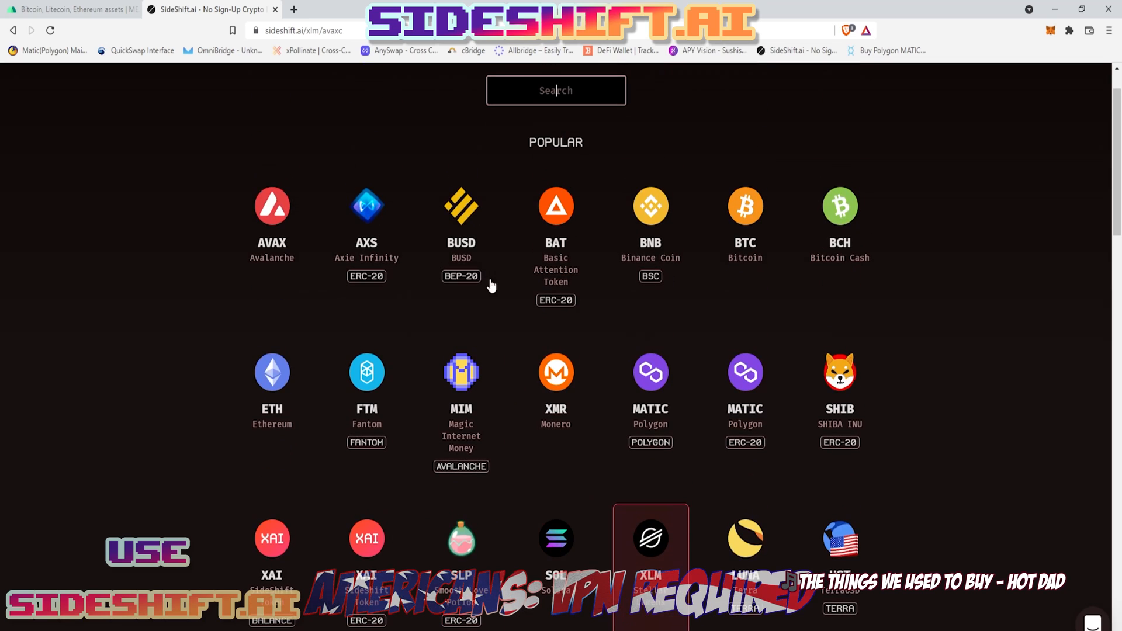
pyautogui.moveTo(587, 545)
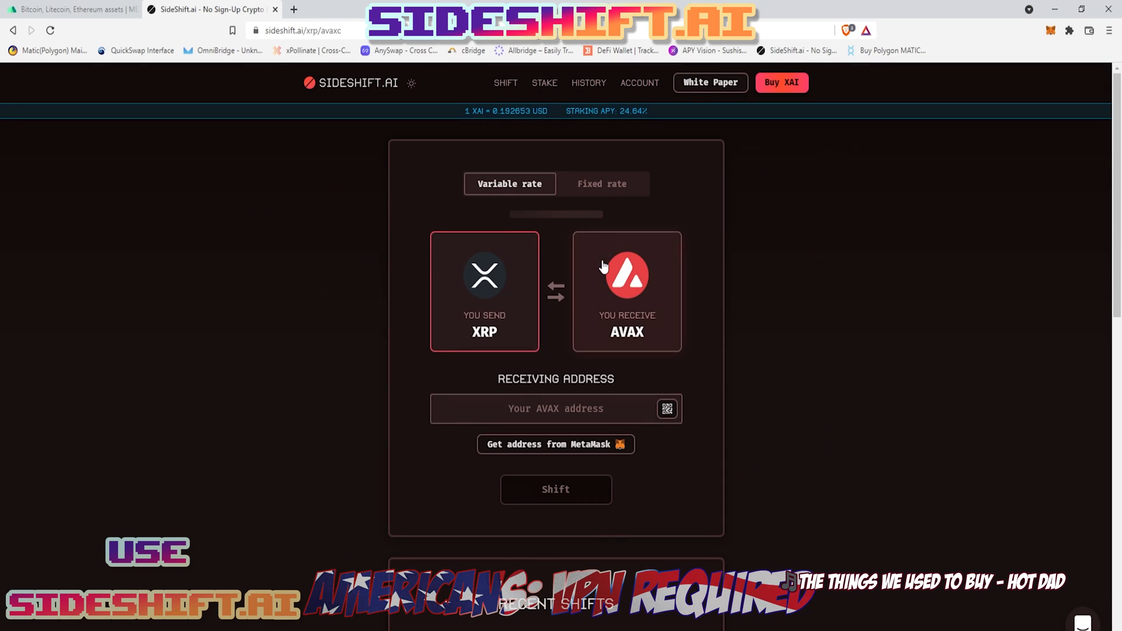
# - Create an XRP to MATIC (Polygon) shift with MetaMask's address as the receiving address
pyautogui.click(625, 291)
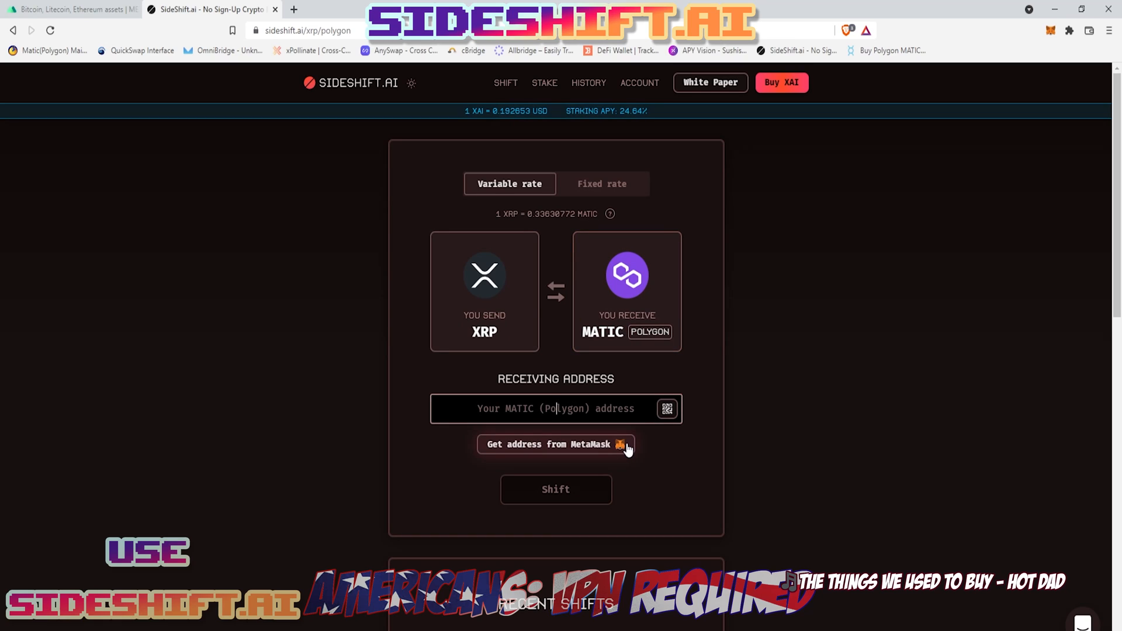
pyautogui.click(555, 444)
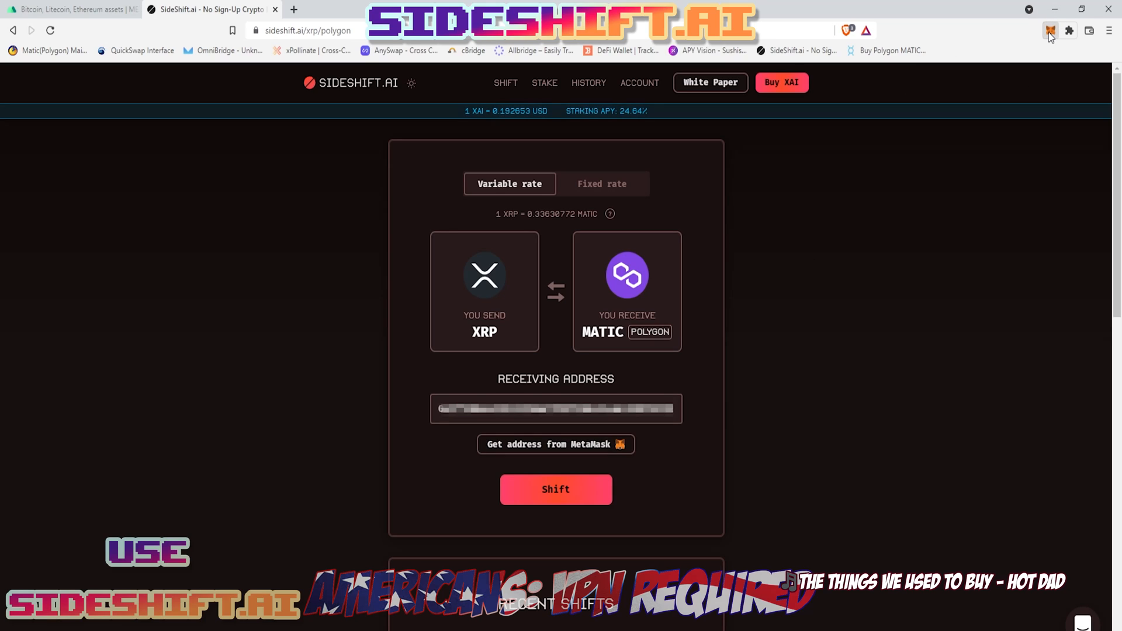
pyautogui.click(1050, 30)
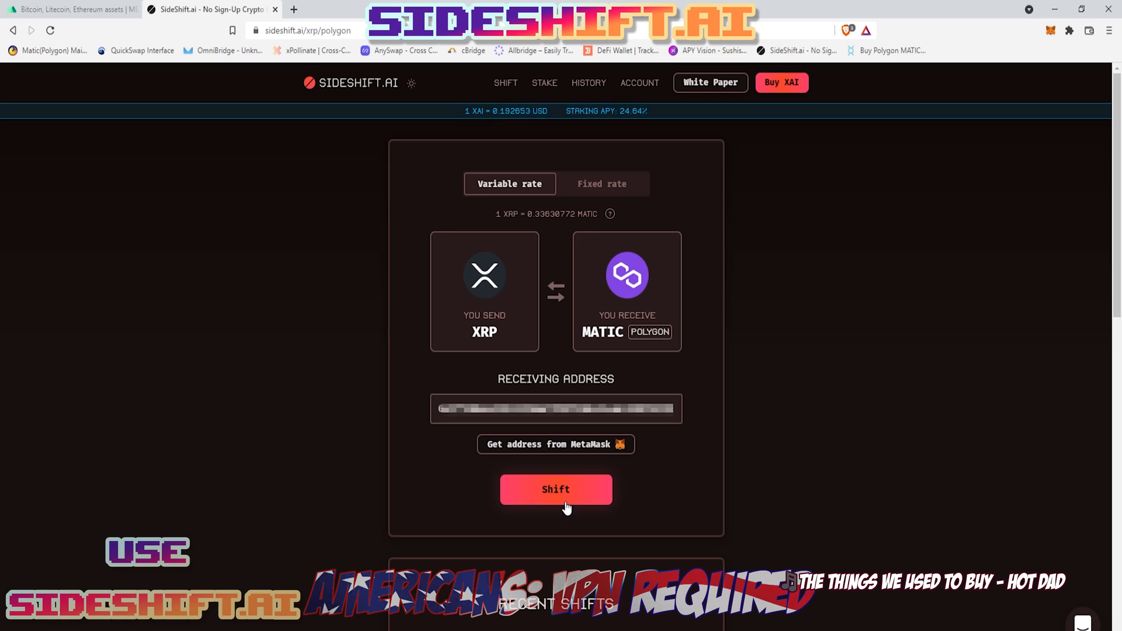
pyautogui.click(555, 490)
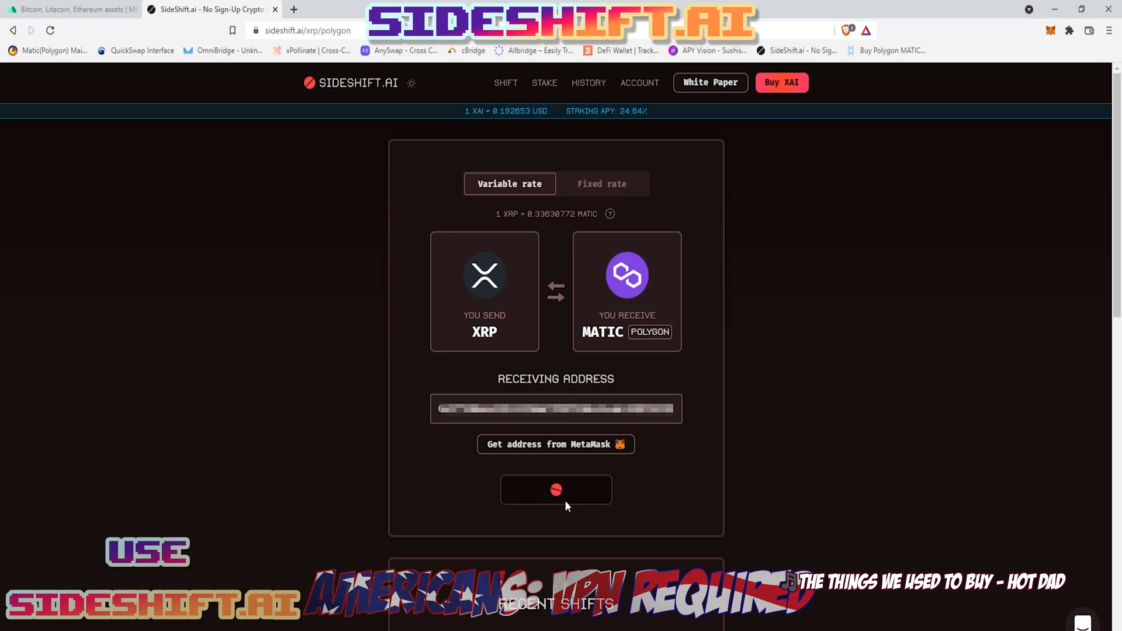
pyautogui.click(556, 490)
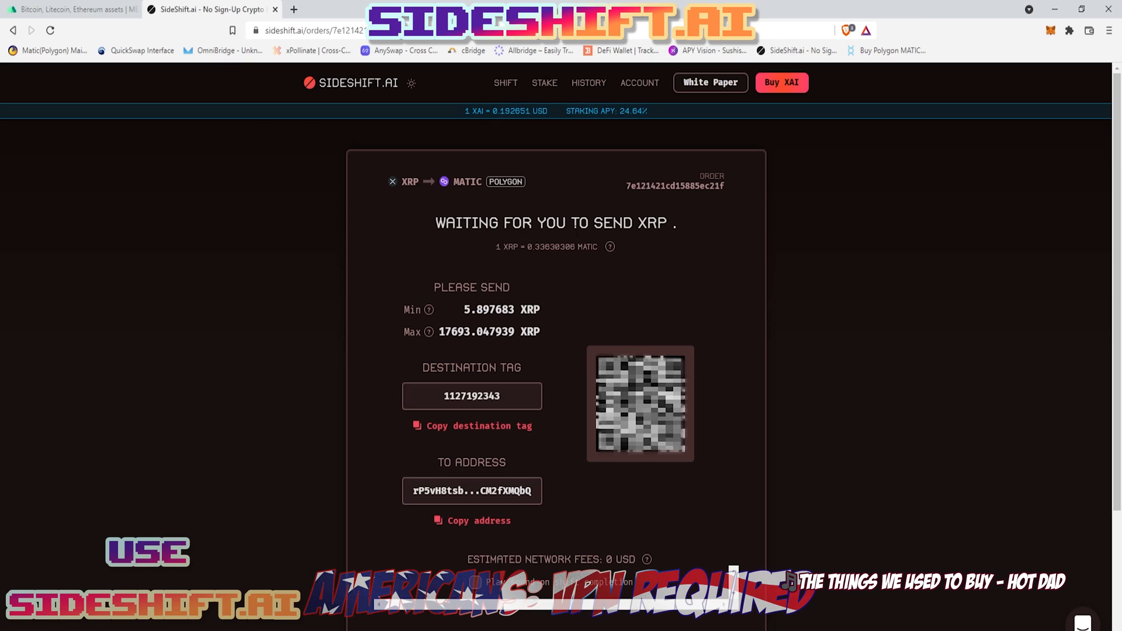
pyautogui.moveTo(667, 237)
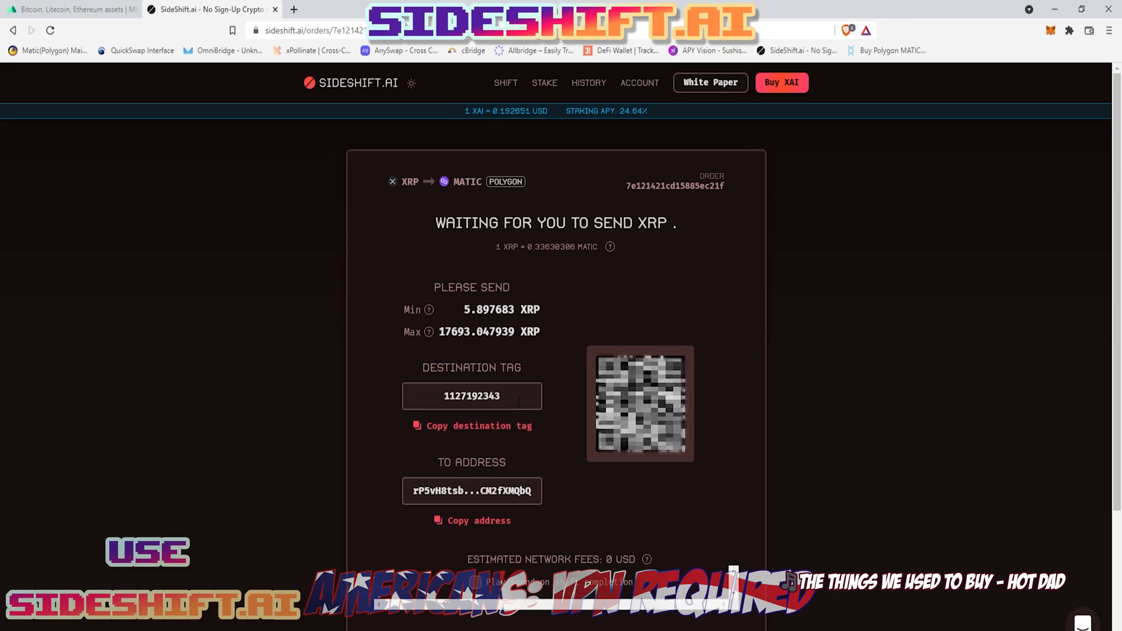
# - Return to the MEXC assets tab showing the 16.71 XRP spot balance
pyautogui.click(471, 520)
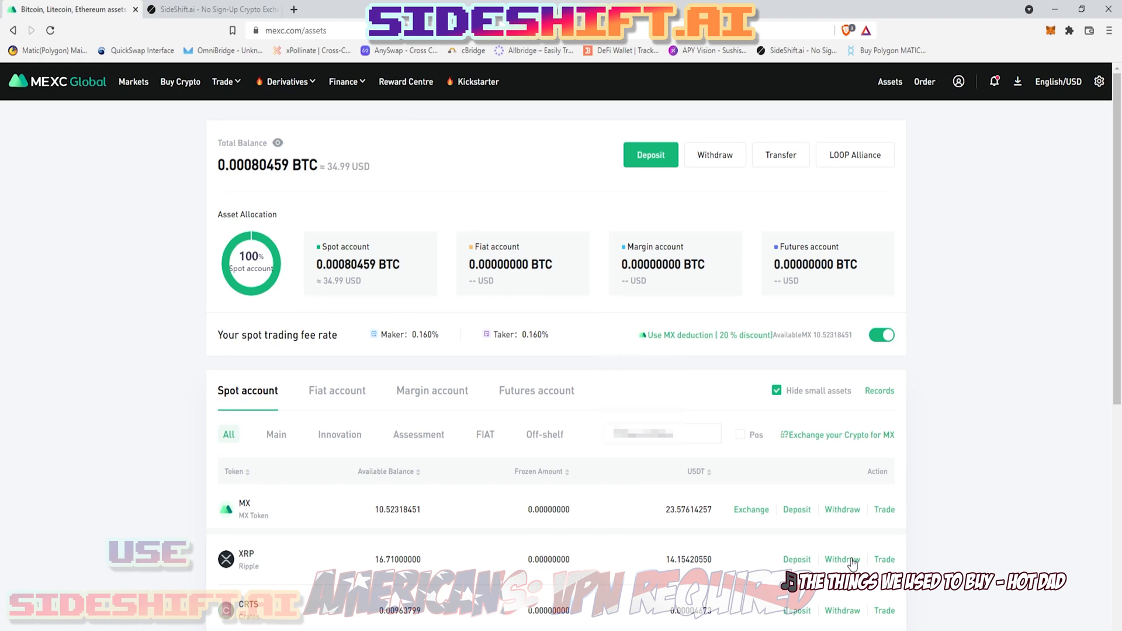
pyautogui.click(841, 560)
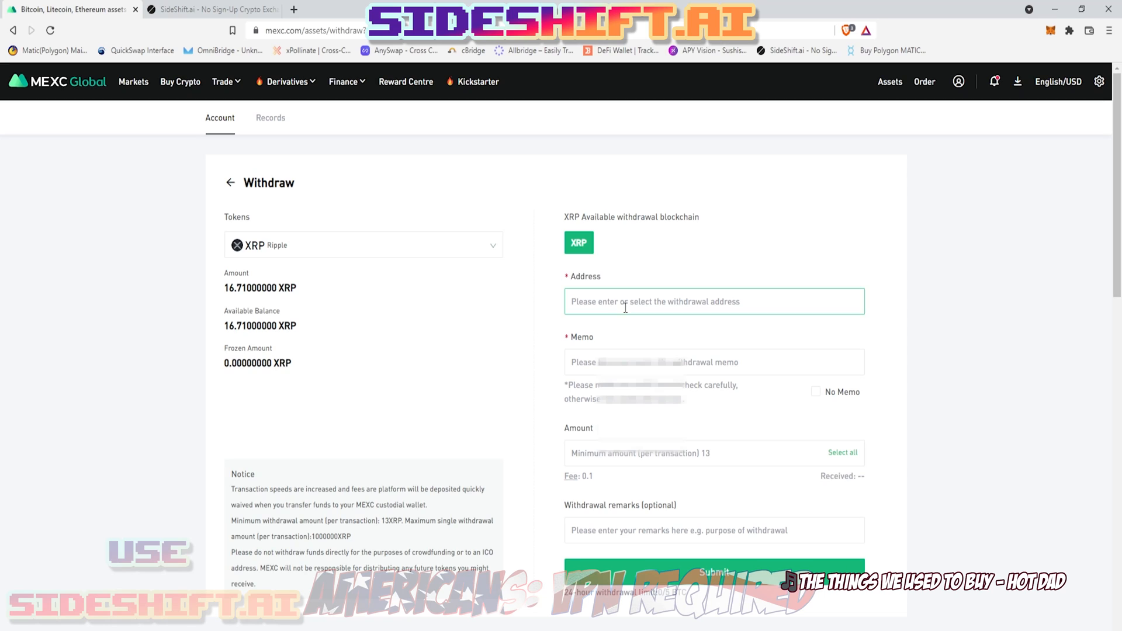
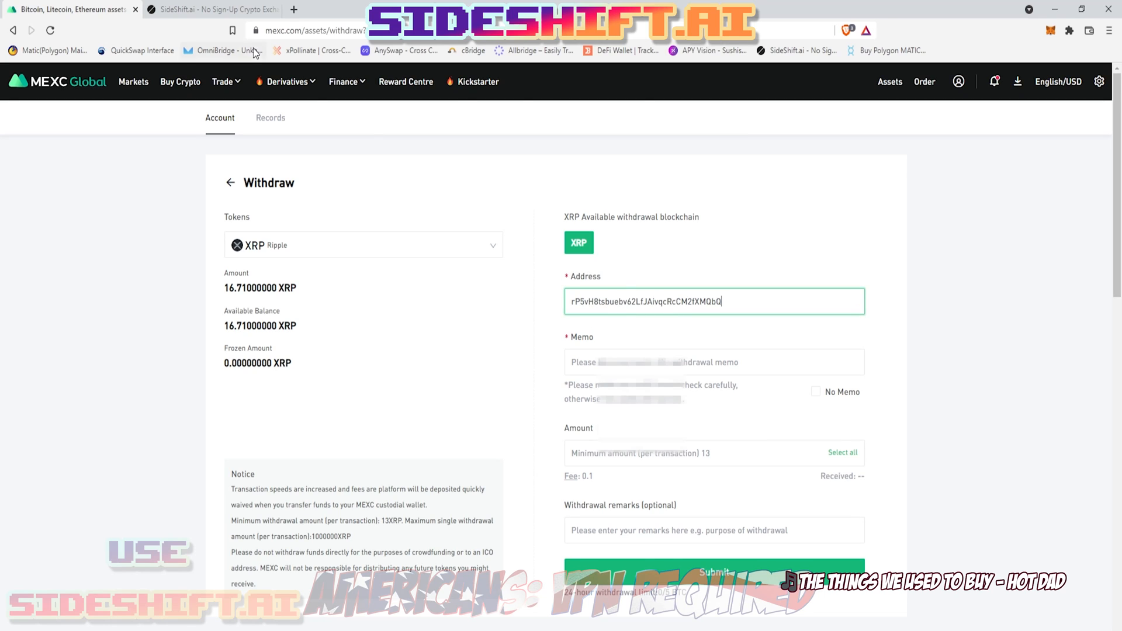
pyautogui.click(207, 10)
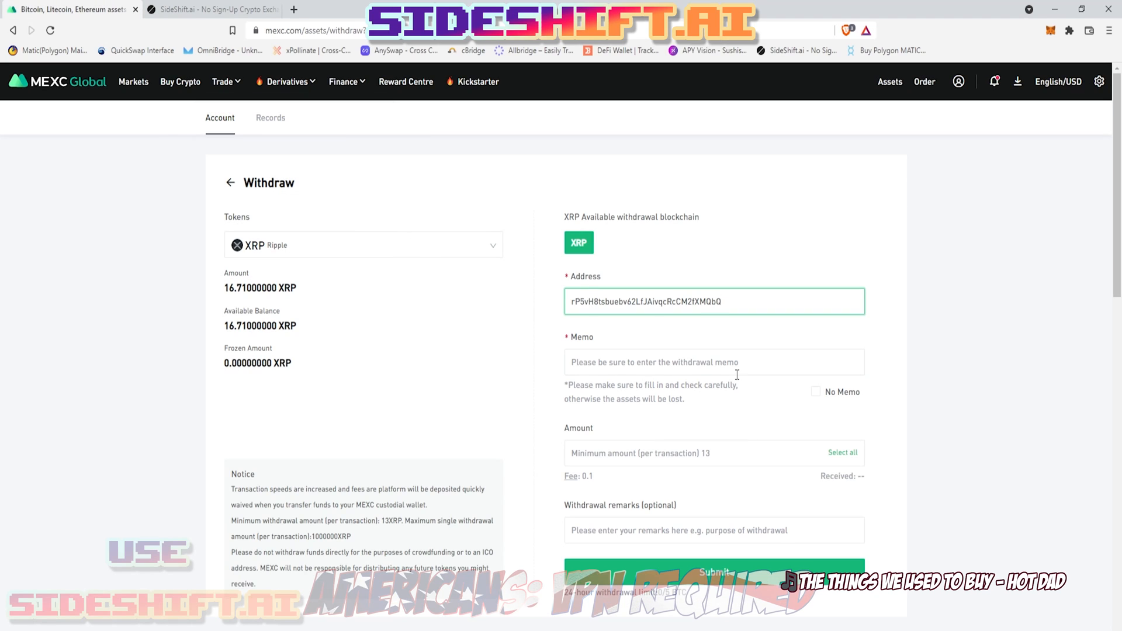
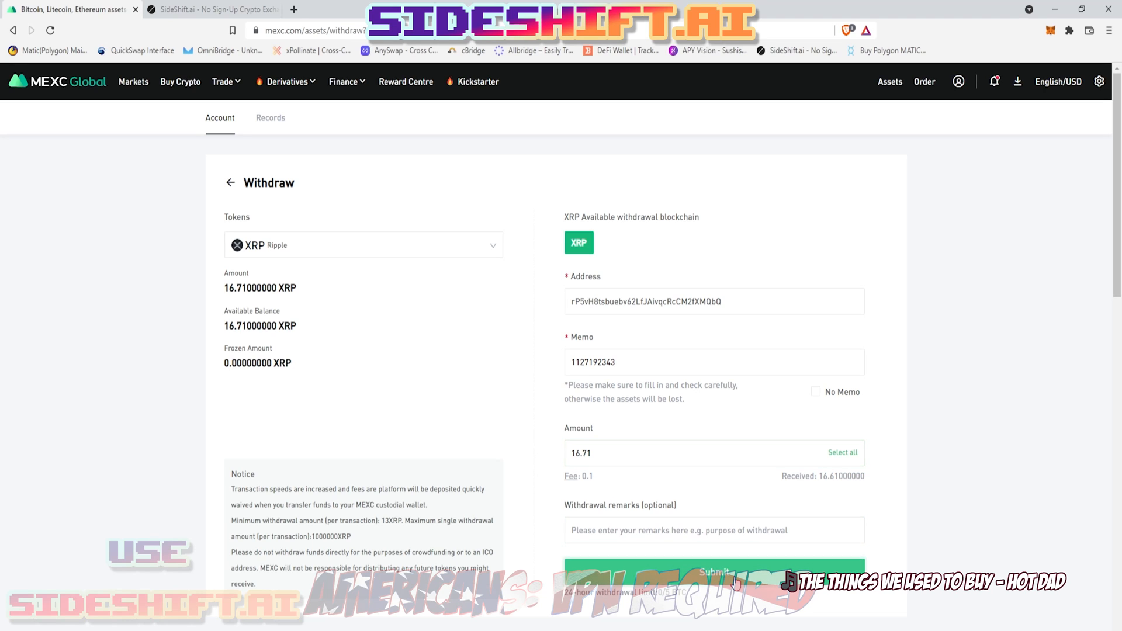
pyautogui.click(713, 572)
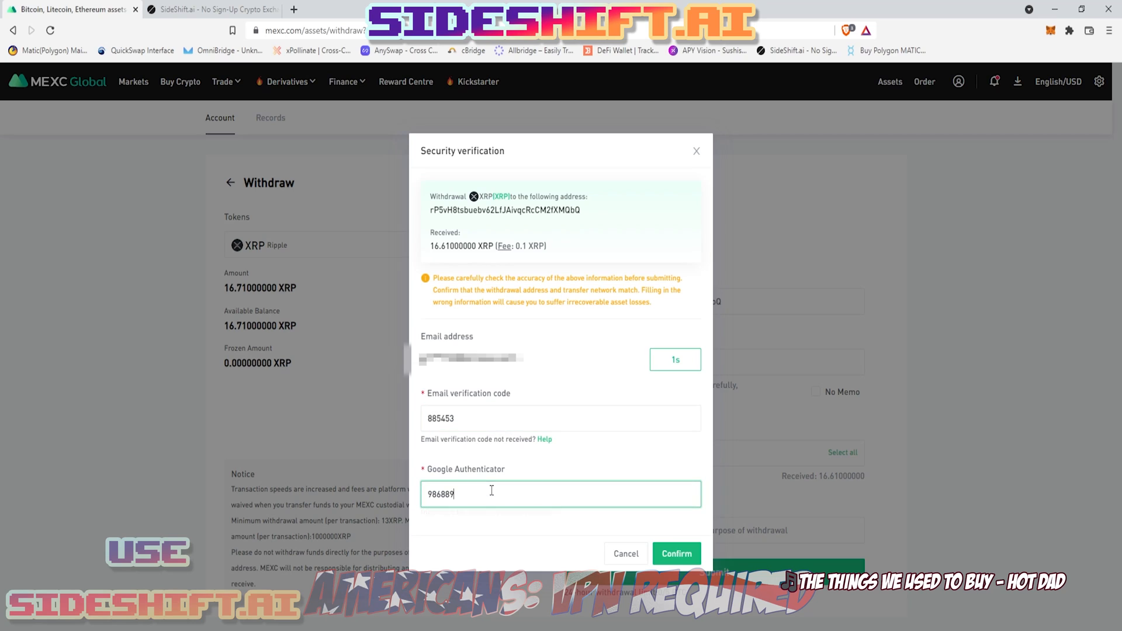
pyautogui.click(674, 554)
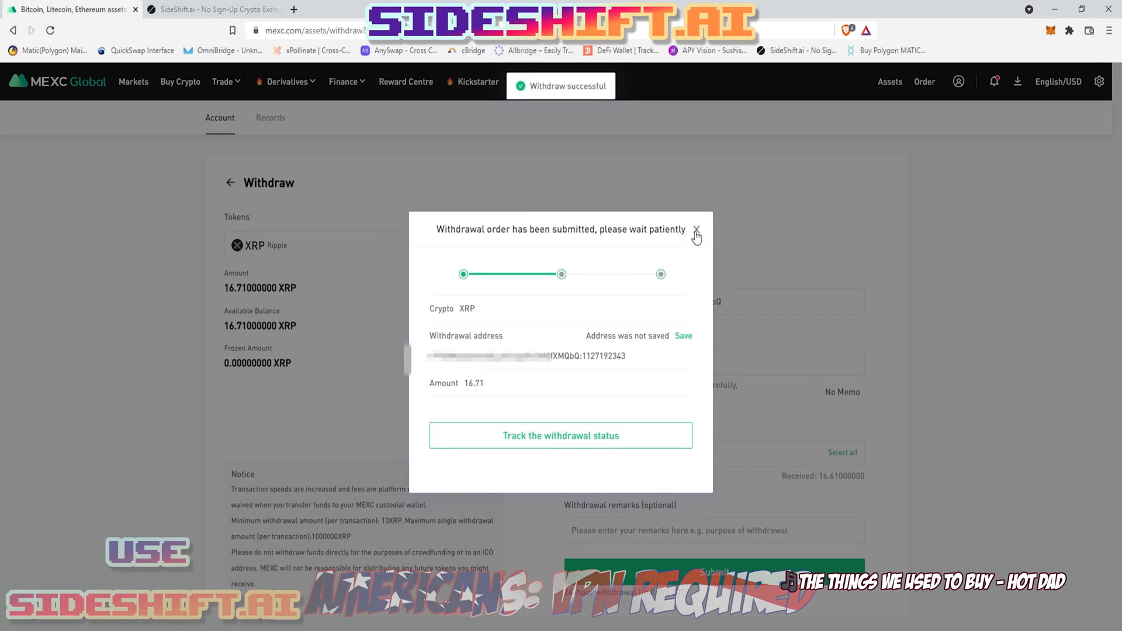
pyautogui.click(695, 230)
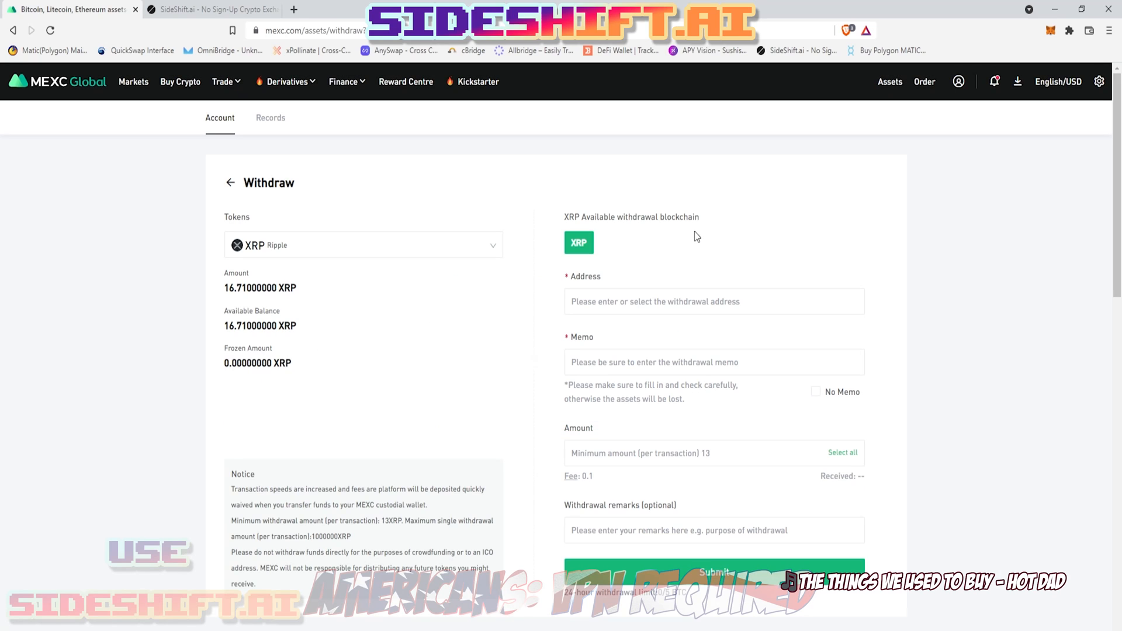
pyautogui.moveTo(237, 106)
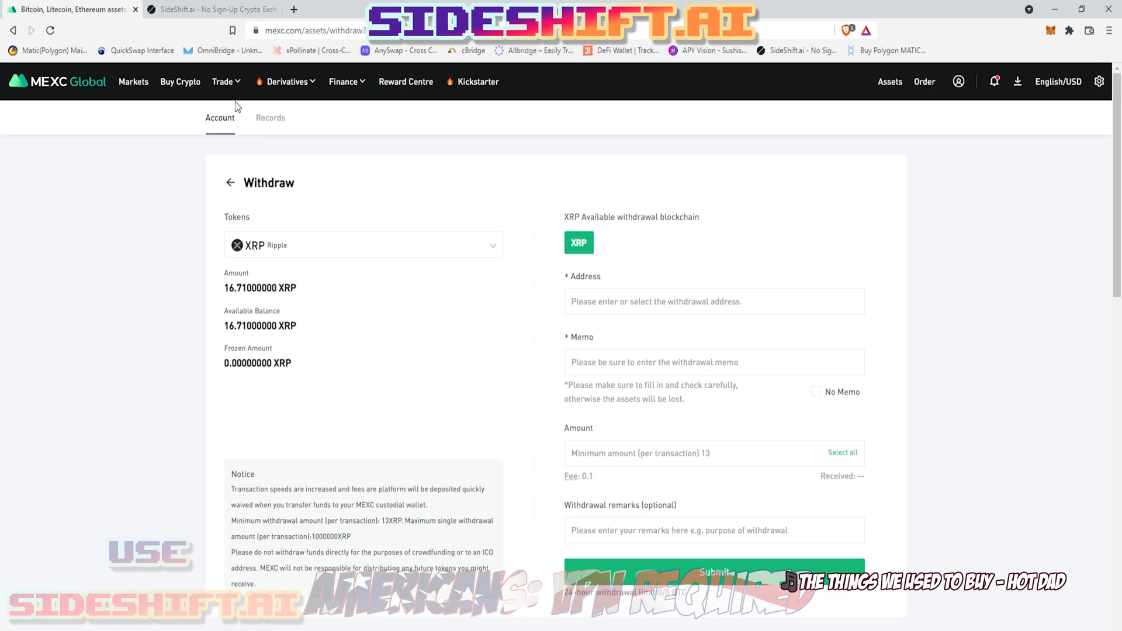
pyautogui.click(208, 9)
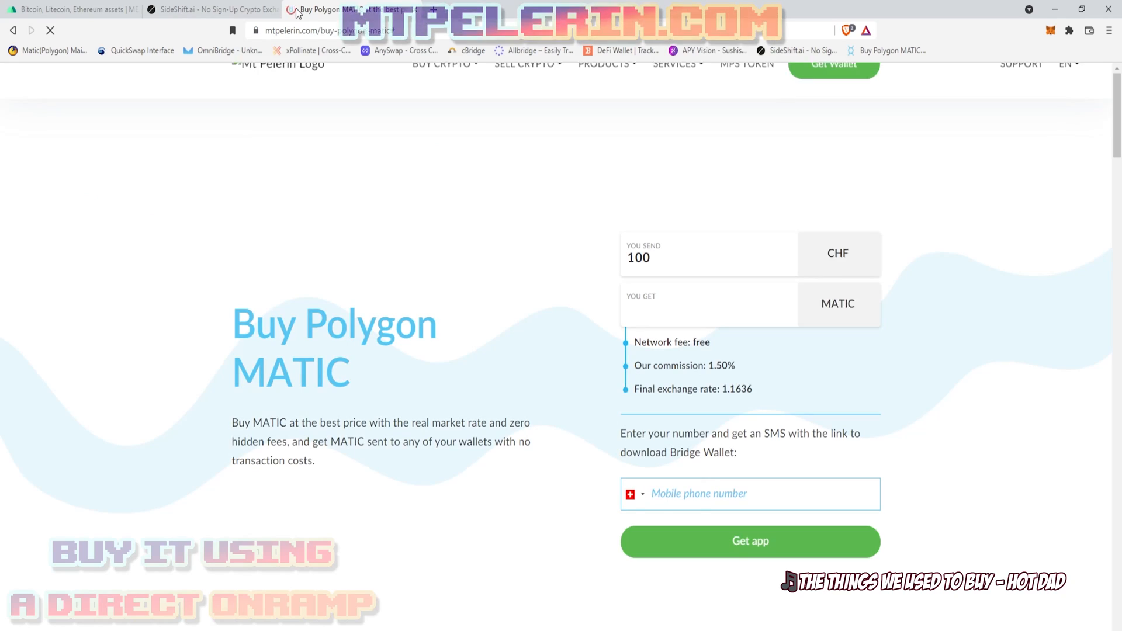
# - Review Mt Pelerin's Buy Polygon MATIC quote of 44.052863 MATIC for 100 CHF
pyautogui.click(441, 96)
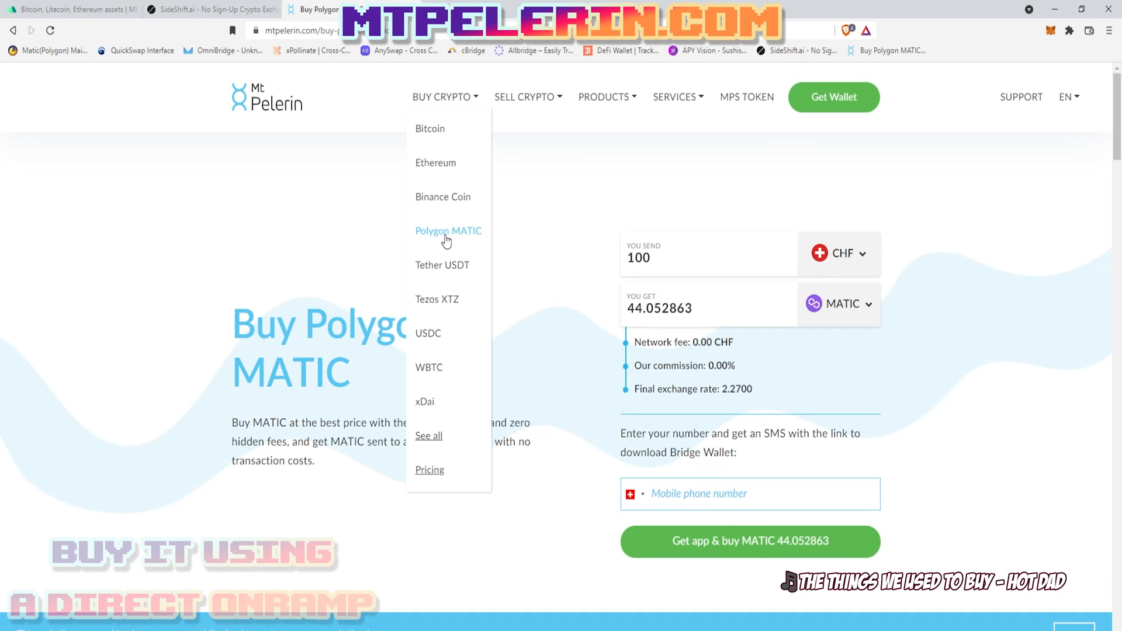
pyautogui.click(442, 97)
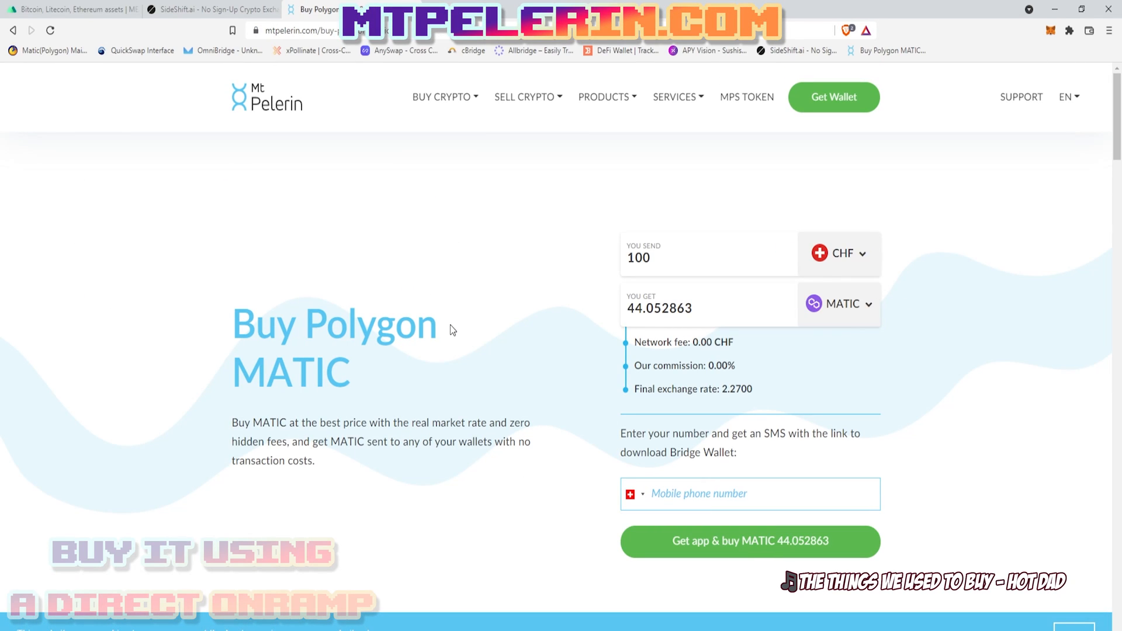
pyautogui.click(838, 252)
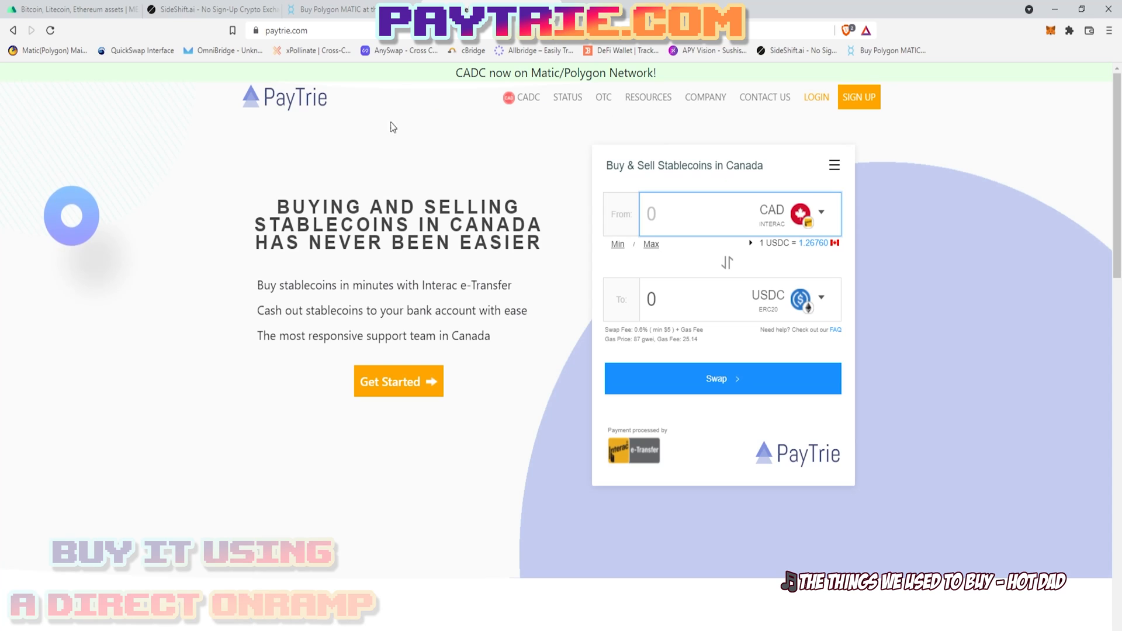
# - Review PayTrie's CAD to USDC-P swap form and enter moonpay.co in the address bar
pyautogui.click(820, 297)
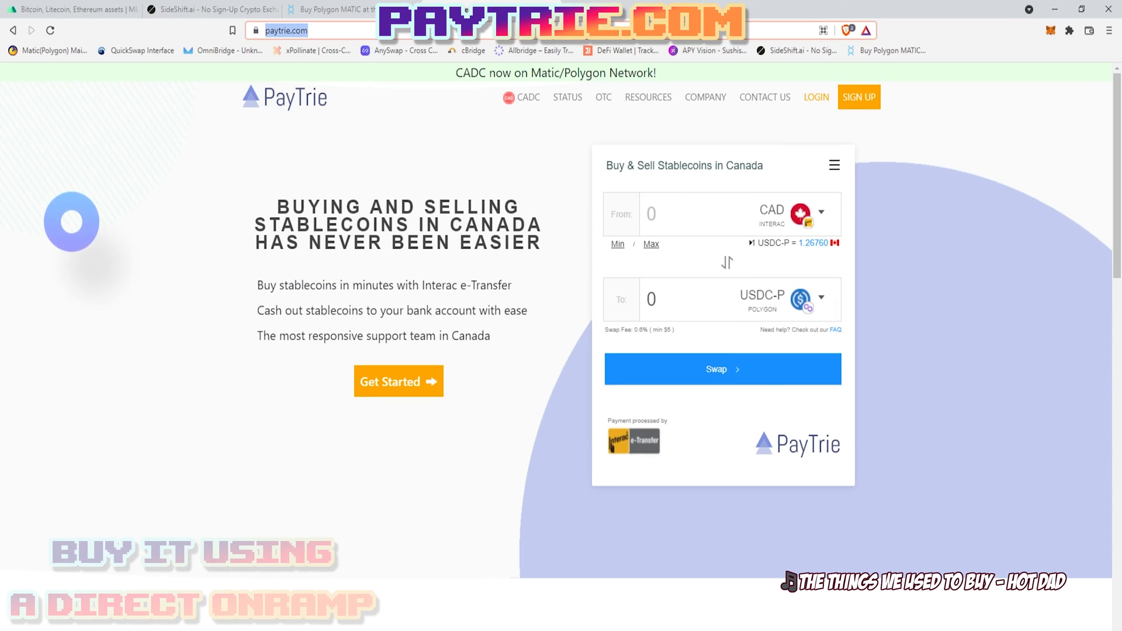
pyautogui.write('moonpay.co')
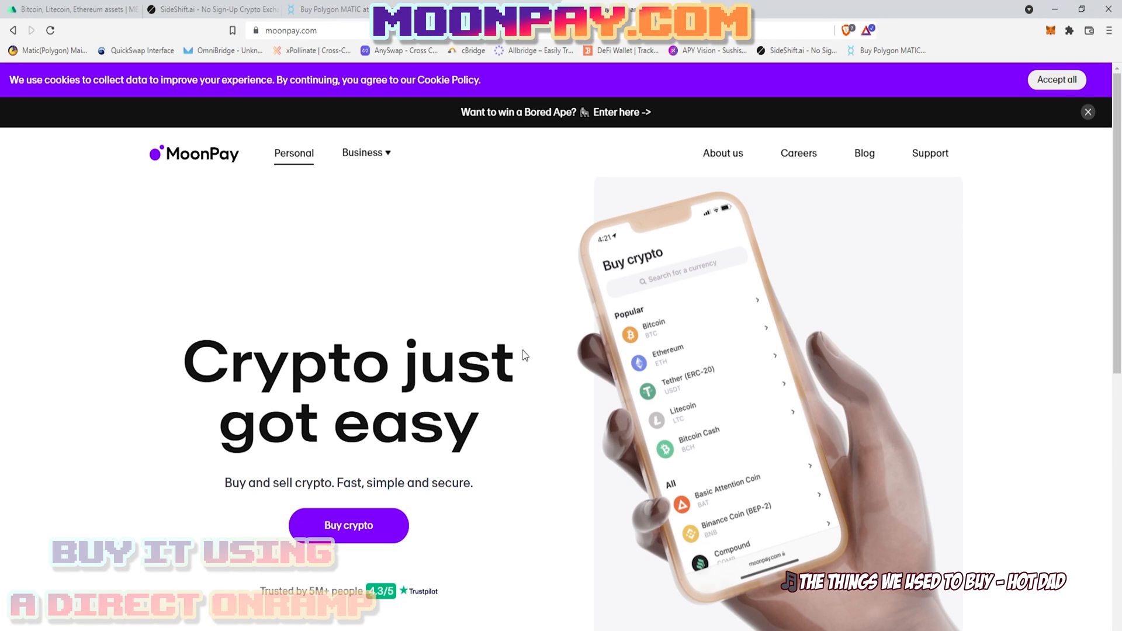
# - Search 'mat' in MoonPay's Buy crypto form and select MATIC - Polygon
pyautogui.click(349, 525)
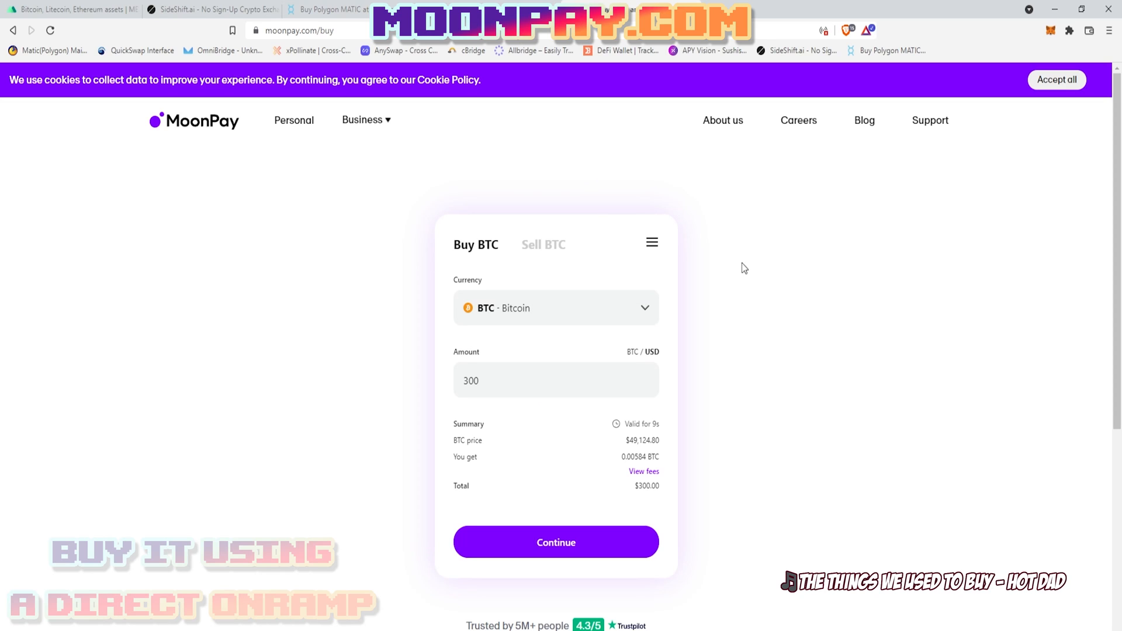
pyautogui.write('matic')
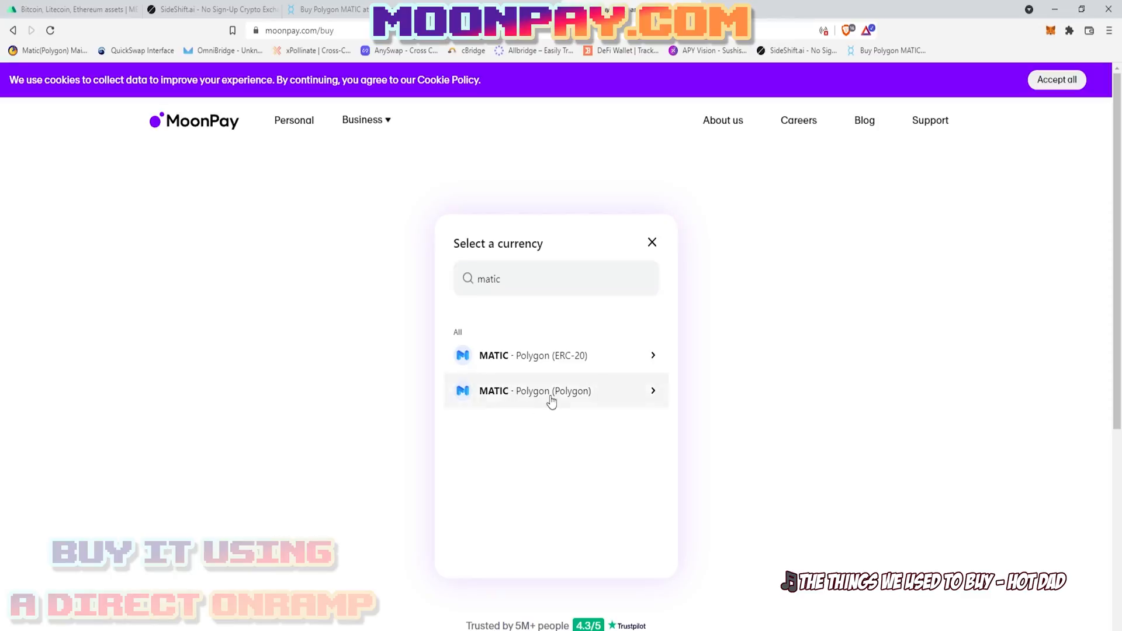
pyautogui.click(555, 391)
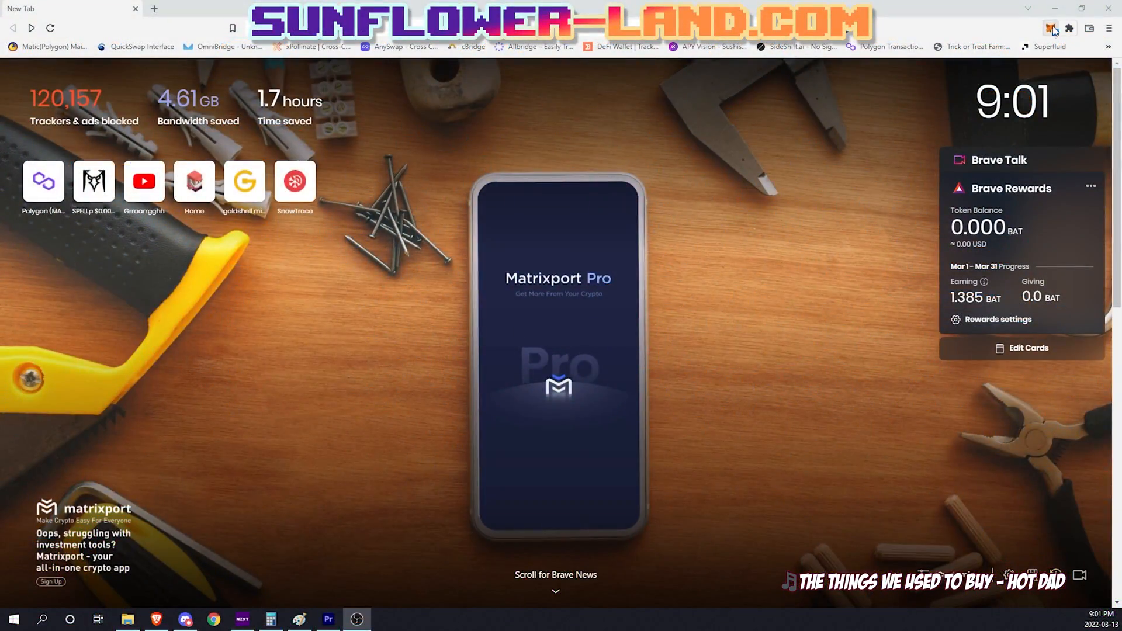
# - Unlock MetaMask with the password, then enter 'sunflower' to reach Sunflower Land
pyautogui.click(1051, 28)
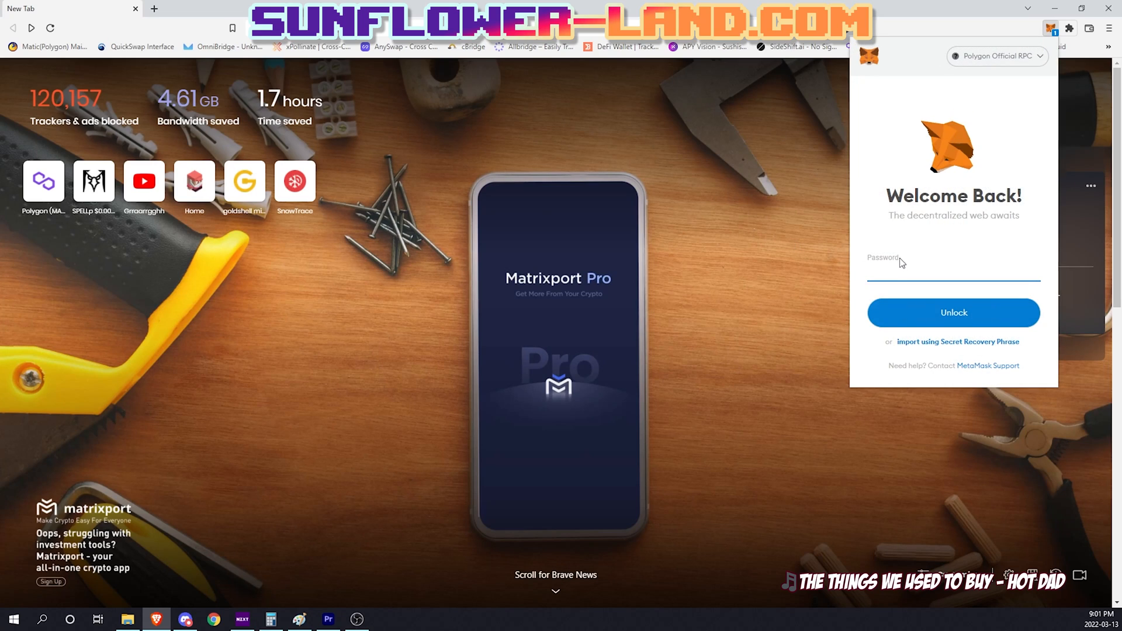
pyautogui.click(952, 271)
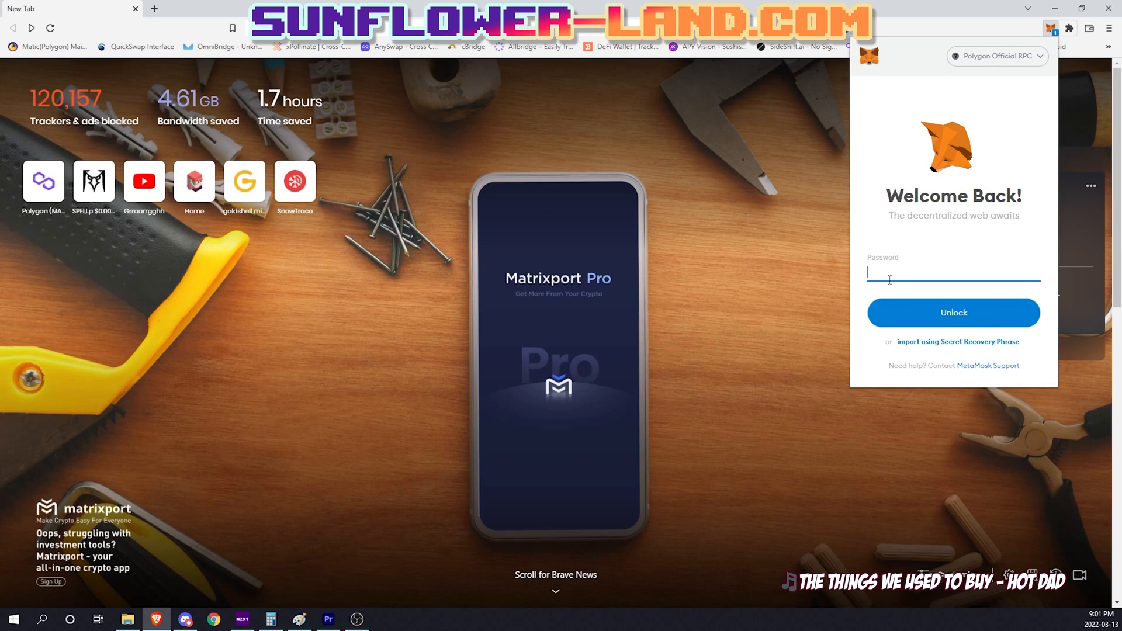
pyautogui.click(952, 312)
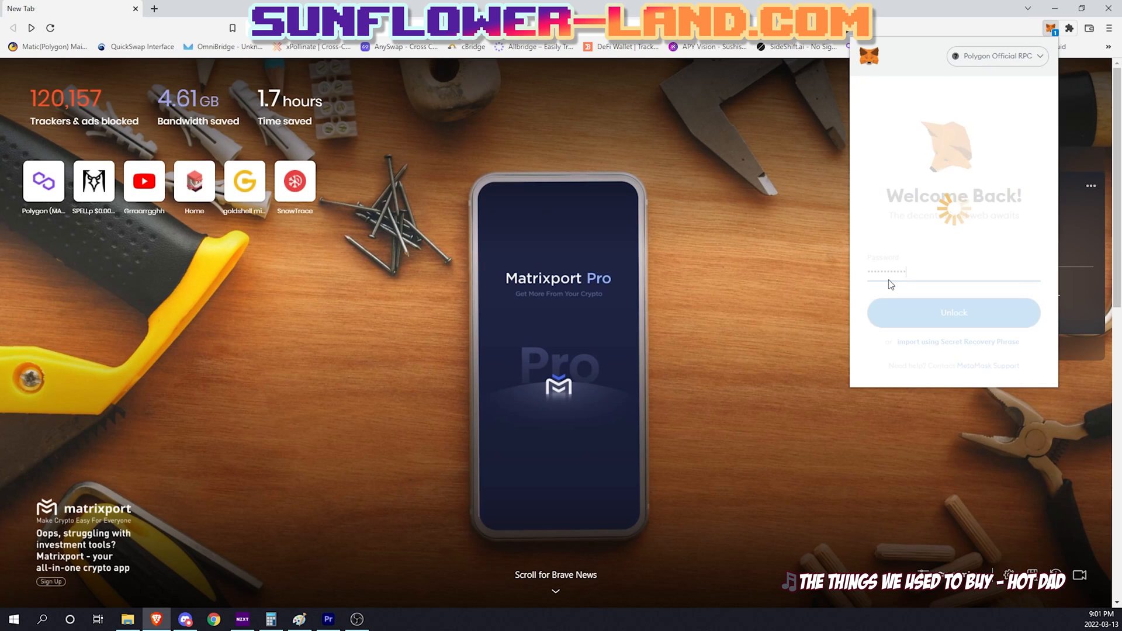
pyautogui.click(952, 313)
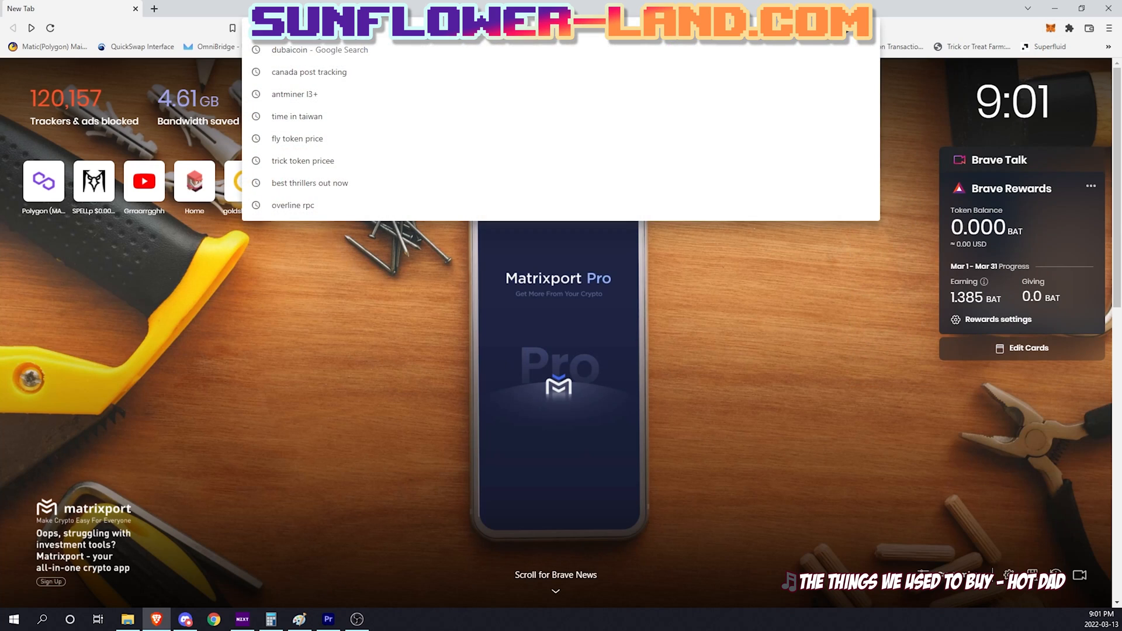
pyautogui.write('sunflower')
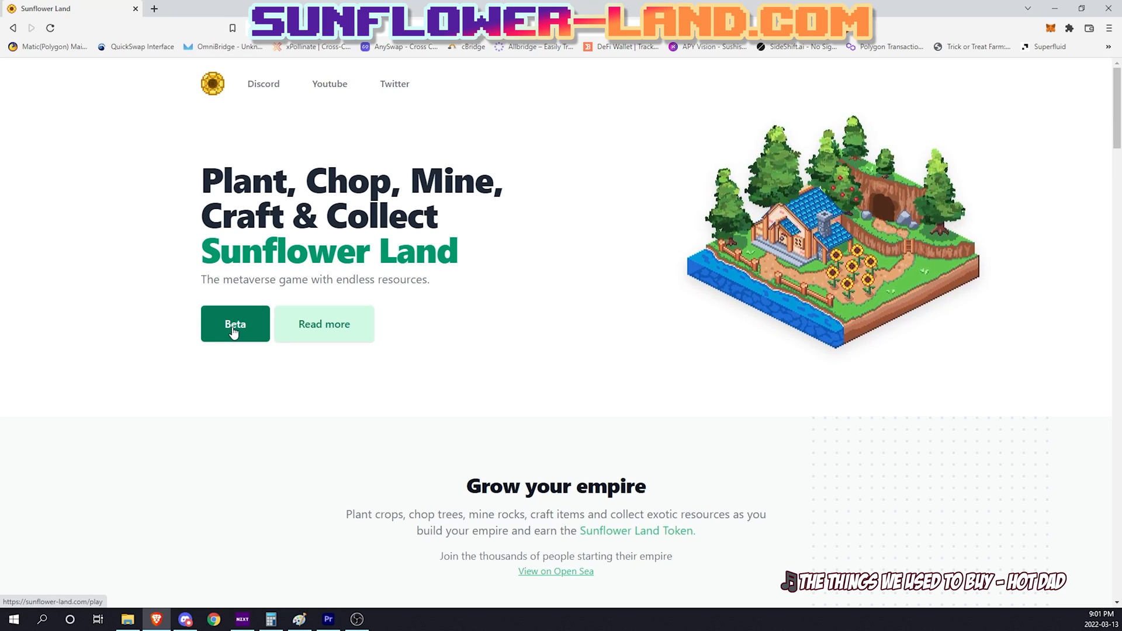
# - Launch Sunflower Land Beta and approve the MetaMask sign-in signature request
pyautogui.click(235, 323)
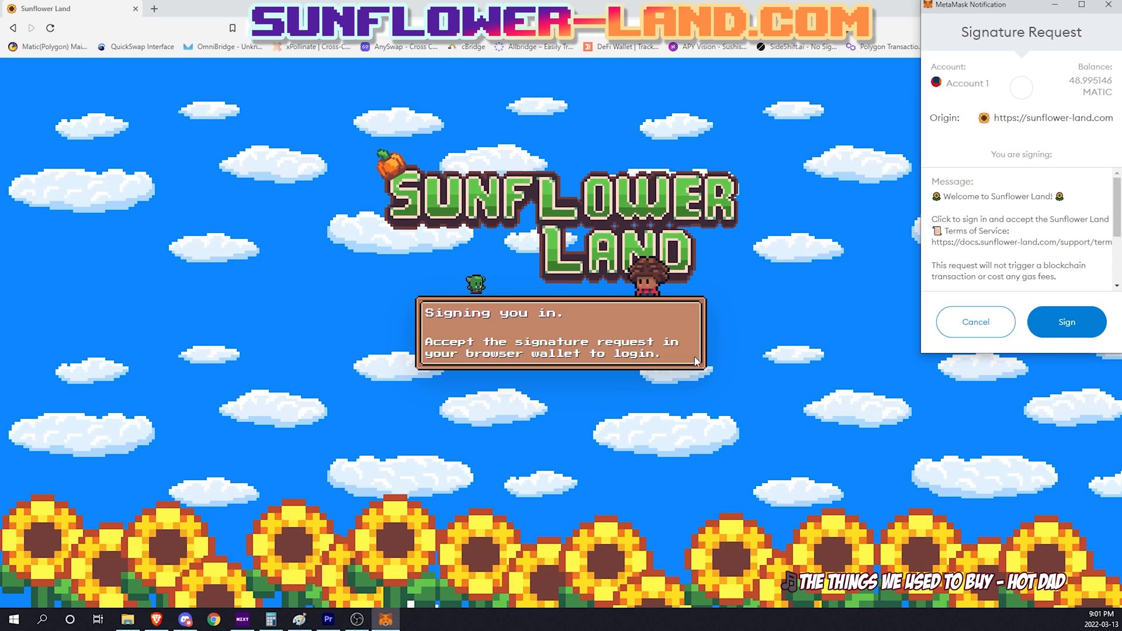
pyautogui.moveTo(1050, 216)
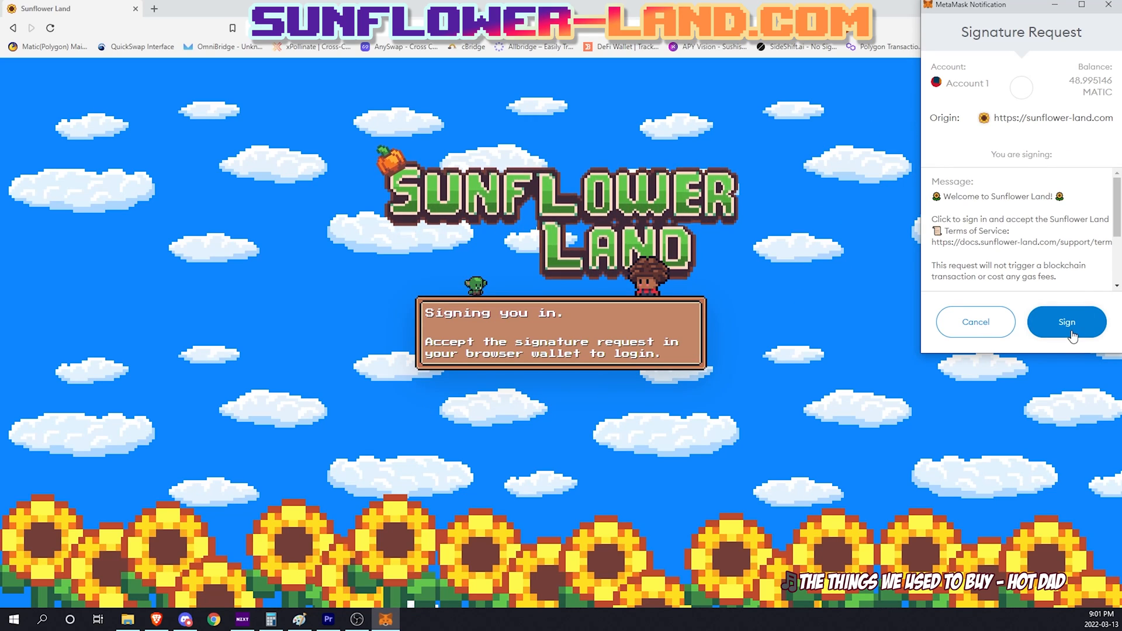
pyautogui.click(1065, 322)
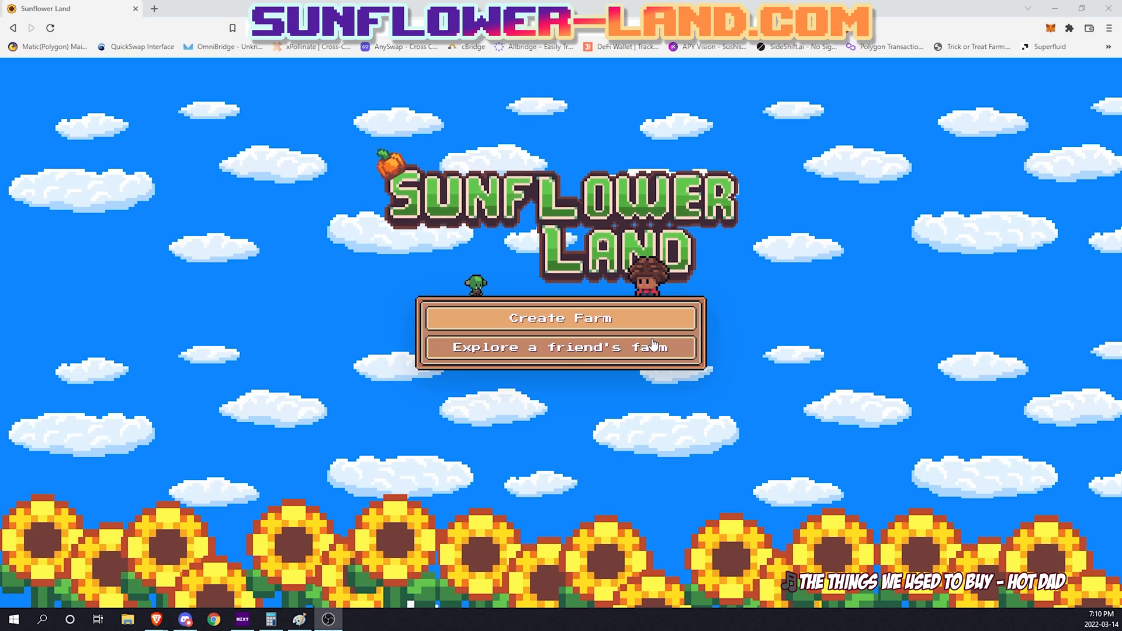
# - Create a farm donating 1.5 MATIC to The Water Project via Donate & Play
pyautogui.click(560, 317)
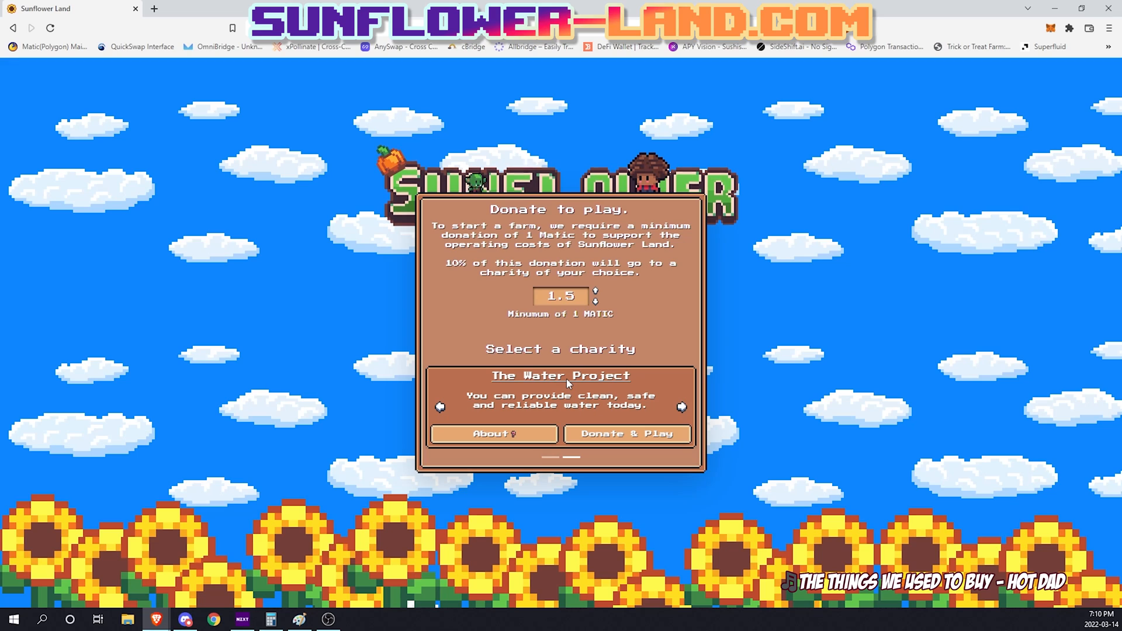
pyautogui.click(680, 407)
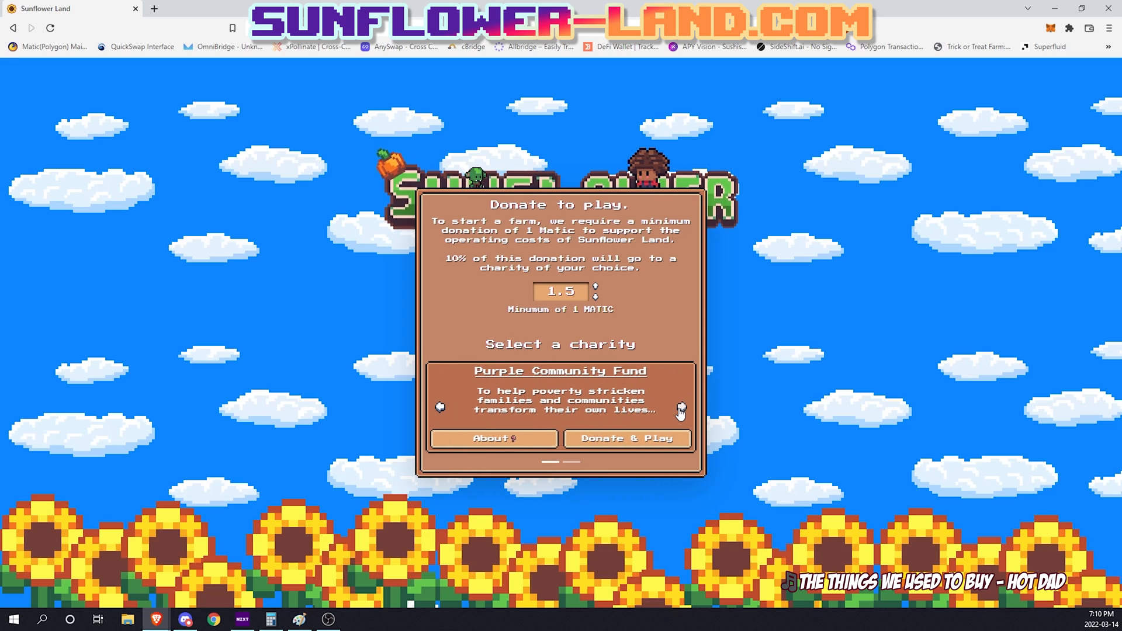
pyautogui.click(680, 407)
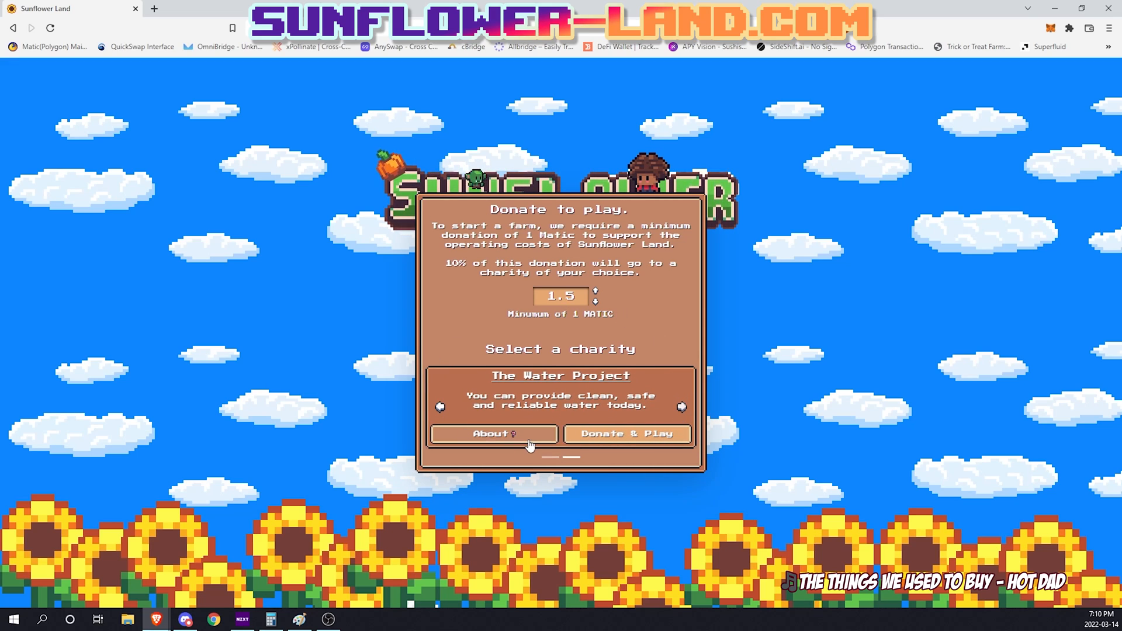
pyautogui.click(493, 433)
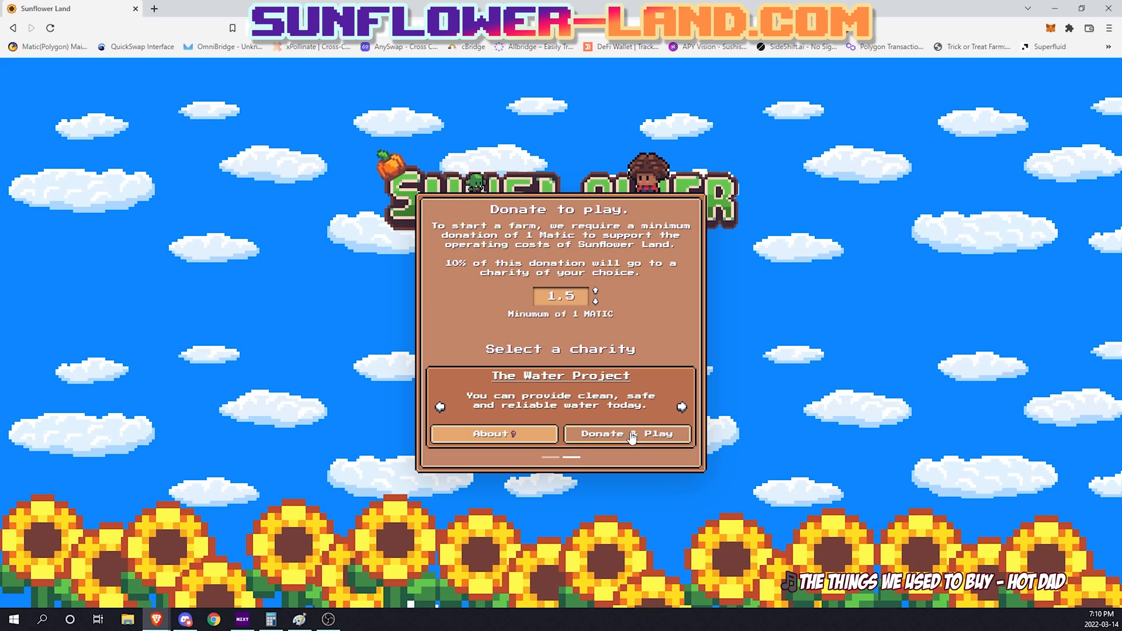
pyautogui.click(625, 433)
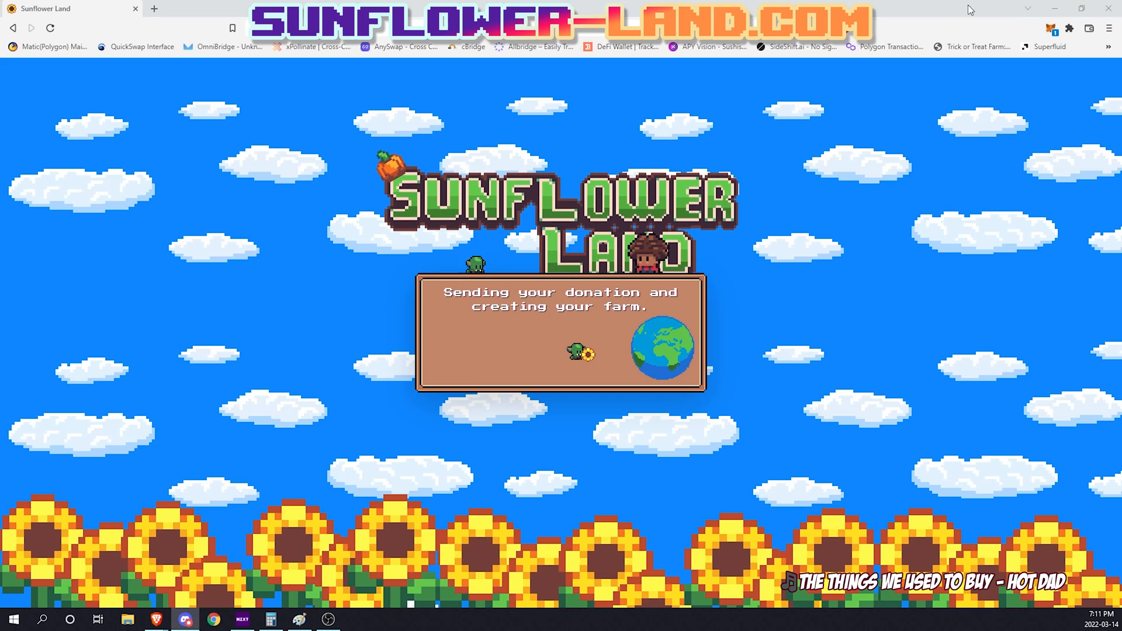
# - Review and confirm the 1.5 MATIC Create Farm transaction in MetaMask
pyautogui.click(1050, 28)
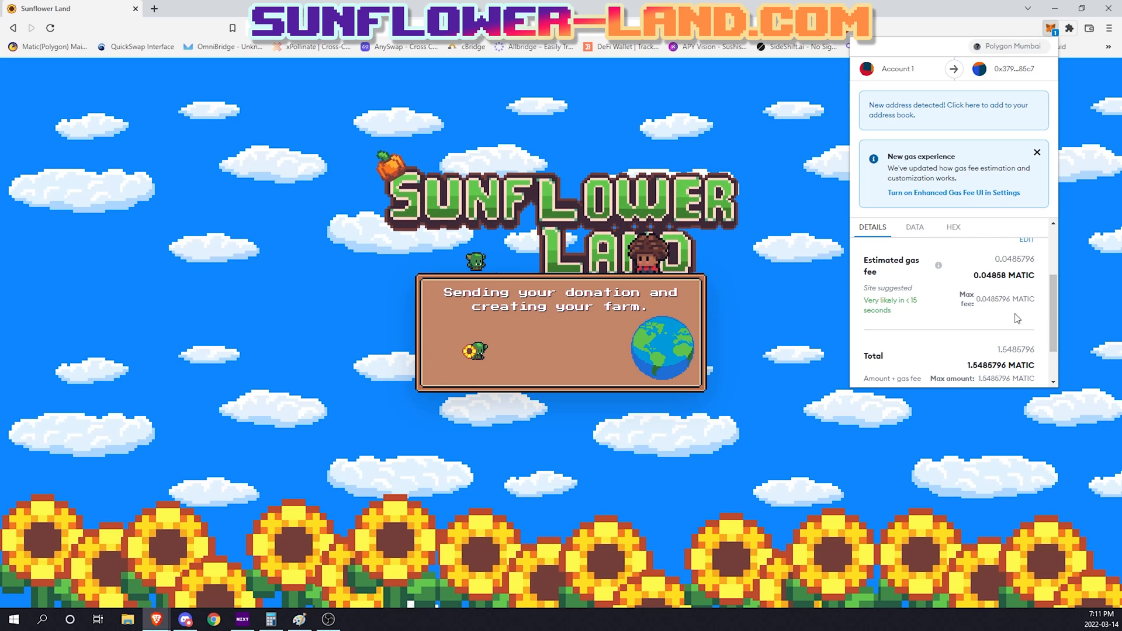
pyautogui.scroll(-3)
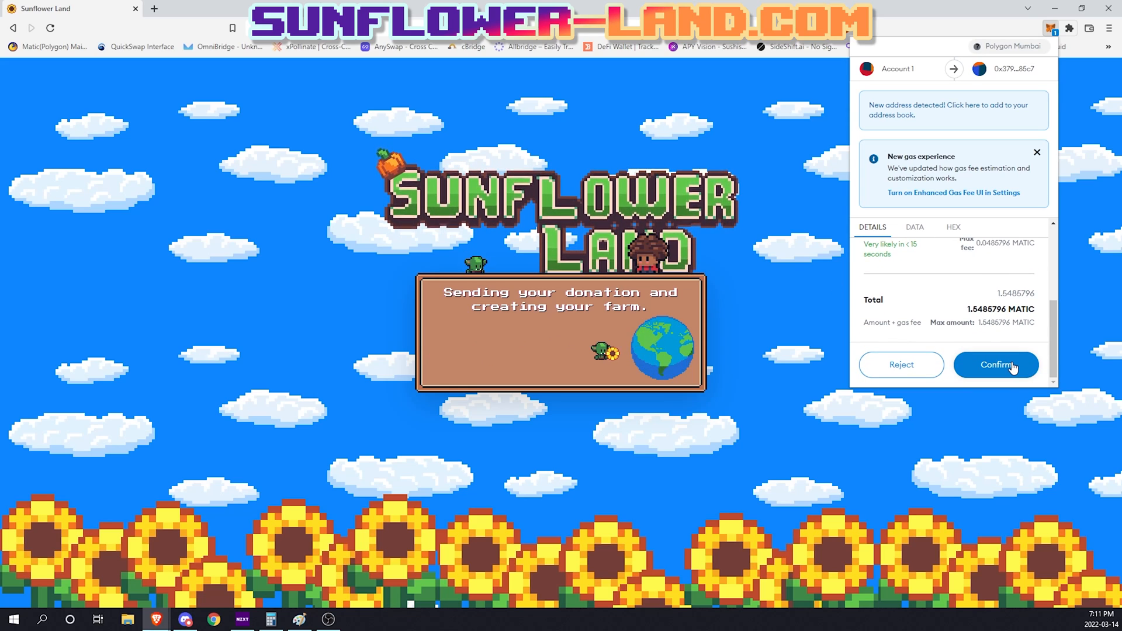
pyautogui.click(995, 364)
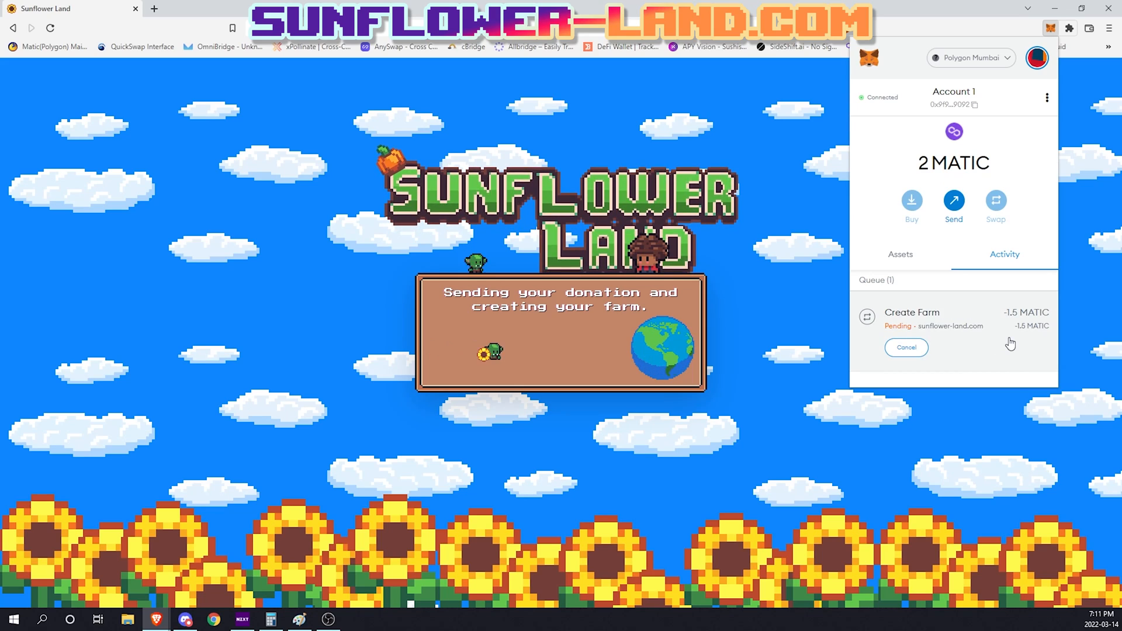